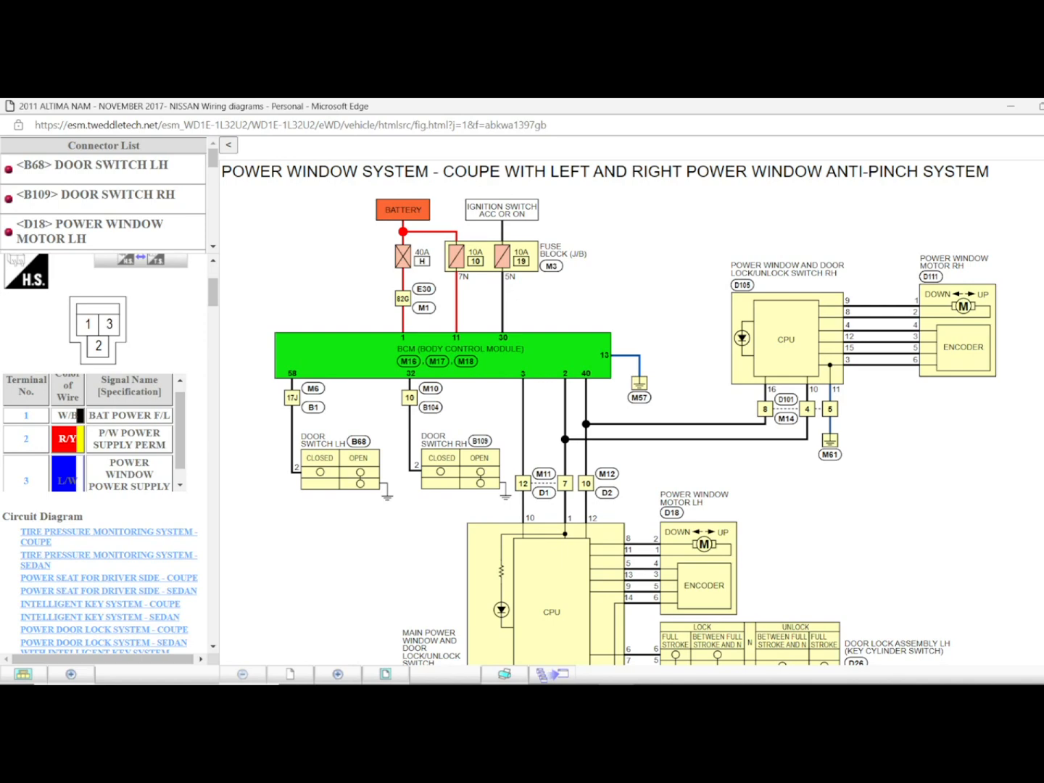
{"action": "mouse_move", "coordinate": [843, 448]}
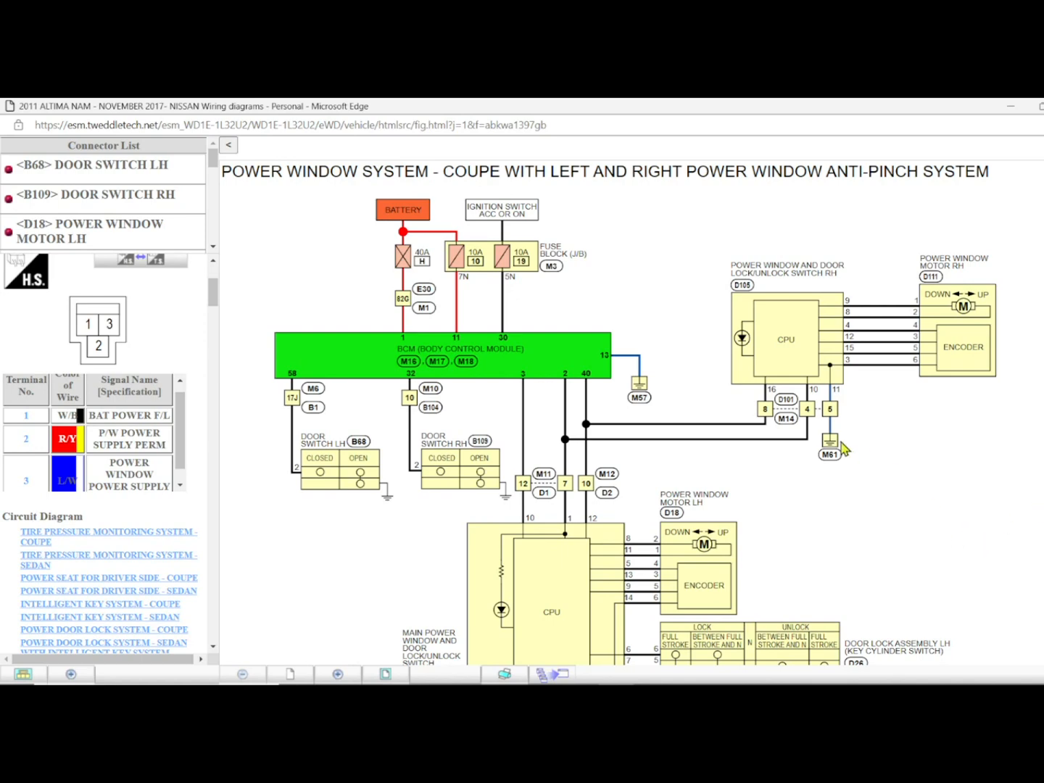
{"action": "mouse_move", "coordinate": [476, 179]}
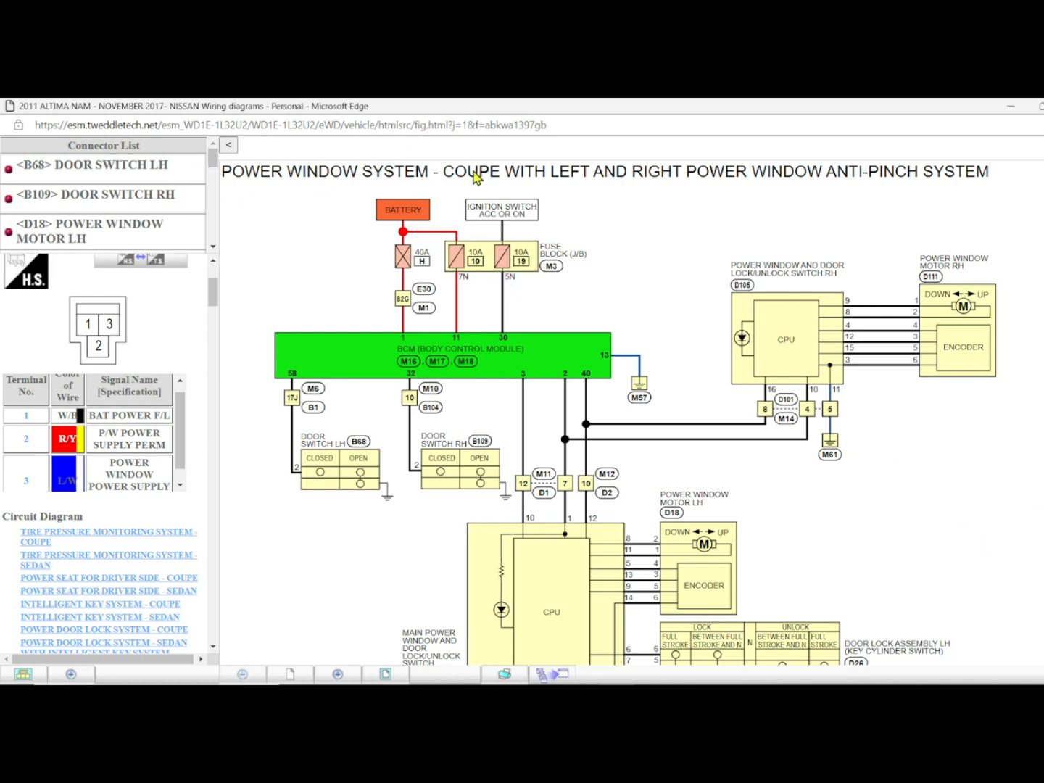
{"action": "mouse_move", "coordinate": [27, 122]}
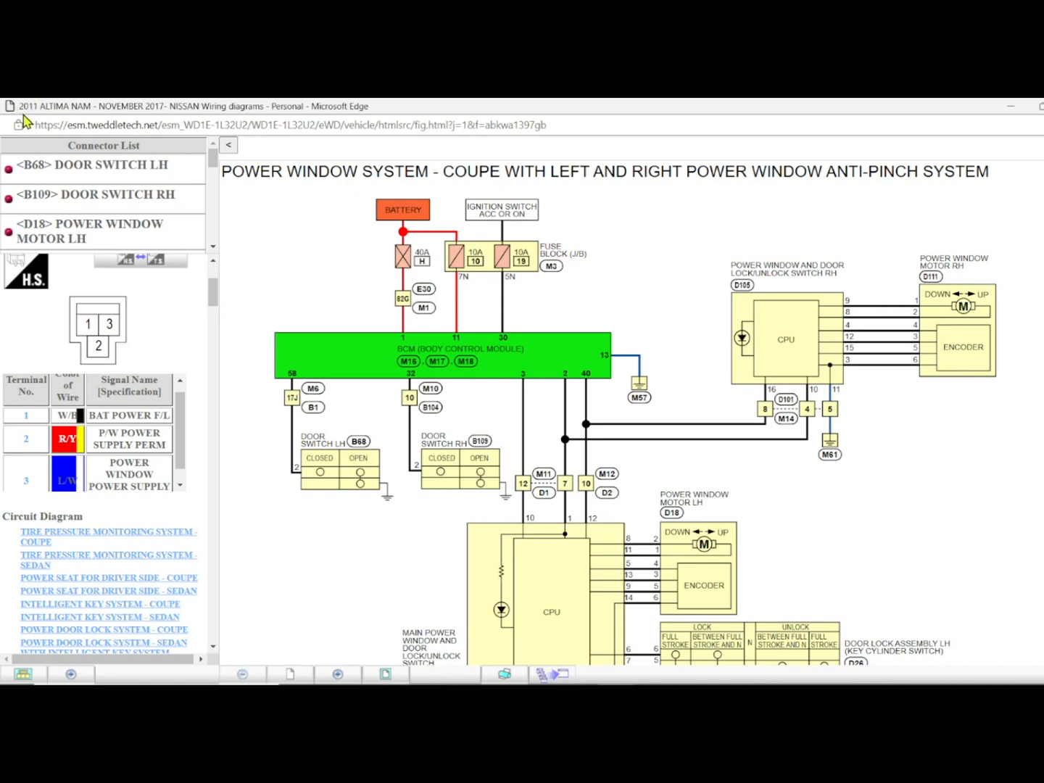
{"action": "mouse_move", "coordinate": [332, 333]}
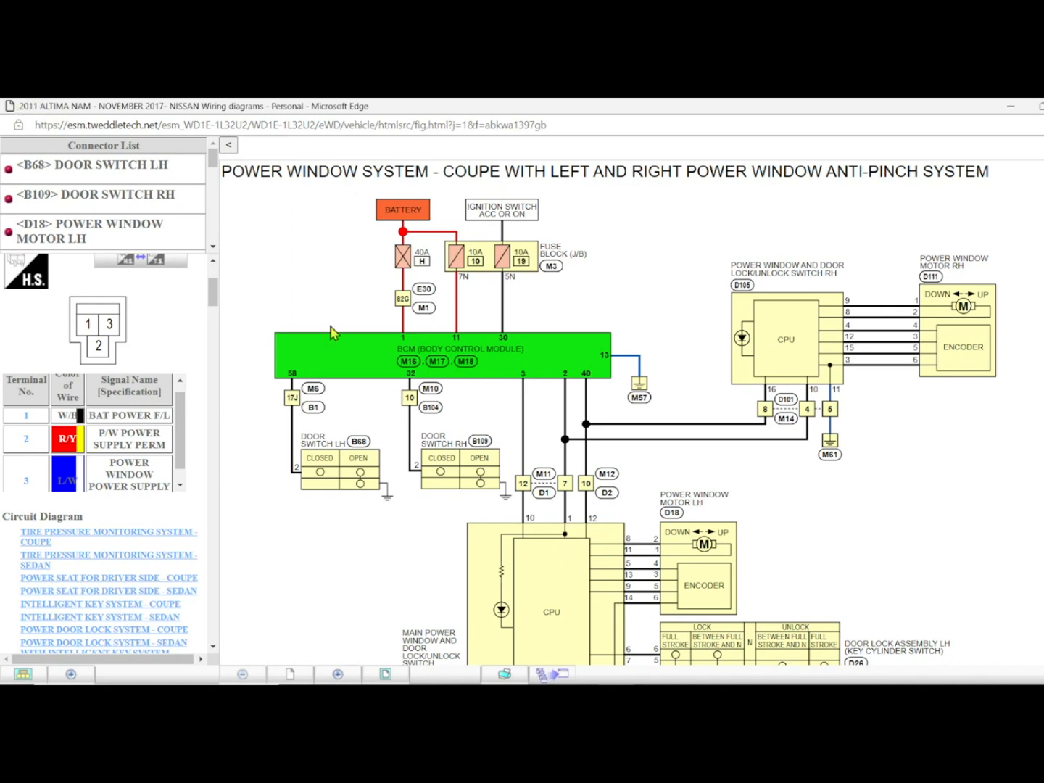
{"action": "mouse_move", "coordinate": [40, 115]}
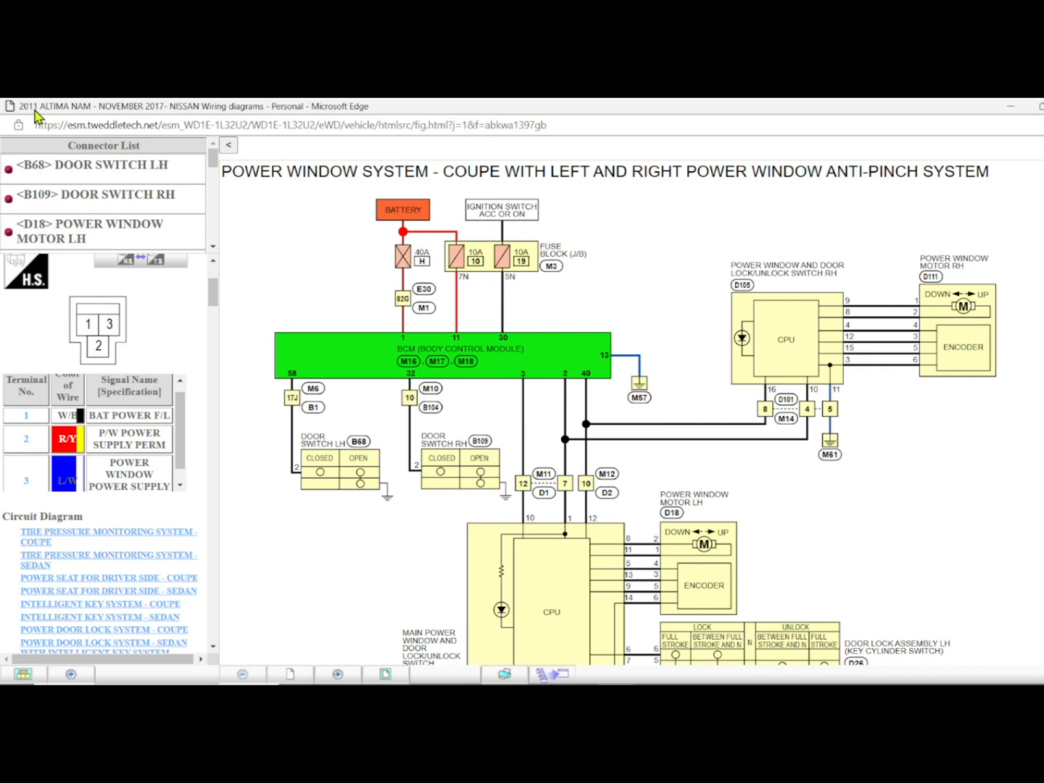
{"action": "mouse_move", "coordinate": [219, 231]}
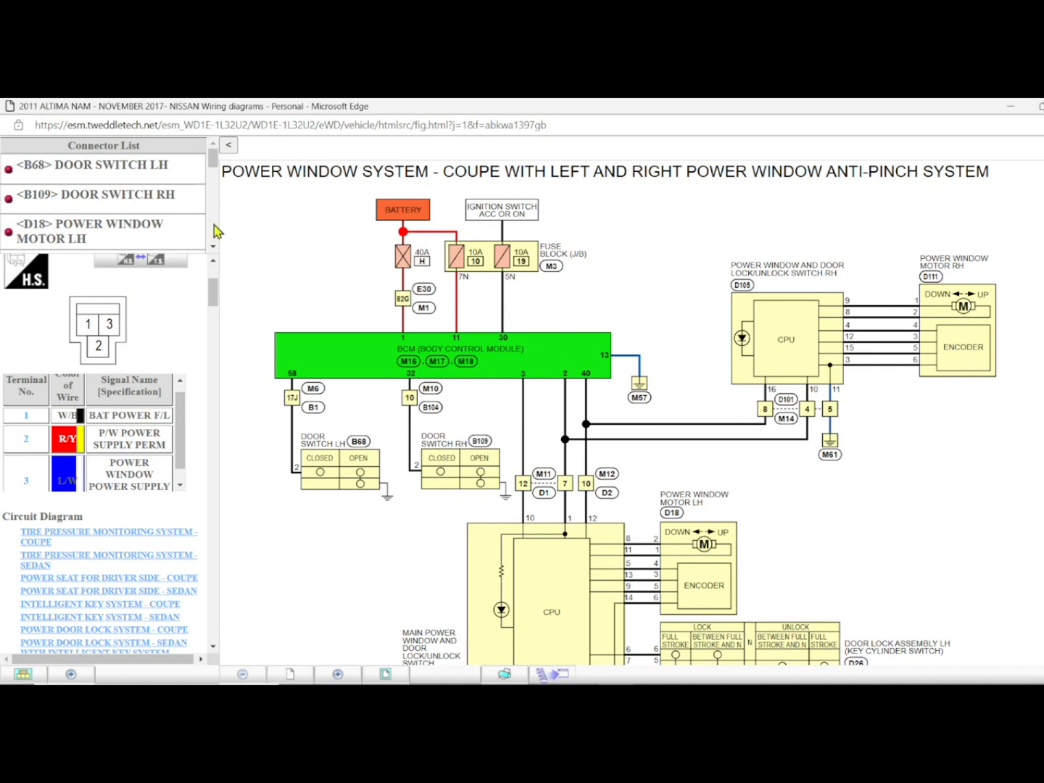
{"action": "mouse_move", "coordinate": [42, 117]}
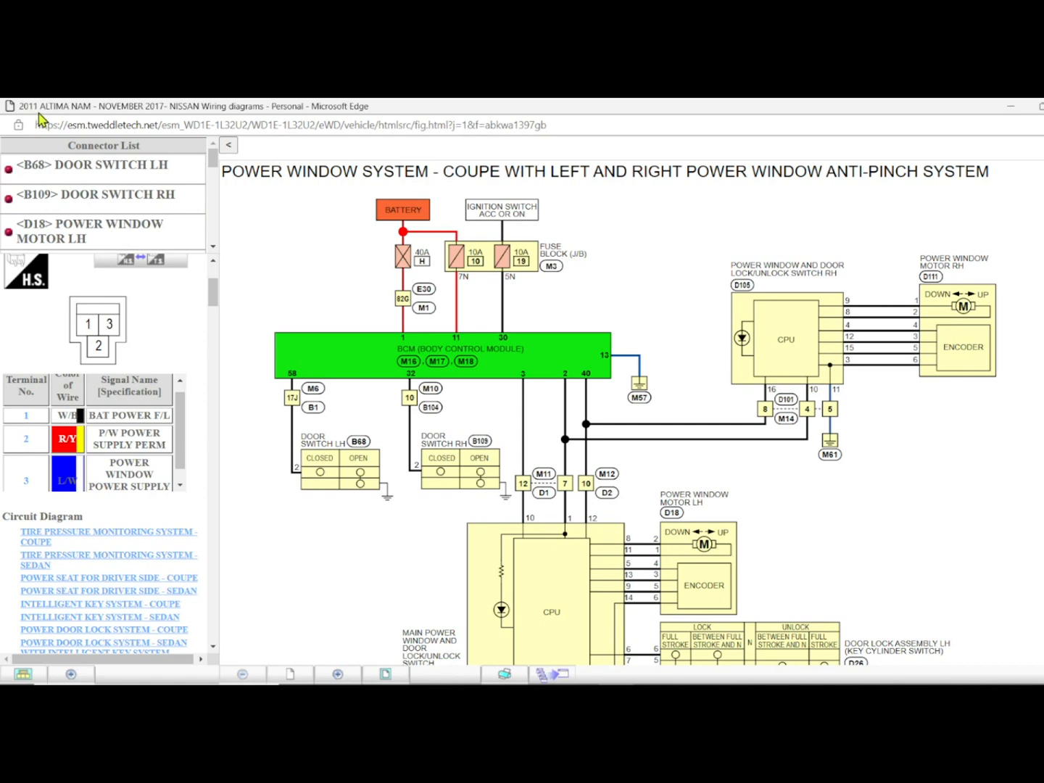
{"action": "mouse_move", "coordinate": [565, 321]}
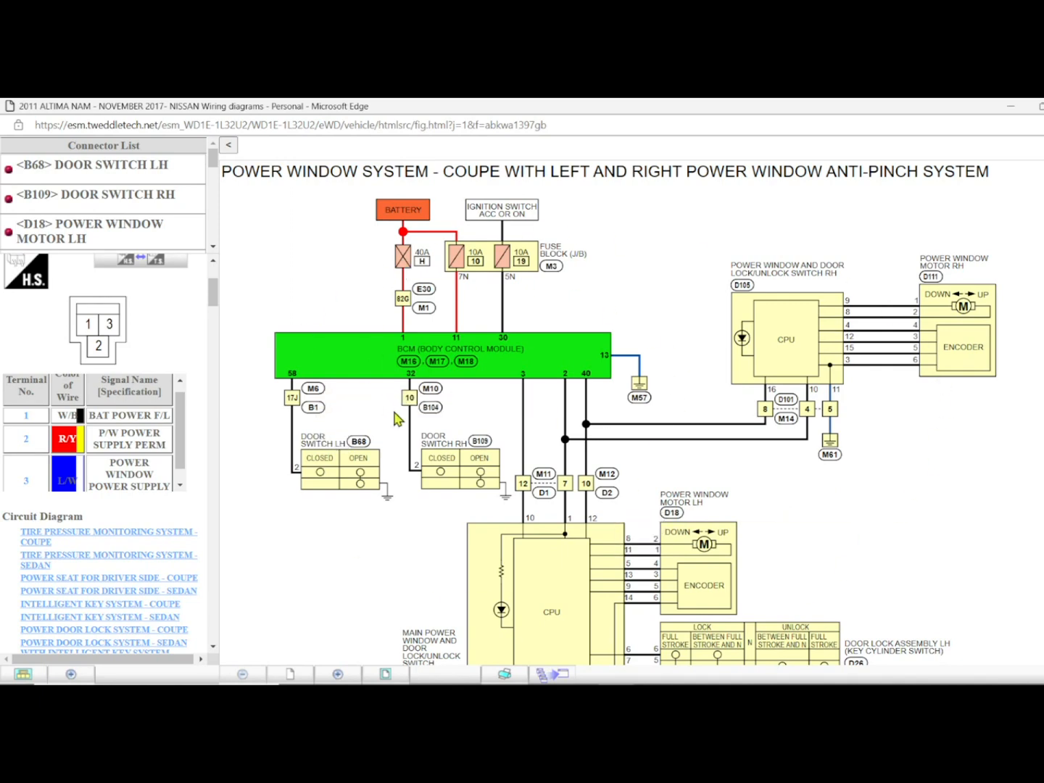
{"action": "mouse_move", "coordinate": [576, 393]}
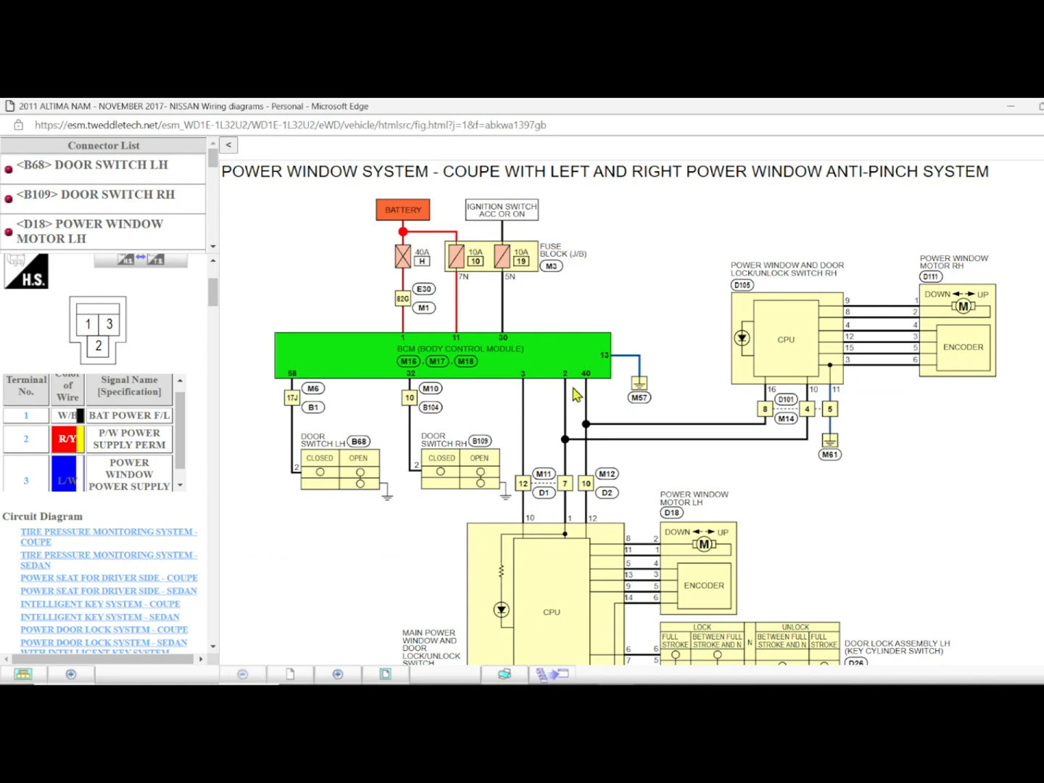
{"action": "mouse_move", "coordinate": [320, 208]}
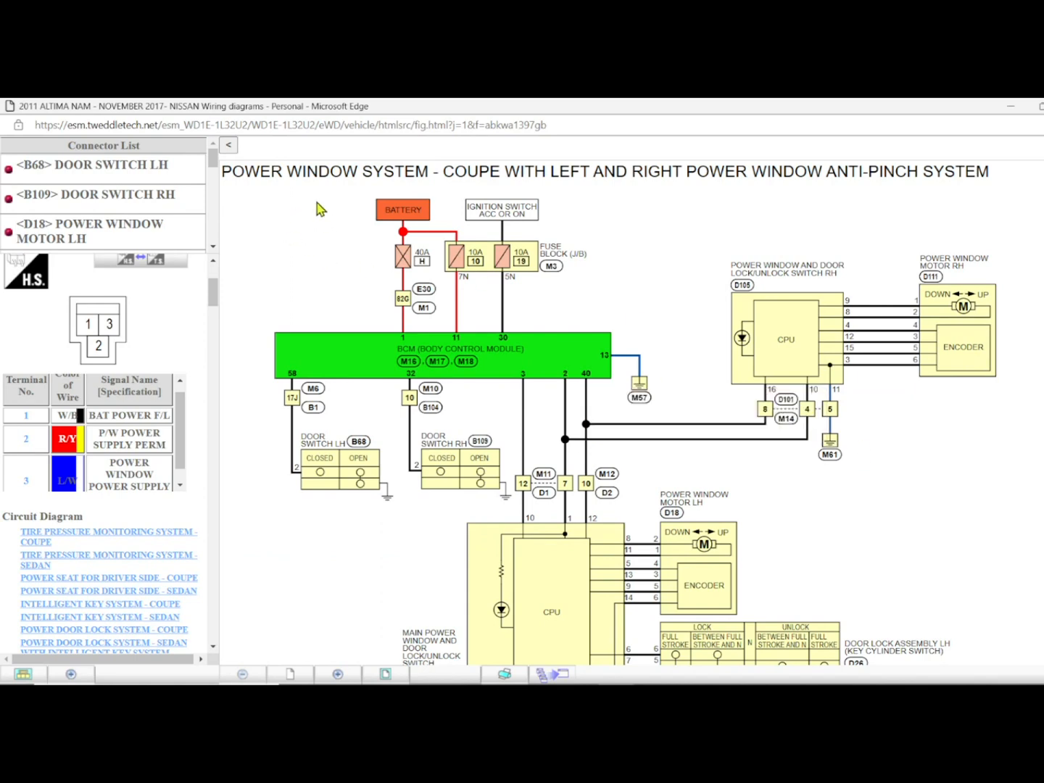
{"action": "mouse_move", "coordinate": [378, 232]}
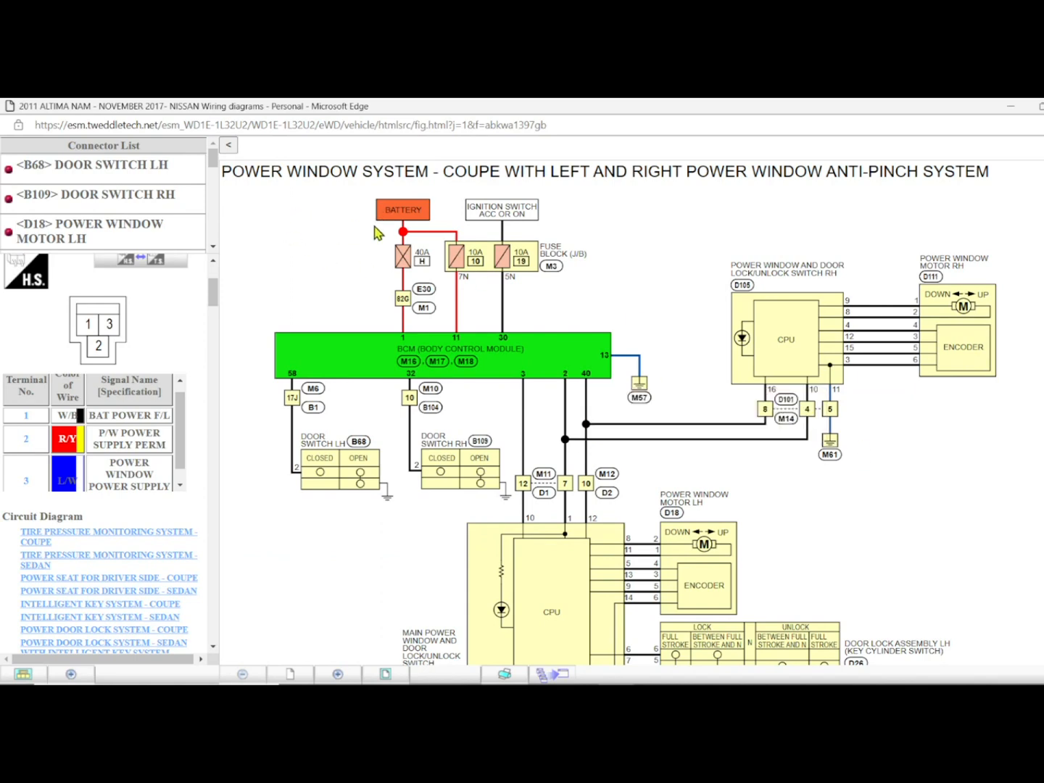
{"action": "mouse_move", "coordinate": [699, 536]}
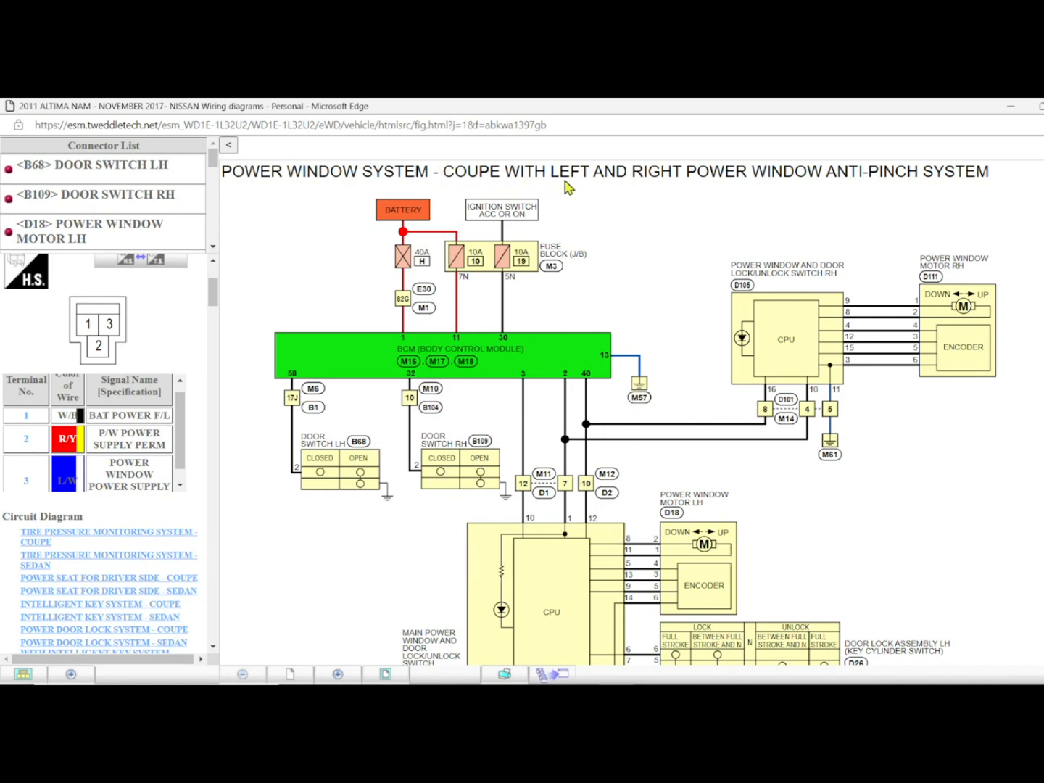
{"action": "mouse_move", "coordinate": [716, 181]}
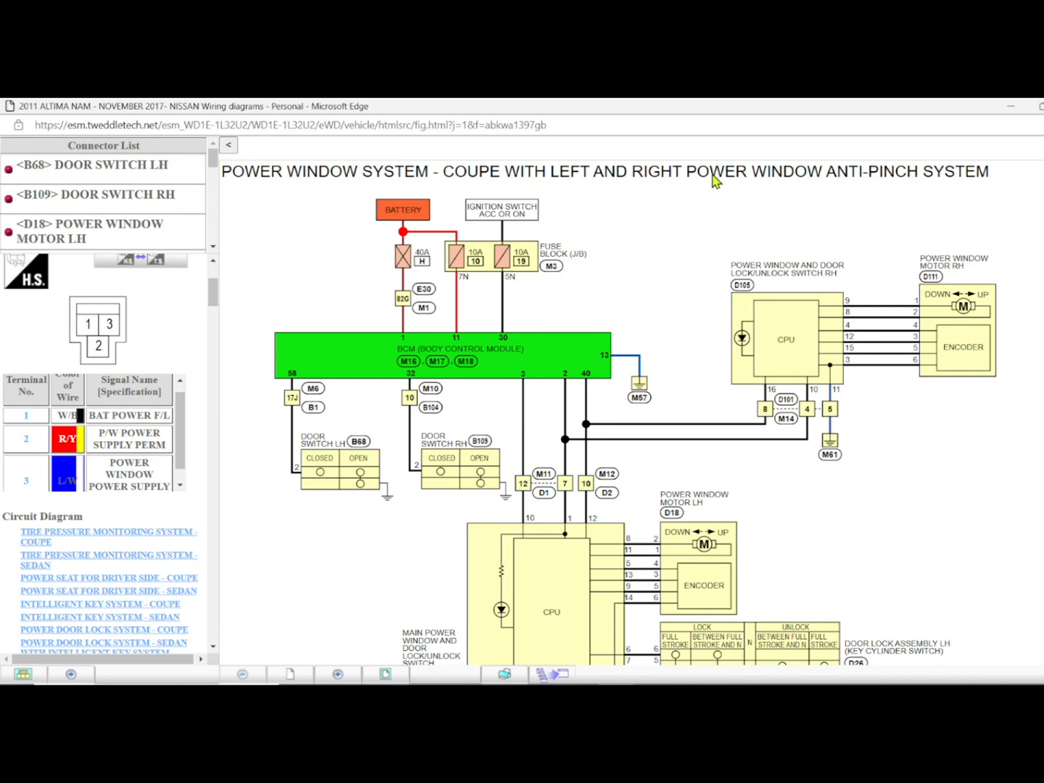
{"action": "mouse_move", "coordinate": [895, 191]}
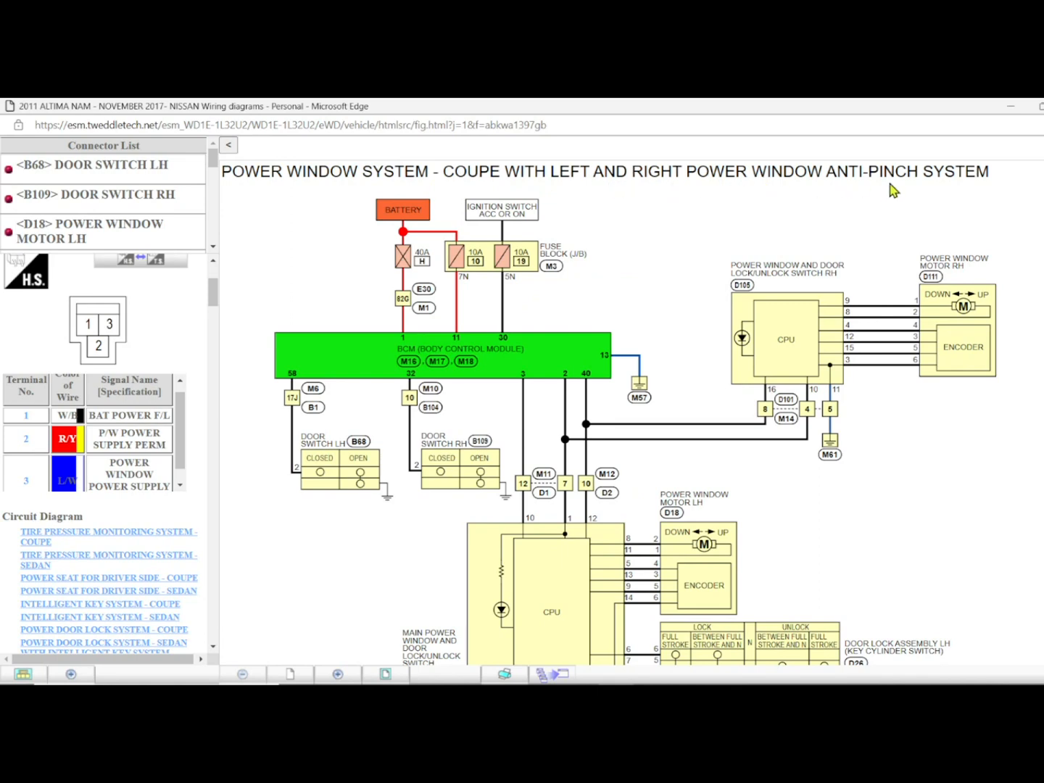
{"action": "mouse_move", "coordinate": [635, 231]}
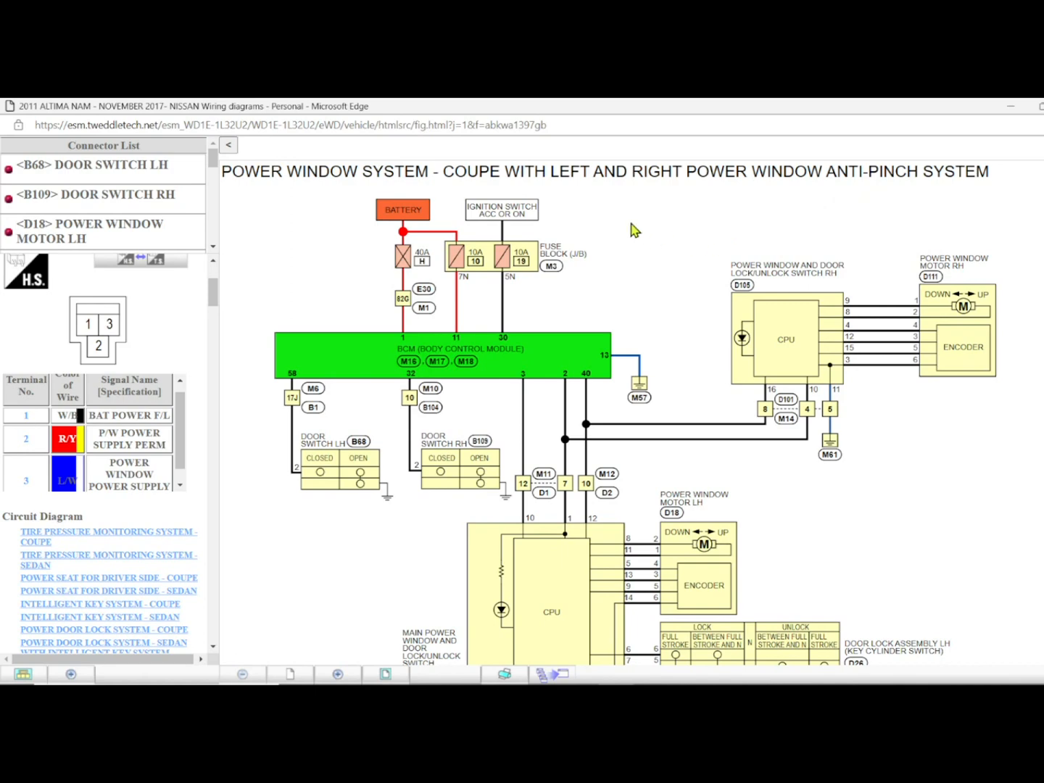
{"action": "mouse_move", "coordinate": [550, 234]}
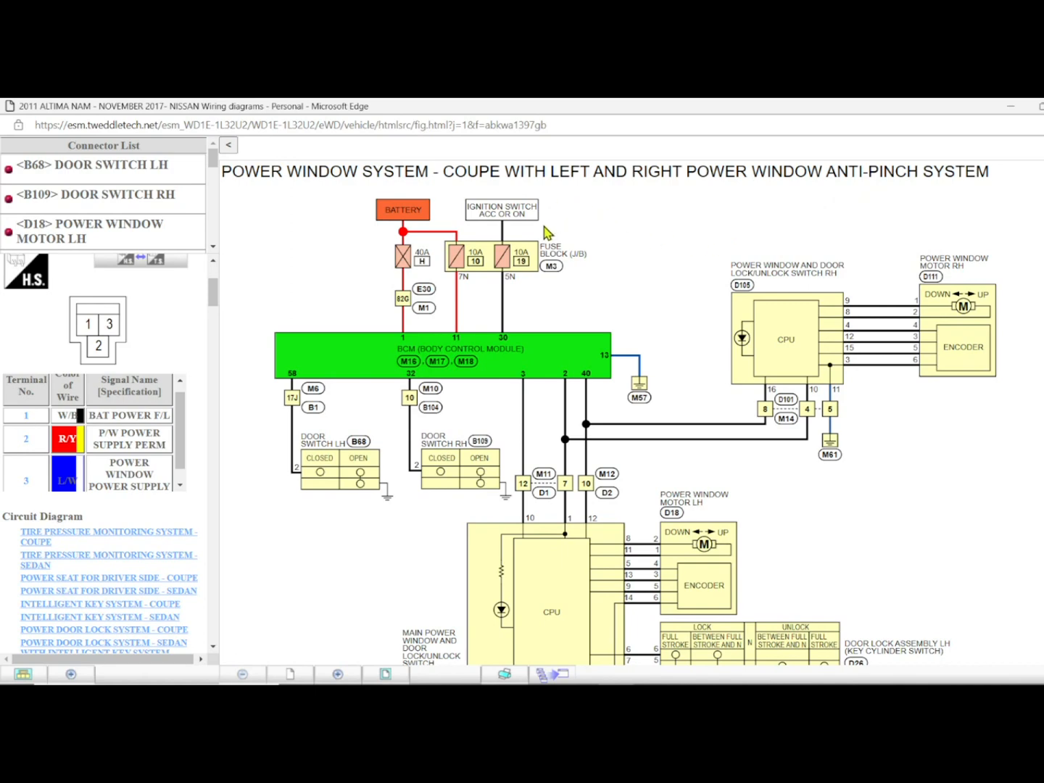
{"action": "mouse_move", "coordinate": [571, 189]}
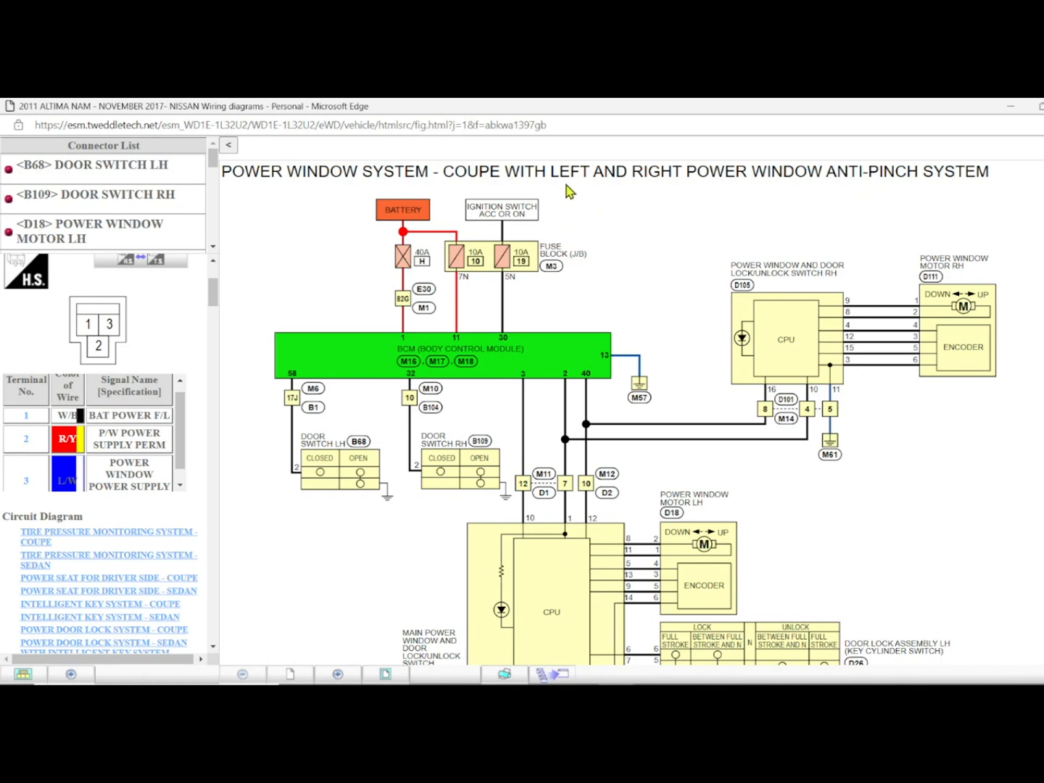
Step: Scroll the BCM Connector List terminal table down to terminal 40, PW K-LINE
{"action": "scroll", "scroll_direction": "down", "scroll_amount": 3}
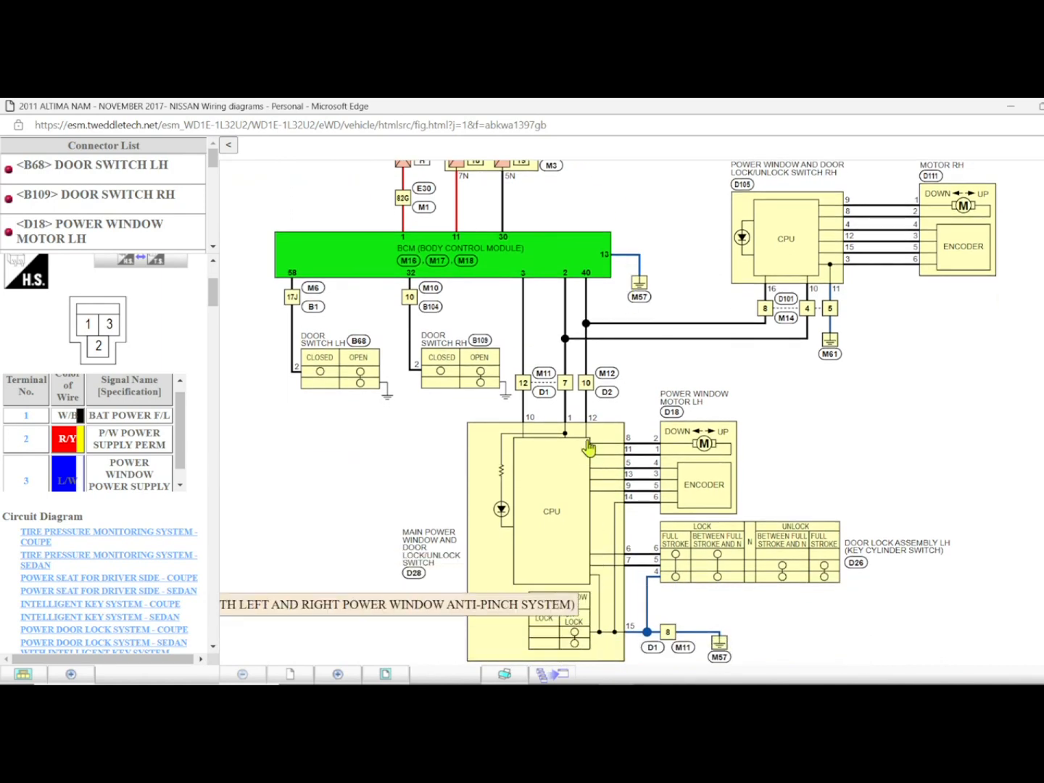
{"action": "mouse_move", "coordinate": [793, 272]}
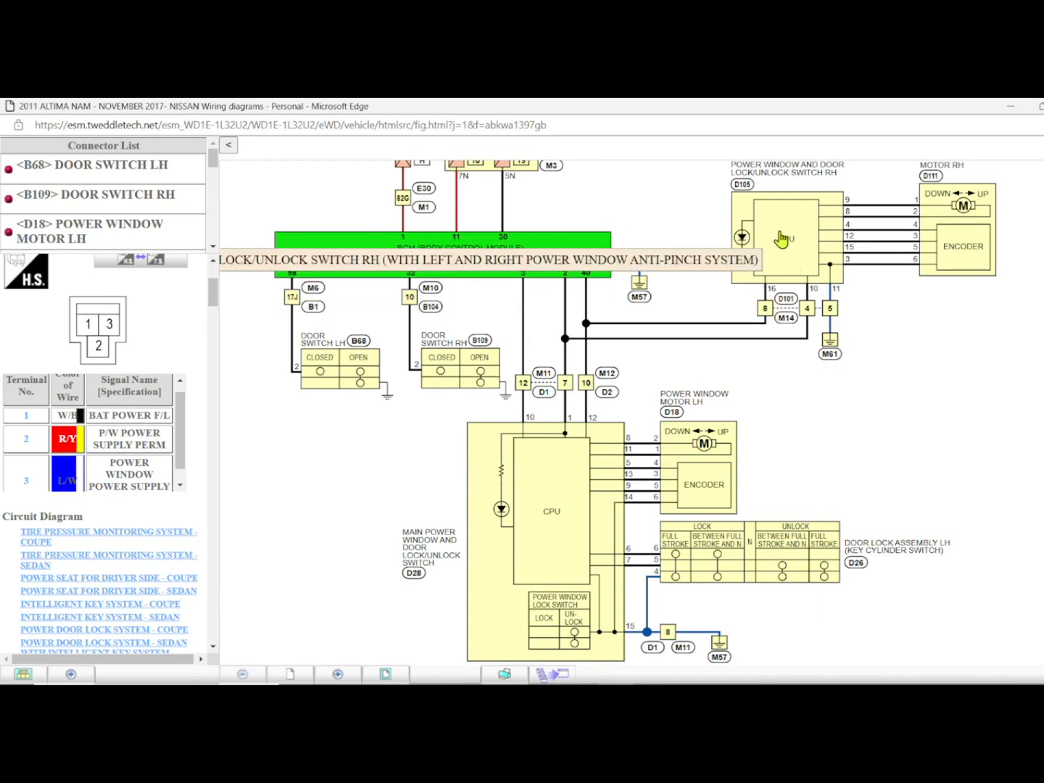
{"action": "mouse_move", "coordinate": [910, 405]}
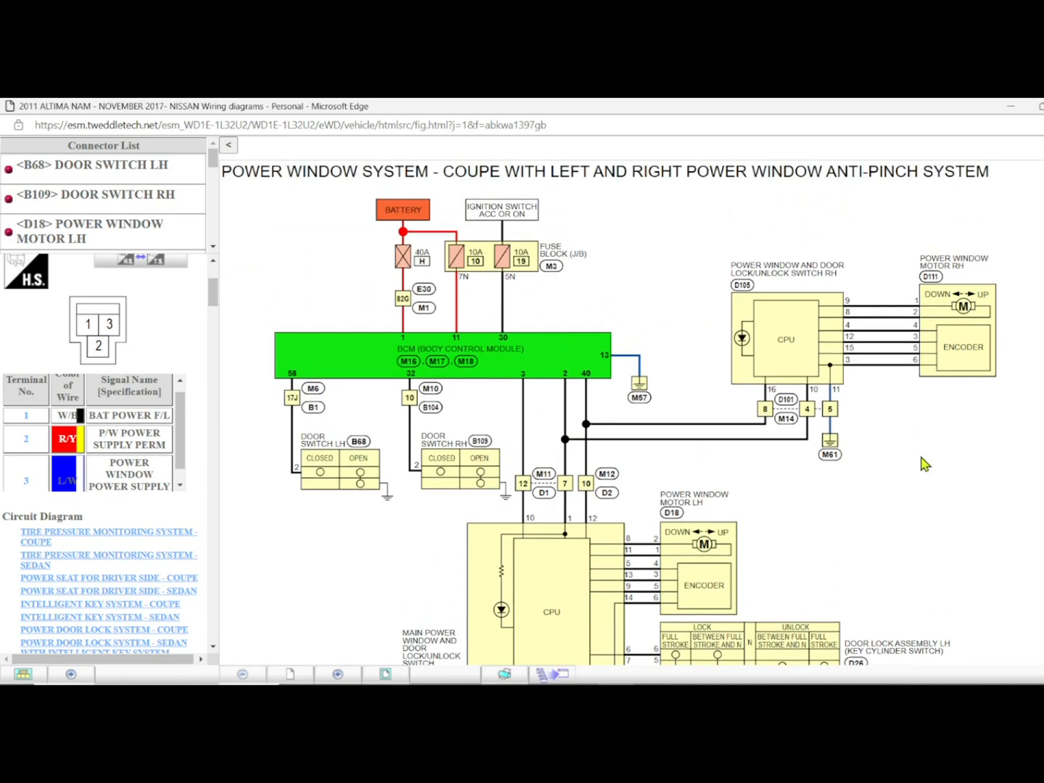
{"action": "scroll", "scroll_direction": "down", "scroll_amount": 3}
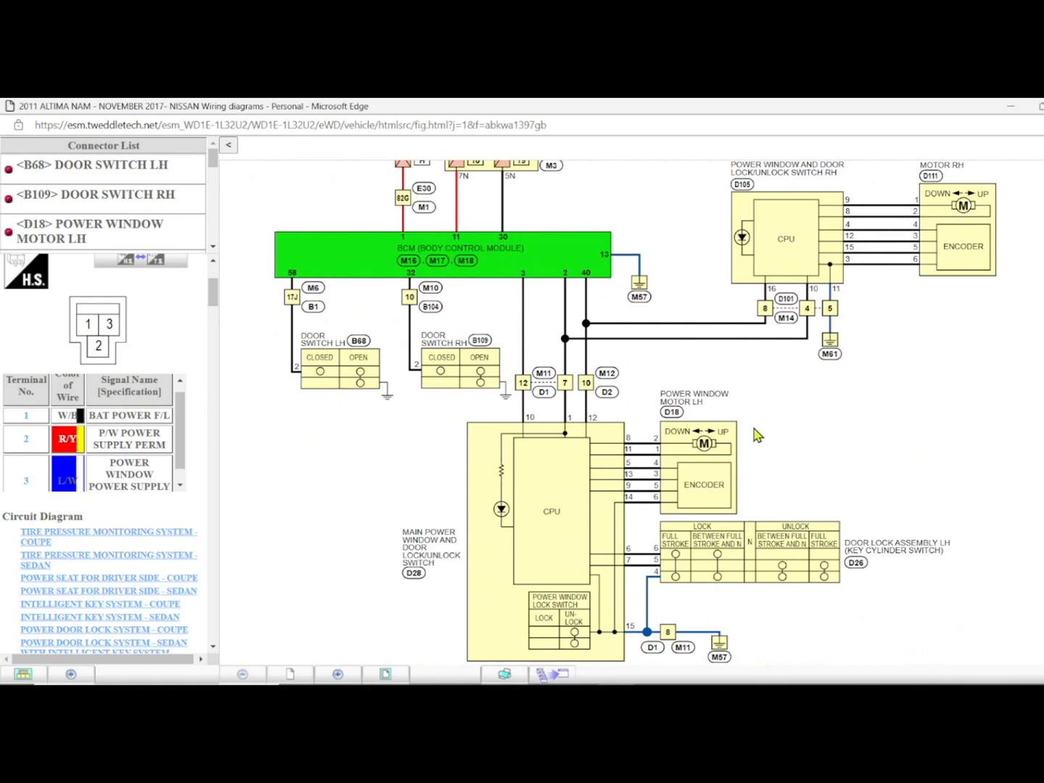
{"action": "mouse_move", "coordinate": [334, 476]}
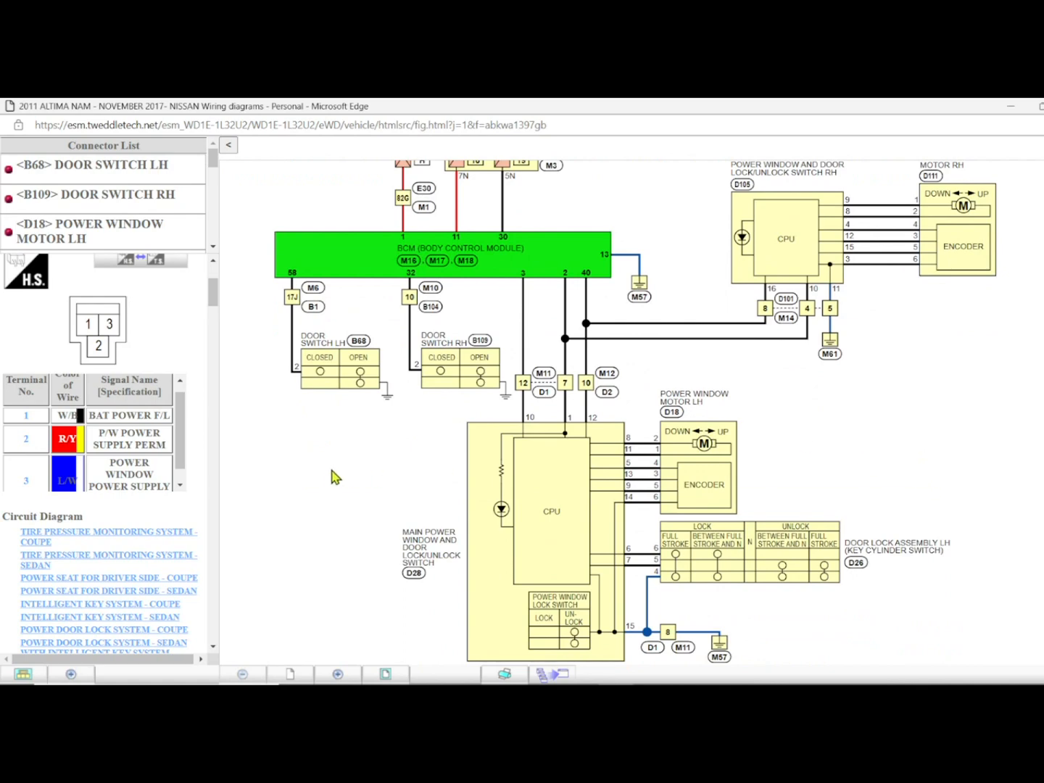
{"action": "mouse_move", "coordinate": [945, 390]}
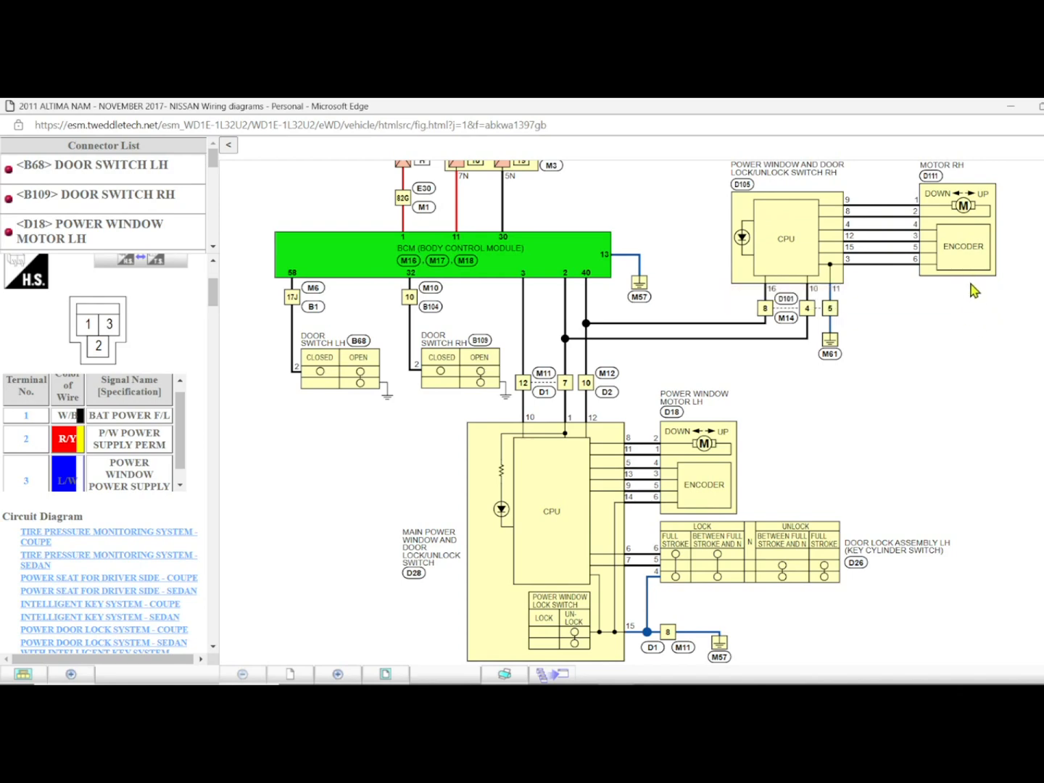
{"action": "mouse_move", "coordinate": [964, 343]}
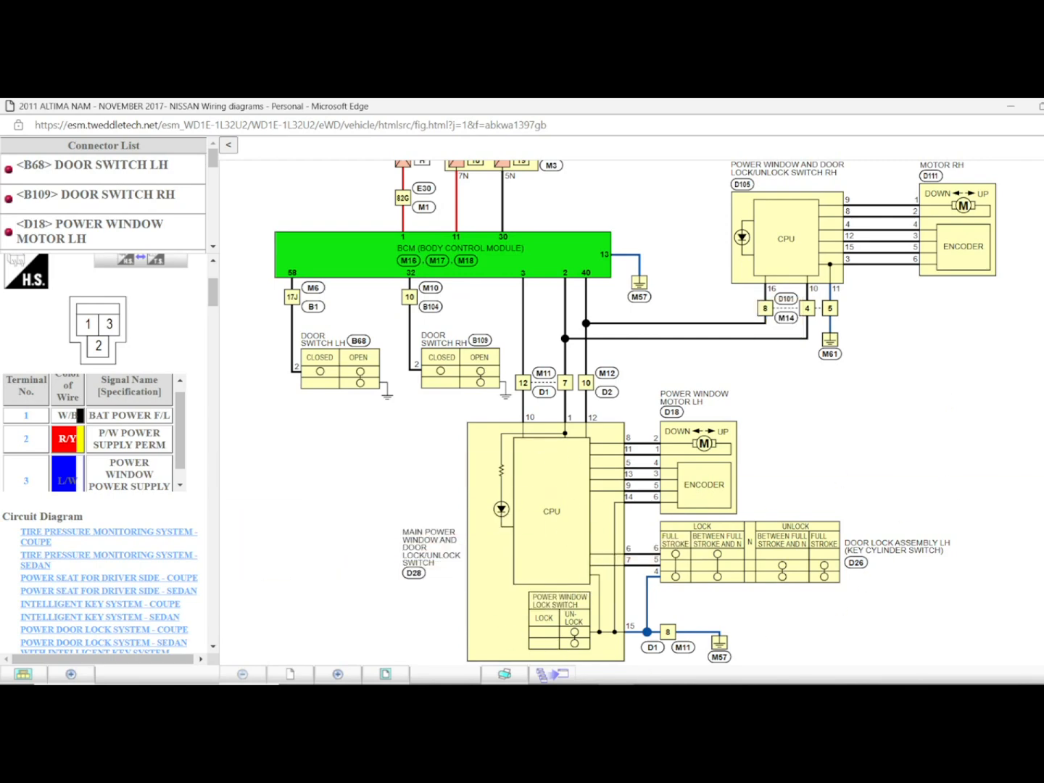
{"action": "mouse_move", "coordinate": [704, 444]}
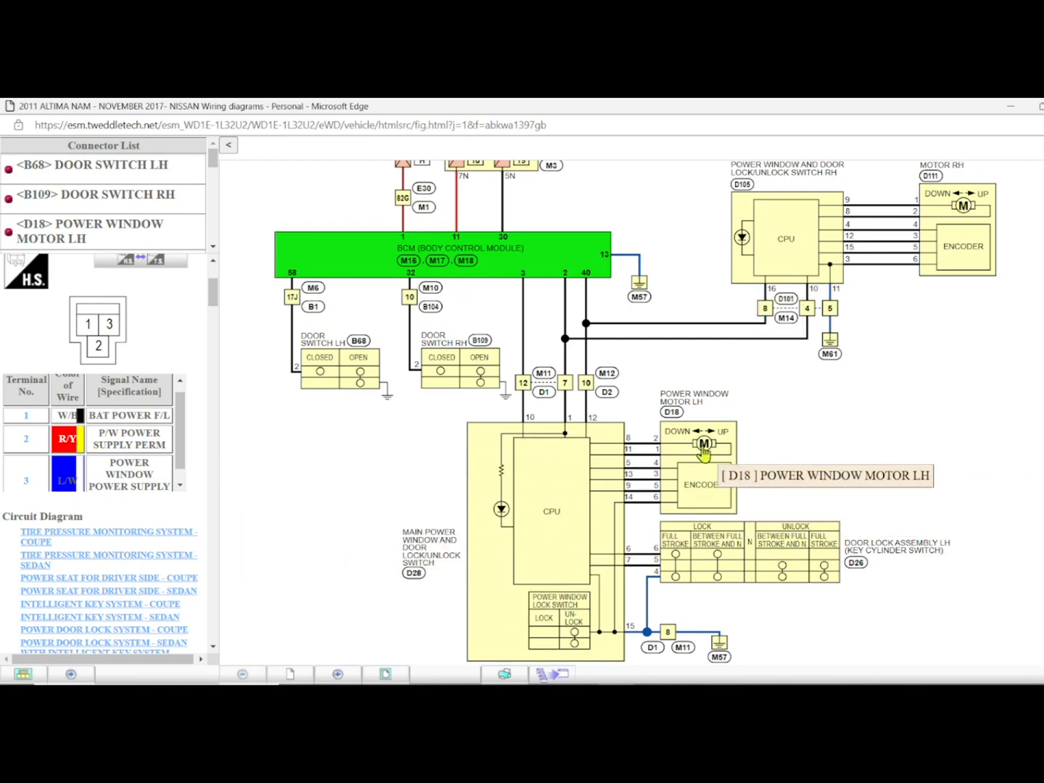
{"action": "mouse_move", "coordinate": [529, 598]}
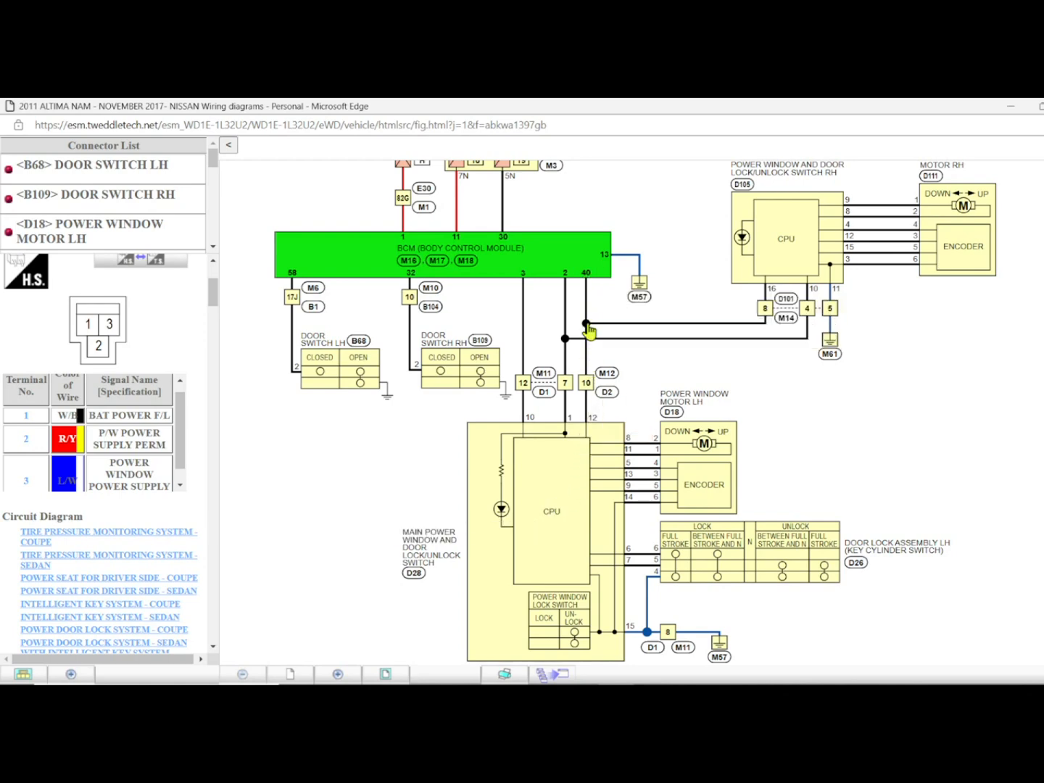
{"action": "mouse_move", "coordinate": [783, 243]}
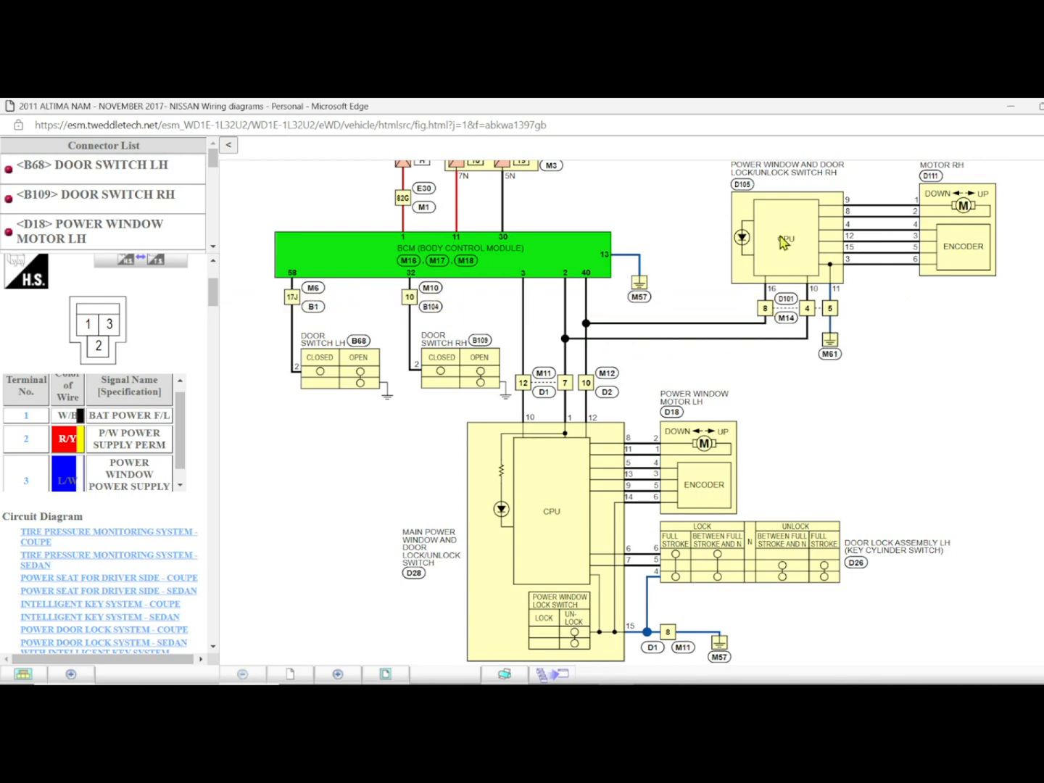
{"action": "mouse_move", "coordinate": [784, 250]}
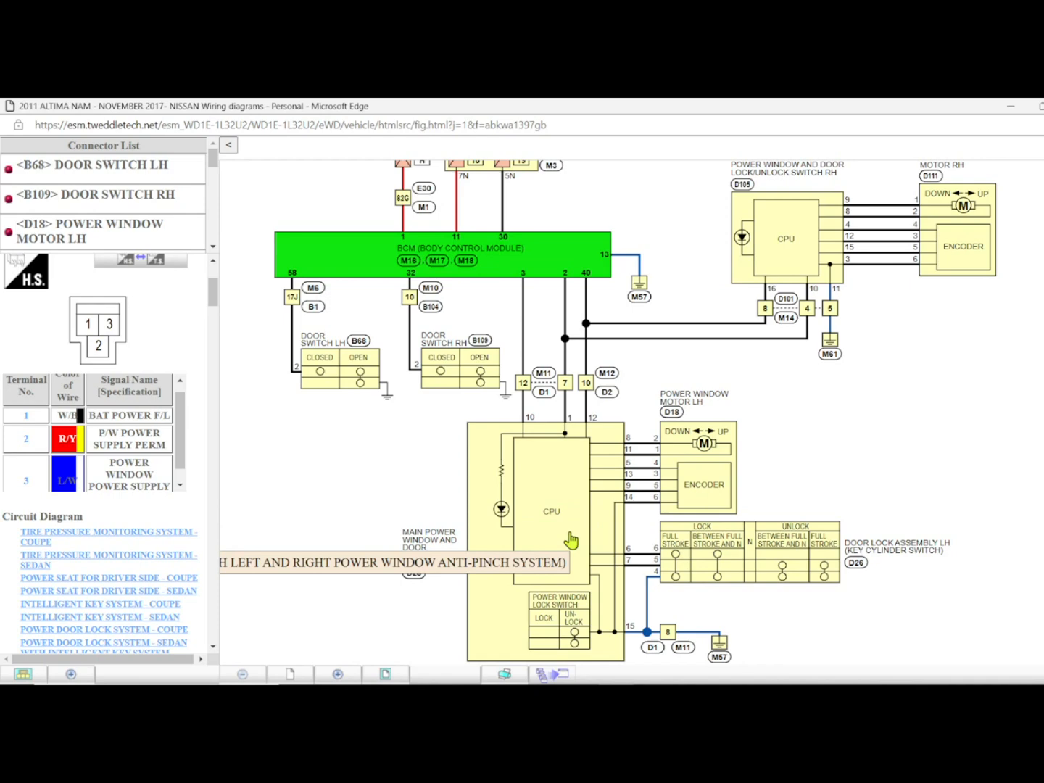
{"action": "mouse_move", "coordinate": [575, 568]}
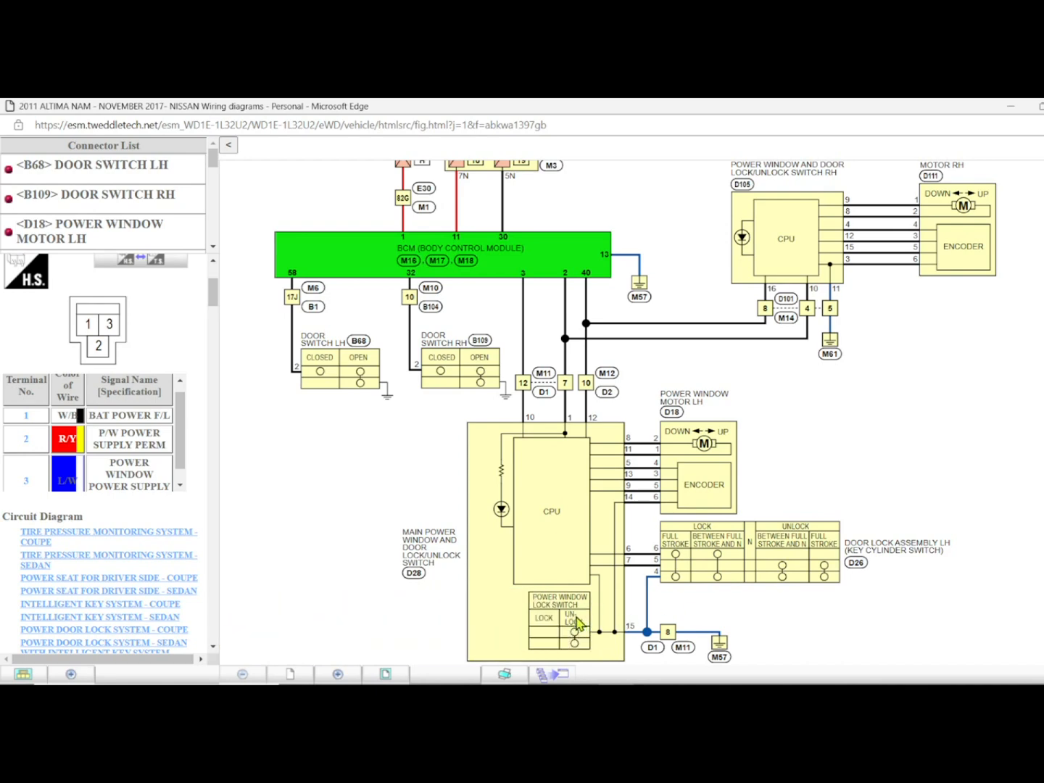
{"action": "mouse_move", "coordinate": [615, 592]}
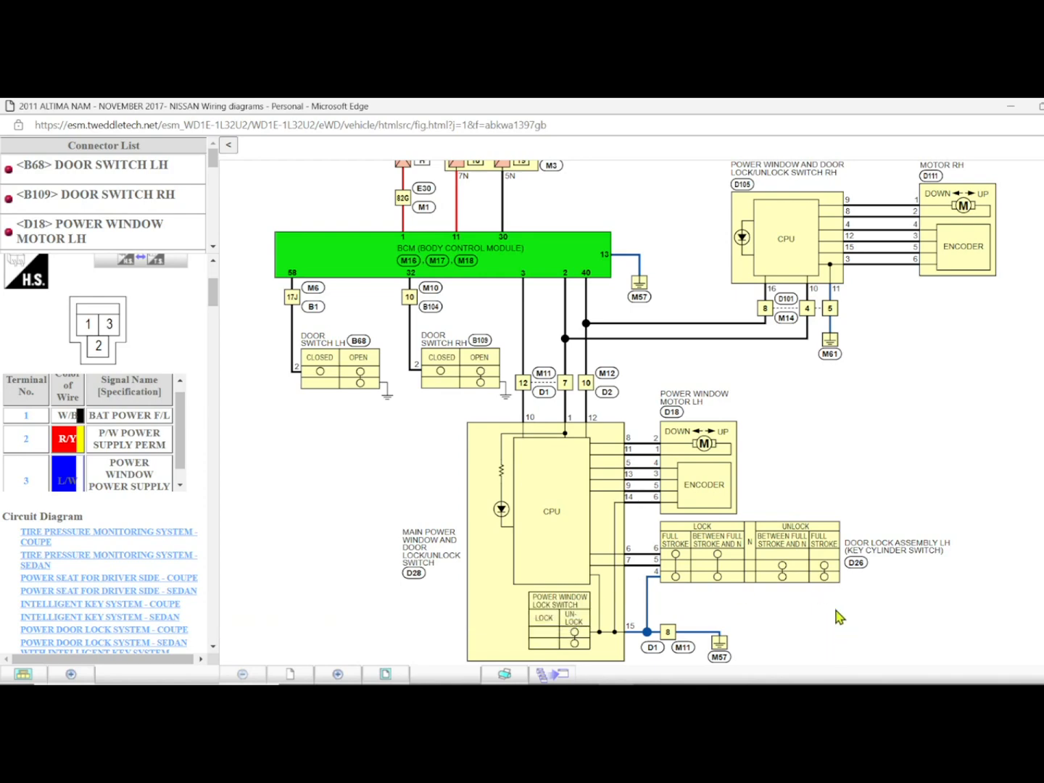
{"action": "mouse_move", "coordinate": [831, 621]}
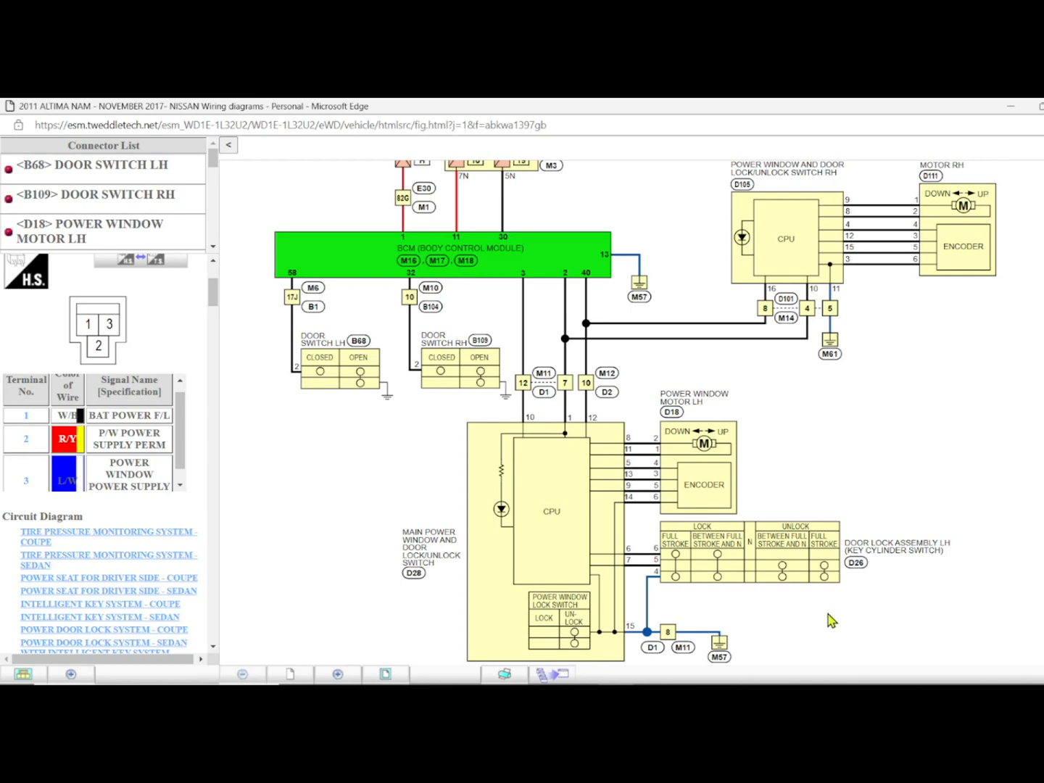
{"action": "mouse_move", "coordinate": [855, 562]}
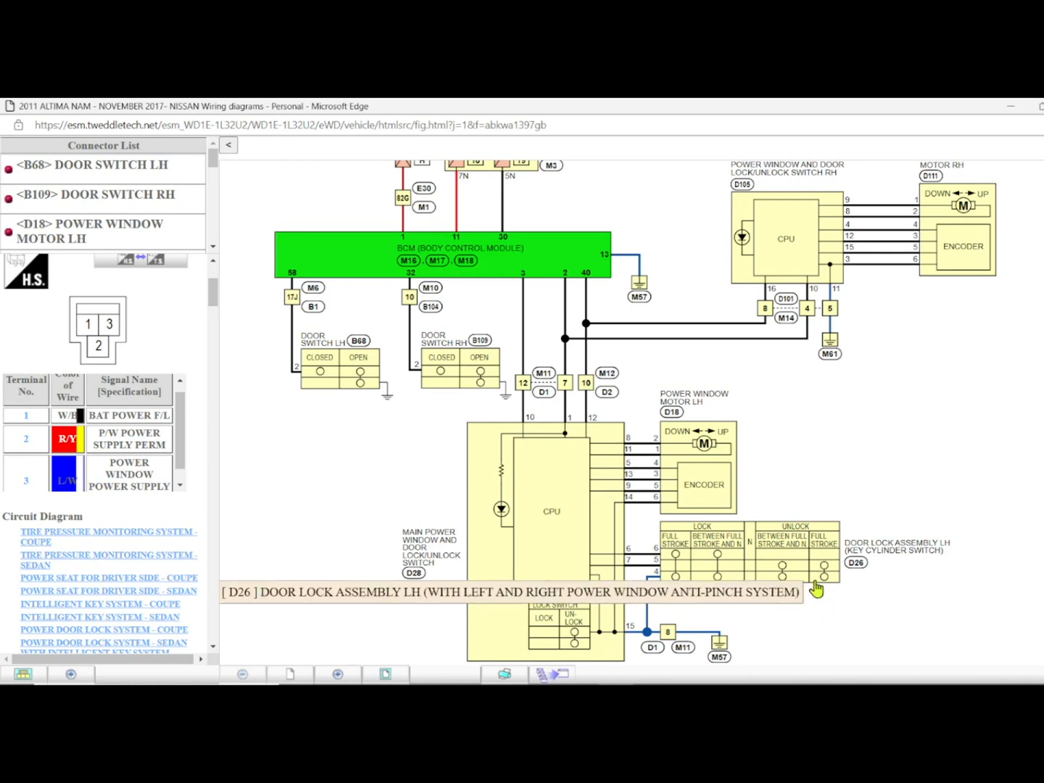
{"action": "mouse_move", "coordinate": [941, 569]}
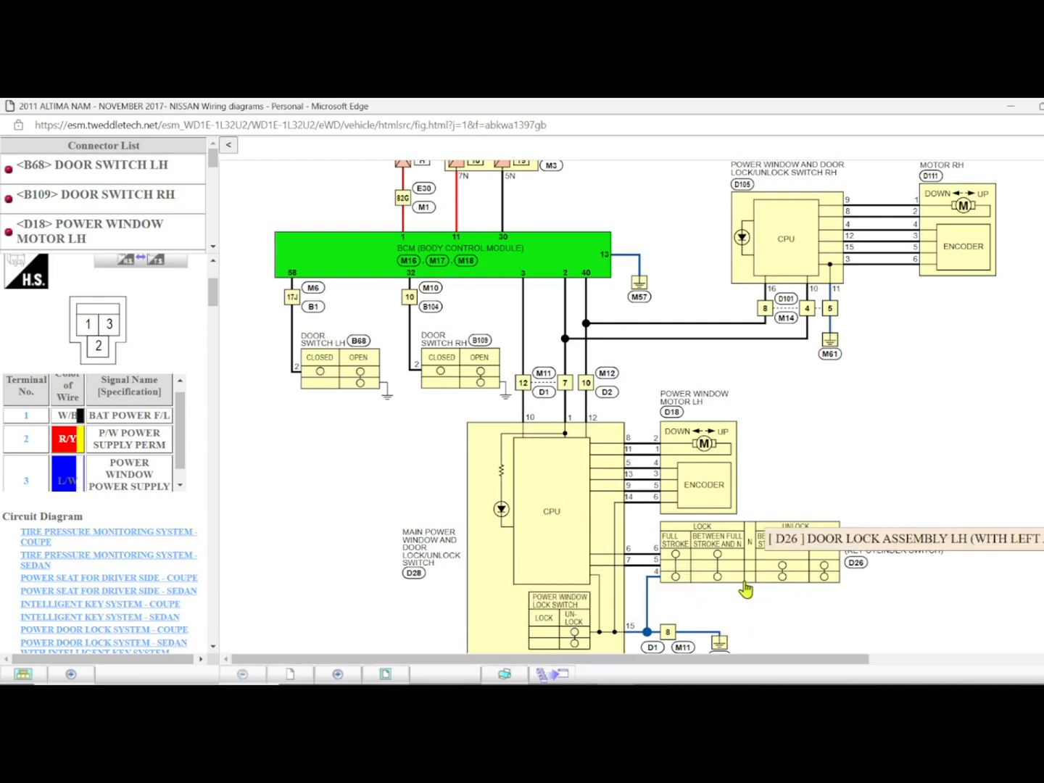
{"action": "mouse_move", "coordinate": [369, 514]}
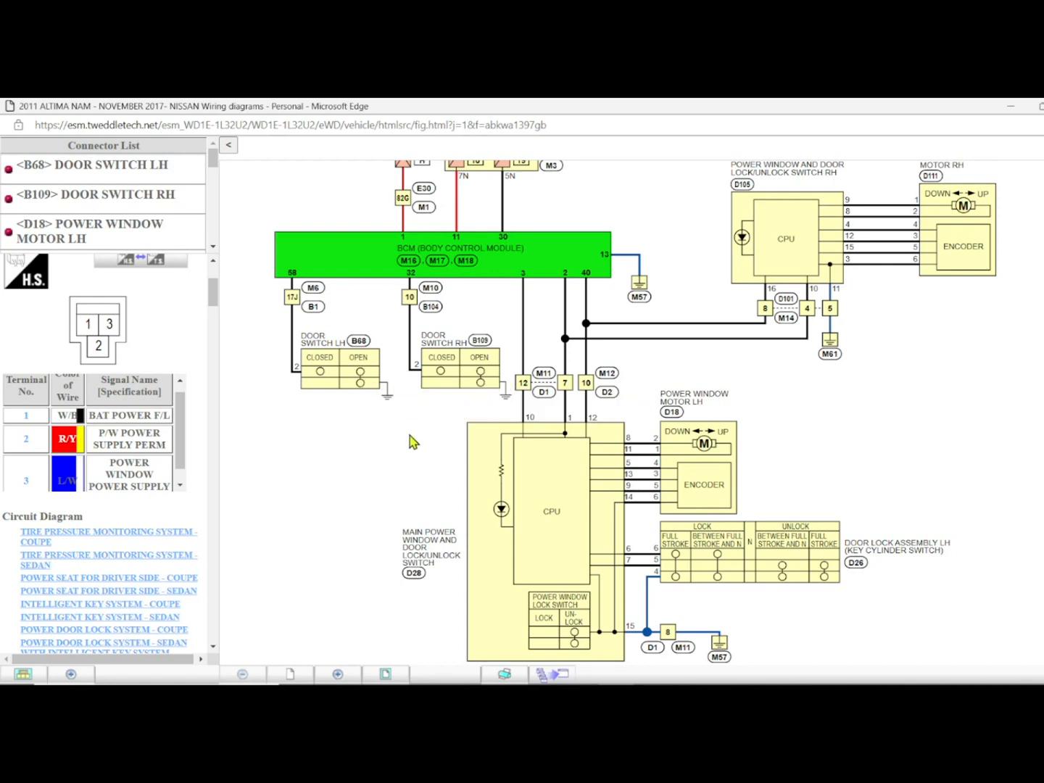
{"action": "mouse_move", "coordinate": [525, 537]}
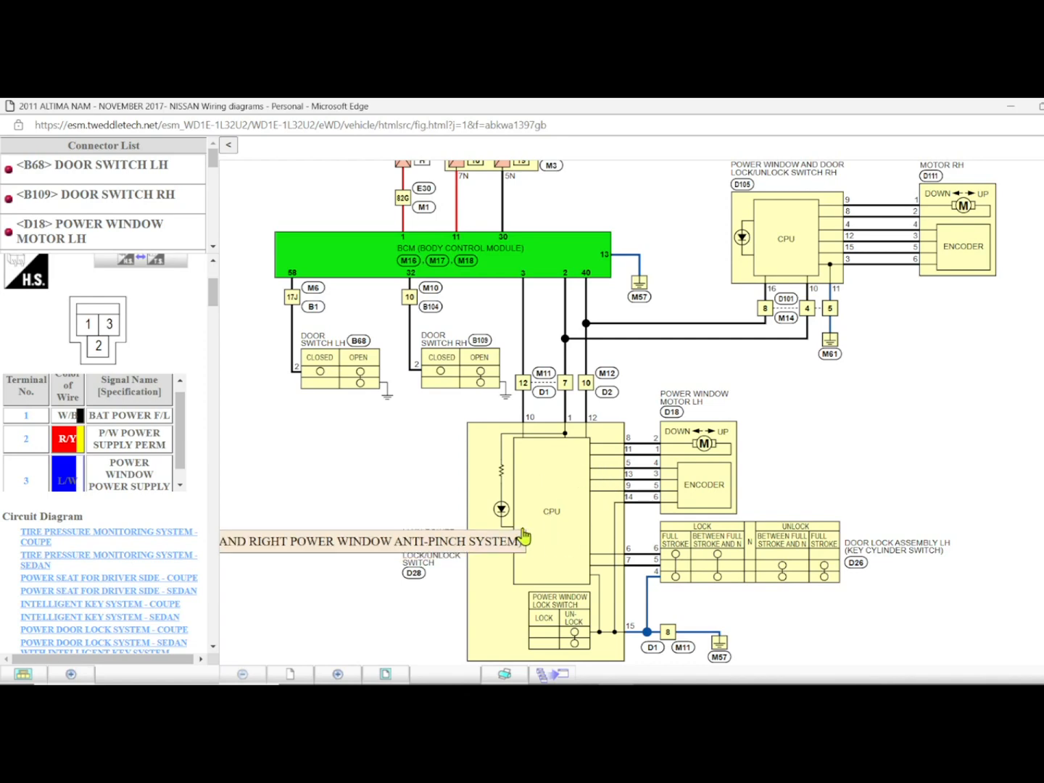
{"action": "mouse_move", "coordinate": [431, 482]}
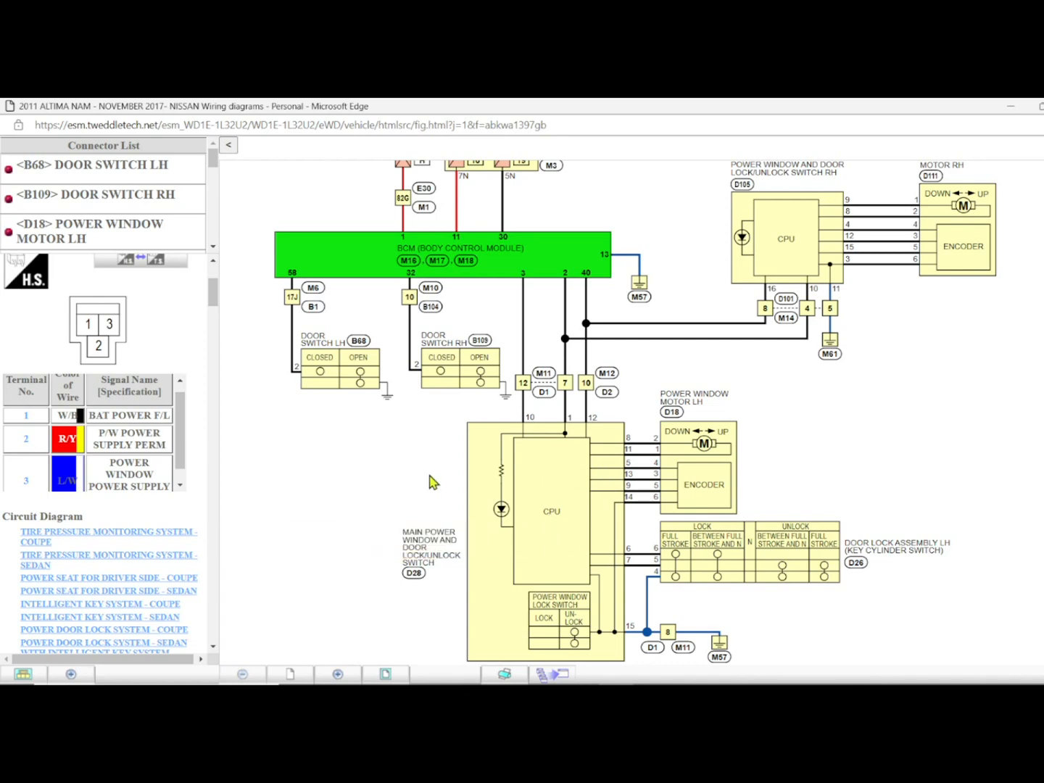
{"action": "mouse_move", "coordinate": [585, 442]}
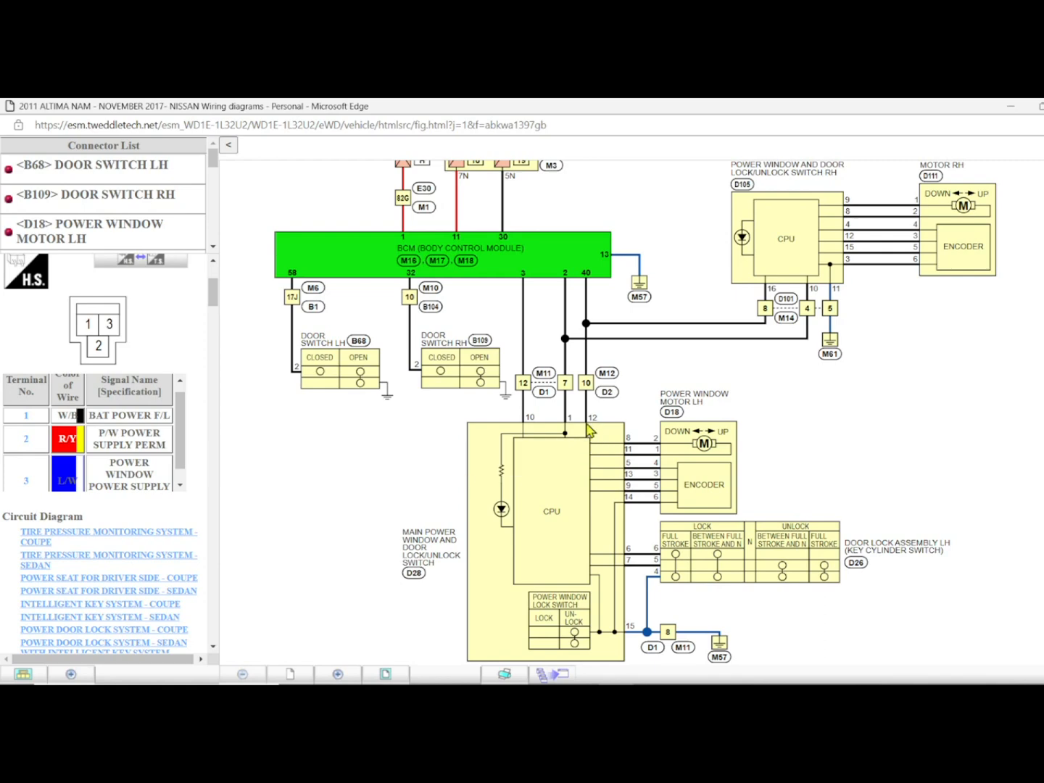
{"action": "mouse_move", "coordinate": [587, 339]}
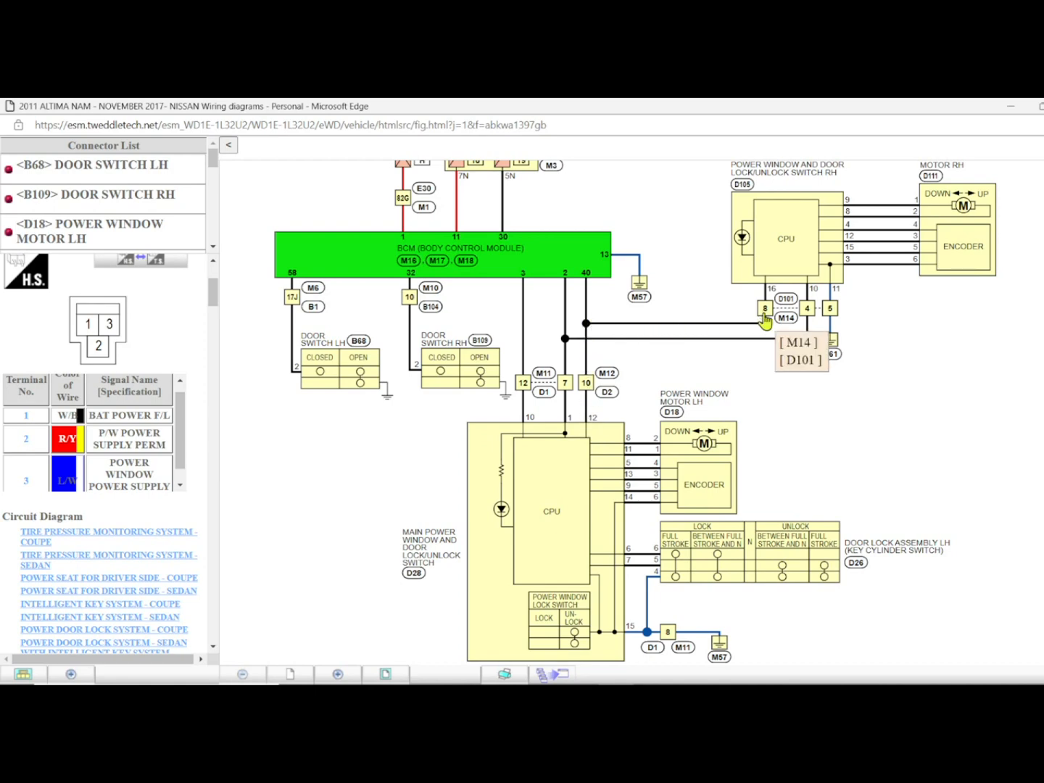
{"action": "mouse_move", "coordinate": [634, 395]}
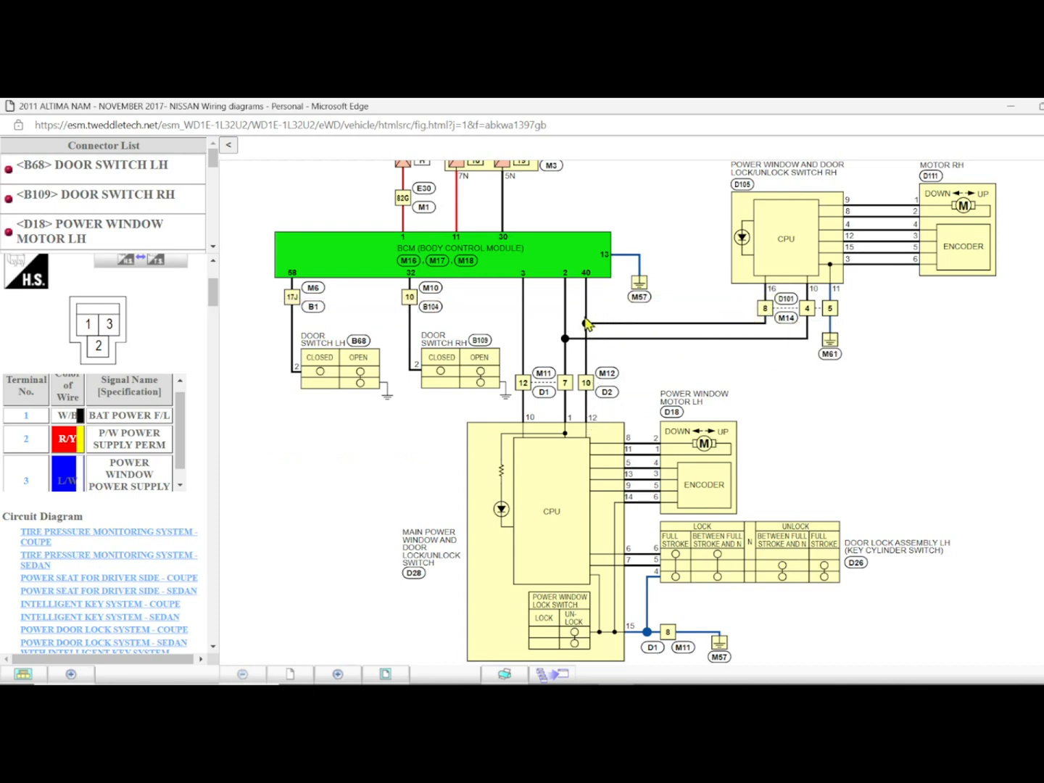
{"action": "mouse_move", "coordinate": [587, 290]}
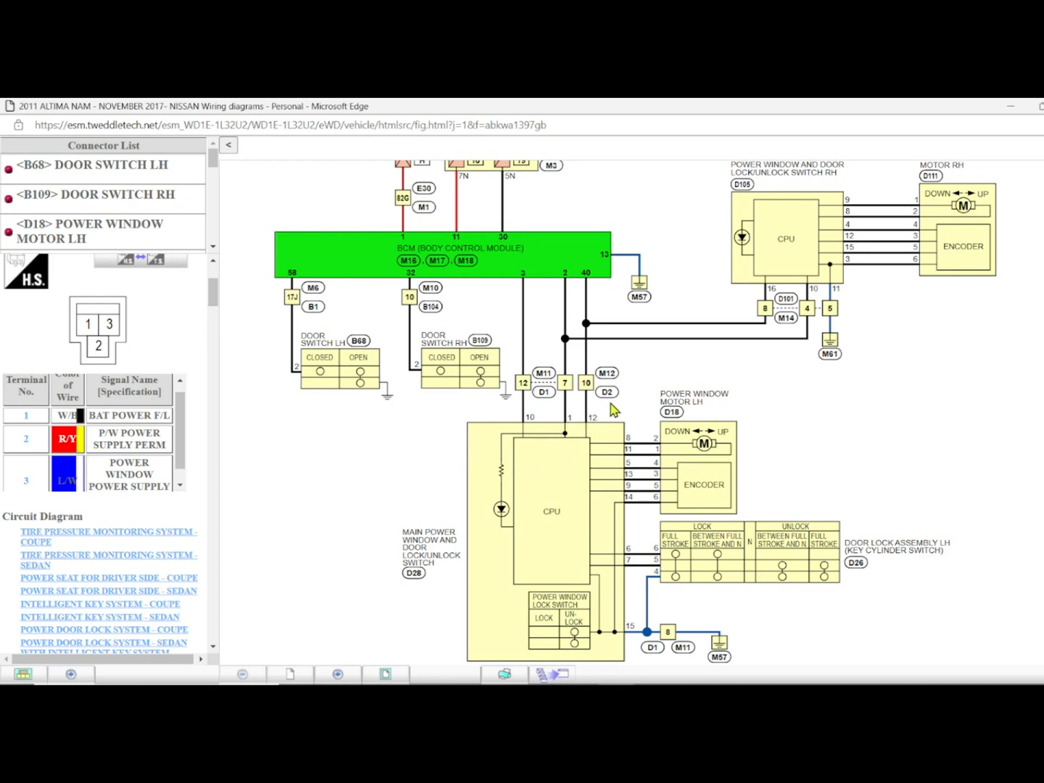
{"action": "mouse_move", "coordinate": [593, 411]}
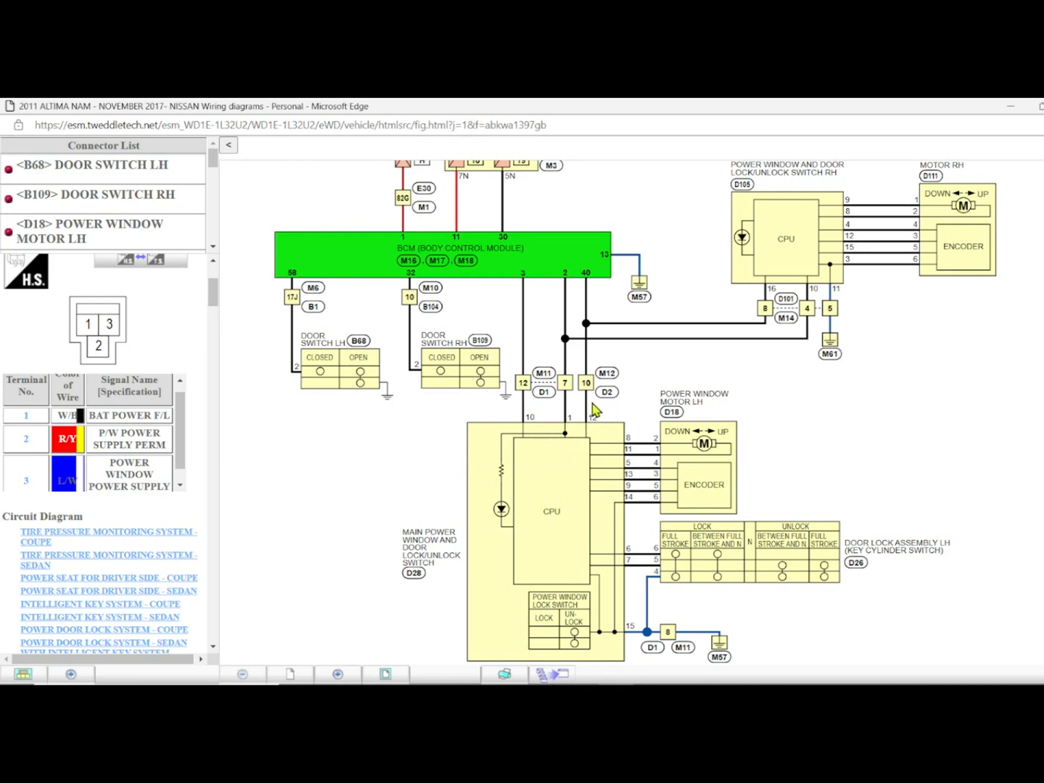
{"action": "mouse_move", "coordinate": [599, 408]}
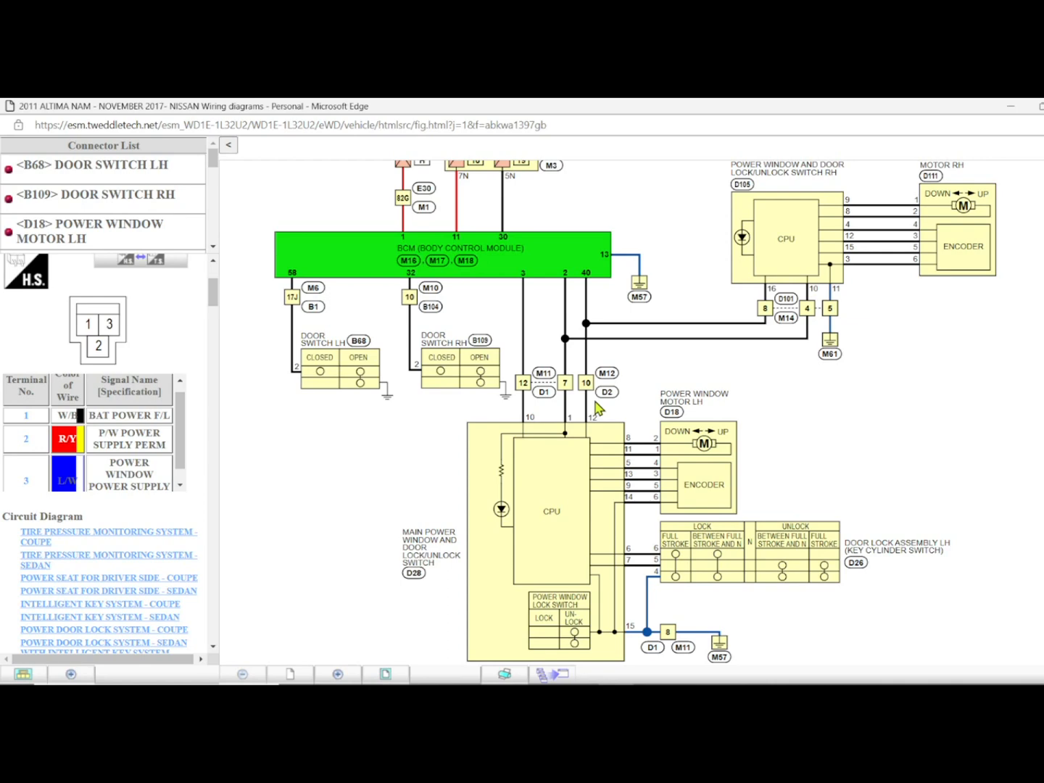
{"action": "mouse_move", "coordinate": [768, 294]}
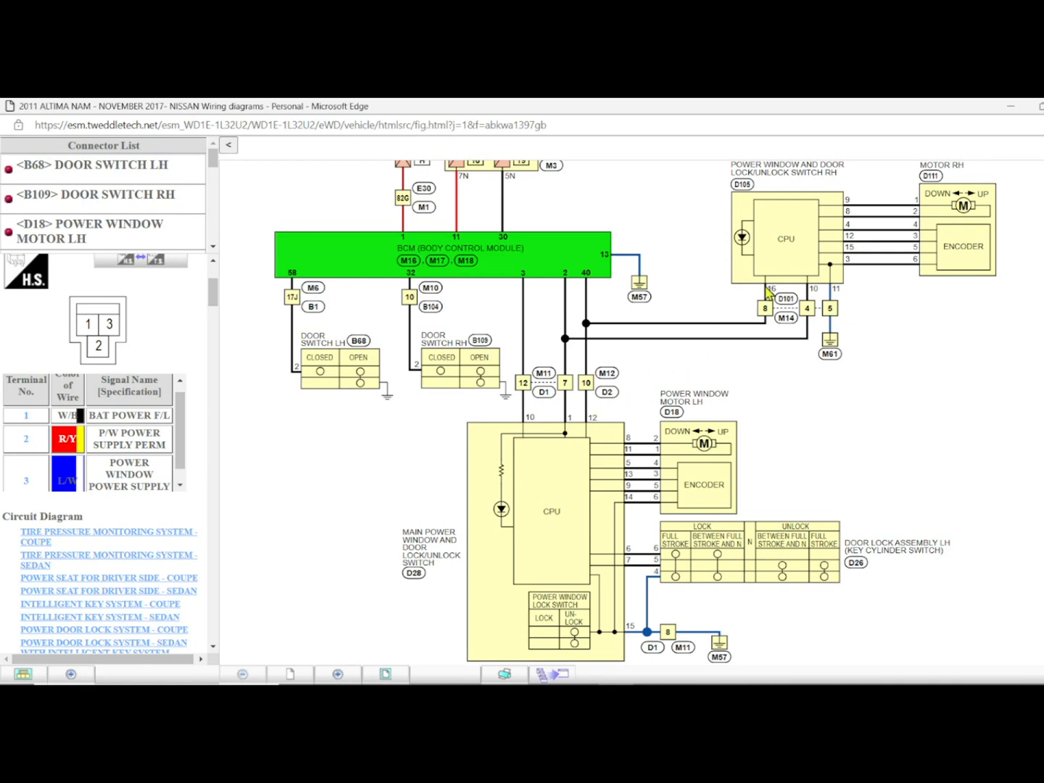
{"action": "mouse_move", "coordinate": [605, 300]}
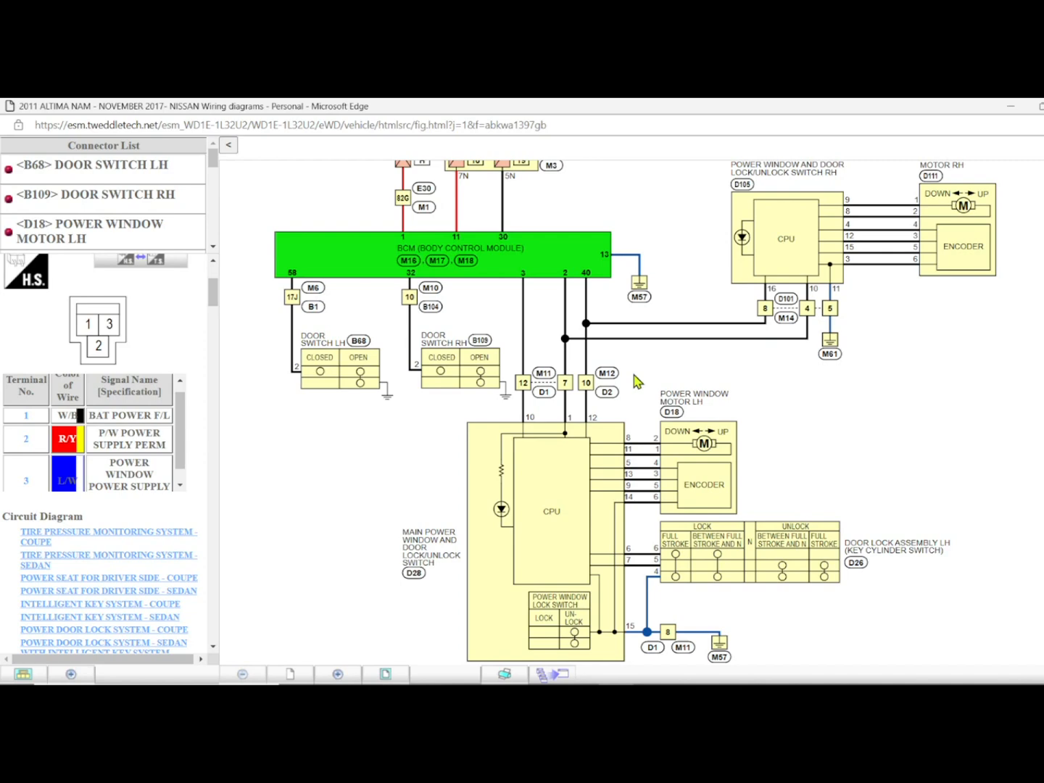
{"action": "mouse_move", "coordinate": [674, 373]}
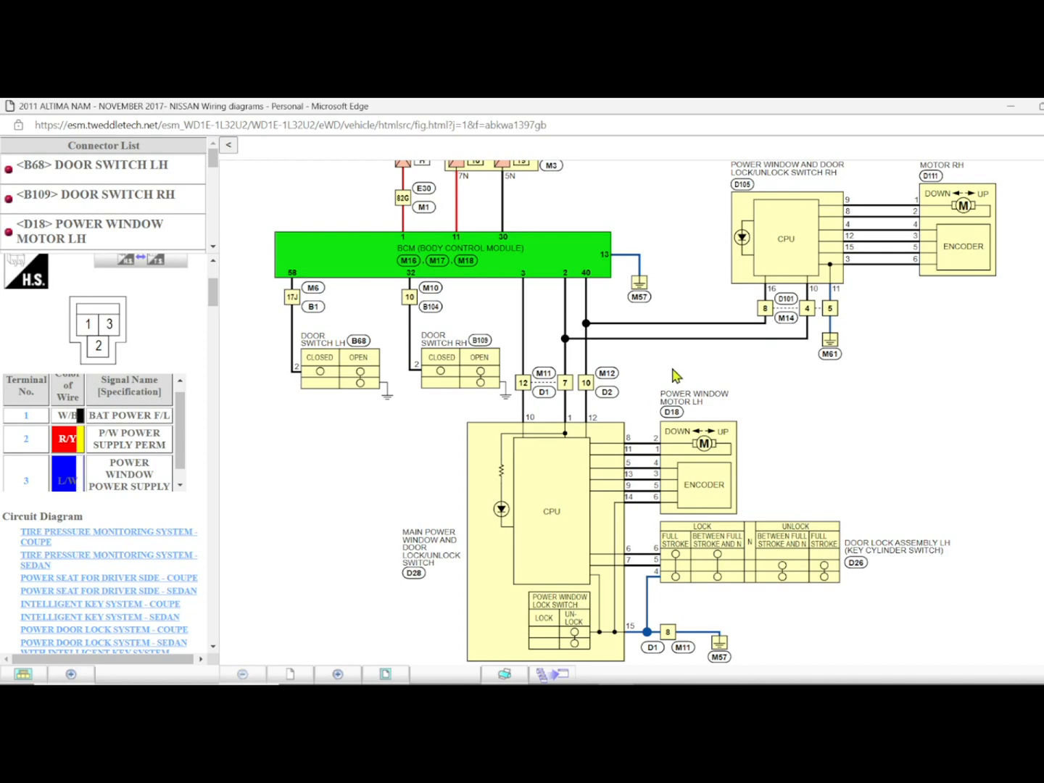
{"action": "mouse_move", "coordinate": [487, 402]}
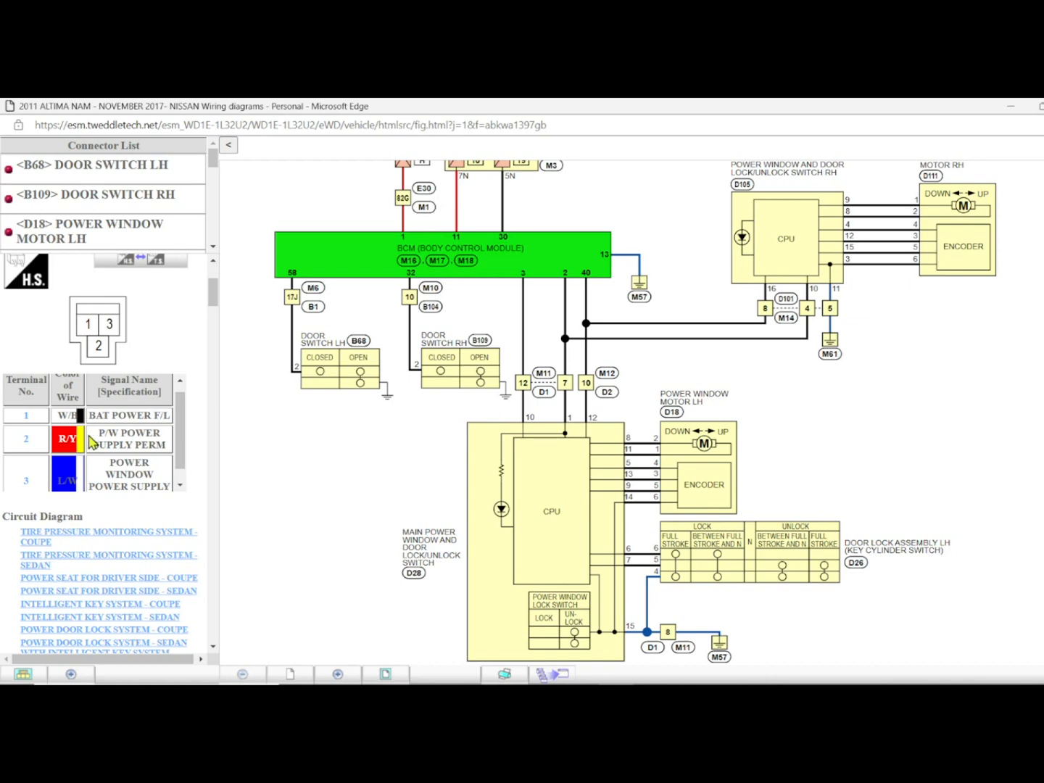
{"action": "mouse_move", "coordinate": [98, 441]}
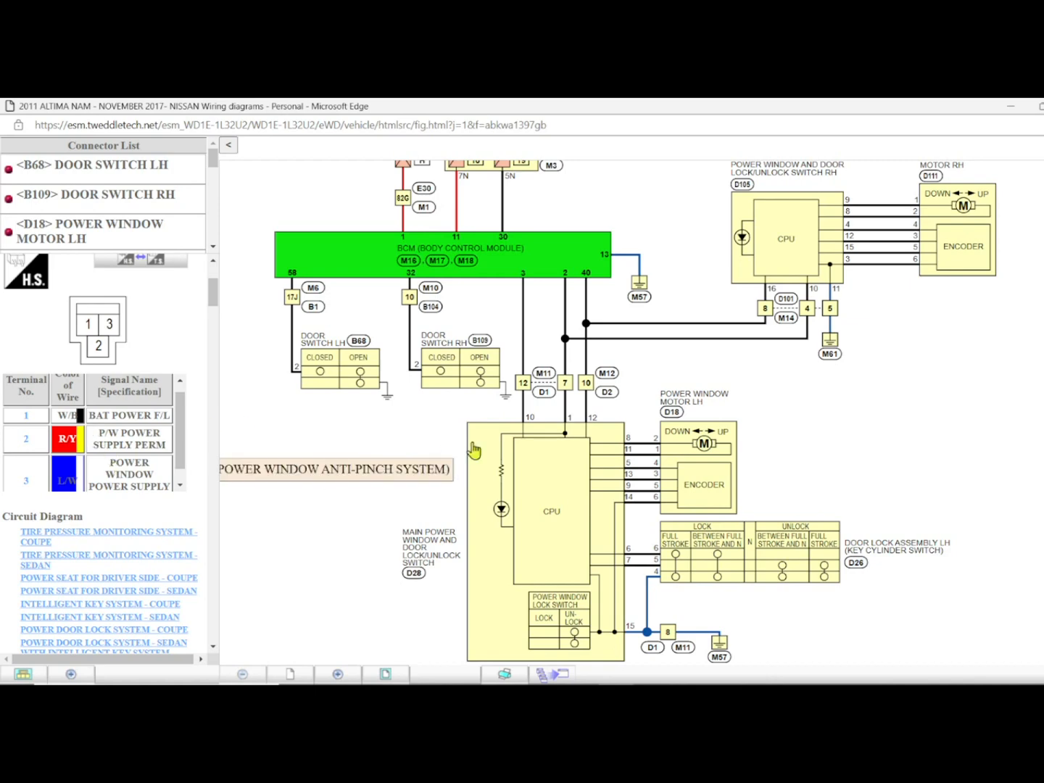
{"action": "mouse_move", "coordinate": [533, 426]}
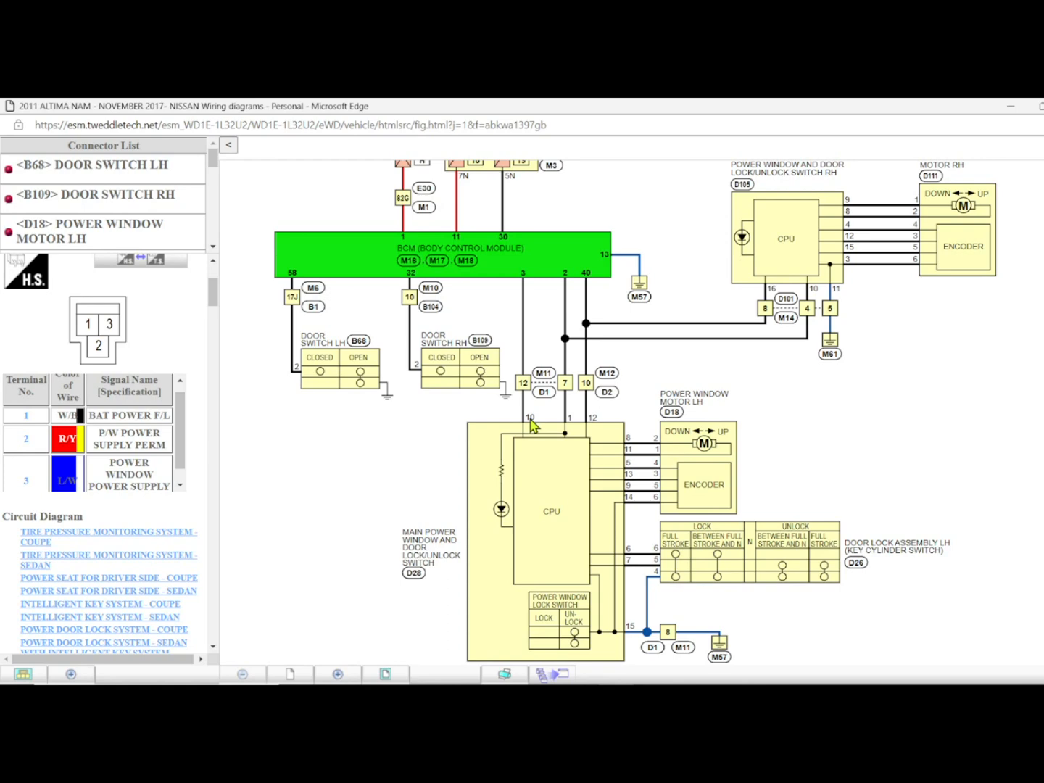
{"action": "mouse_move", "coordinate": [572, 420]}
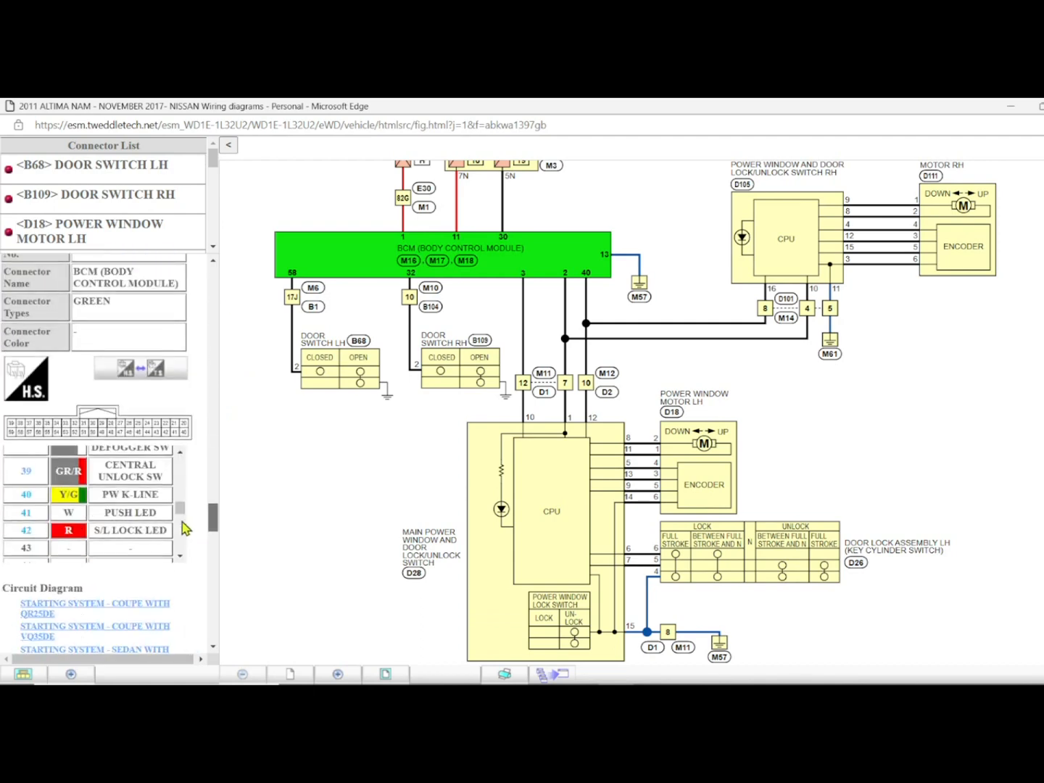
{"action": "scroll", "scroll_direction": "down", "scroll_amount": 3}
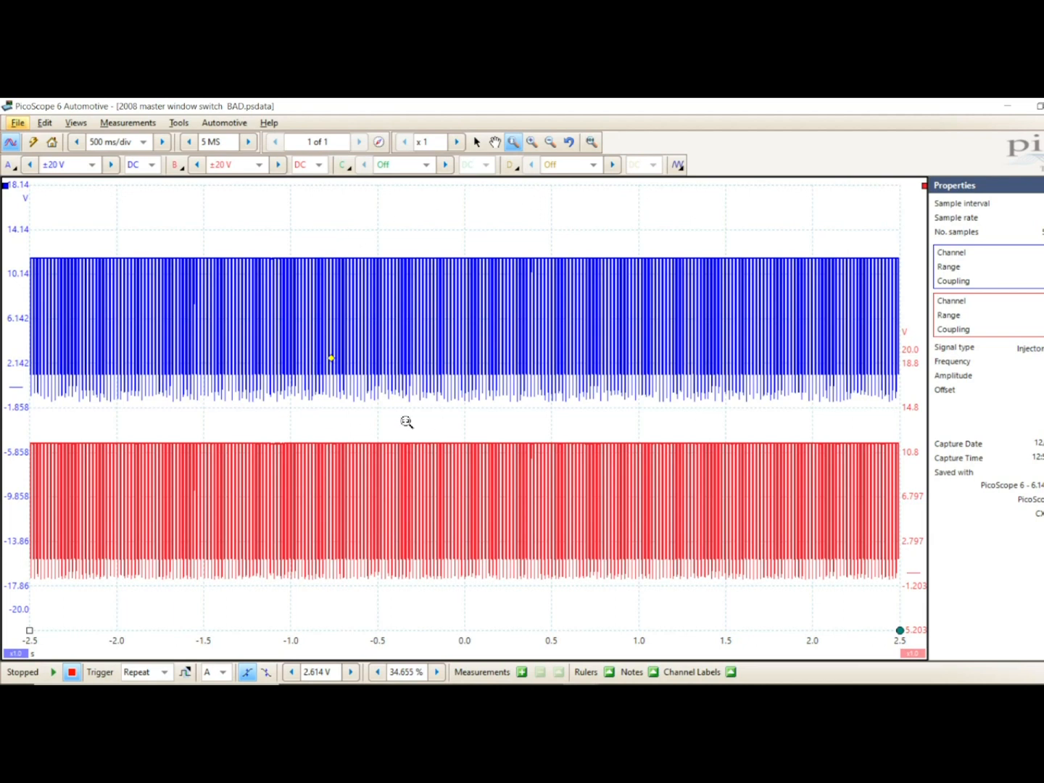
{"action": "mouse_move", "coordinate": [237, 589]}
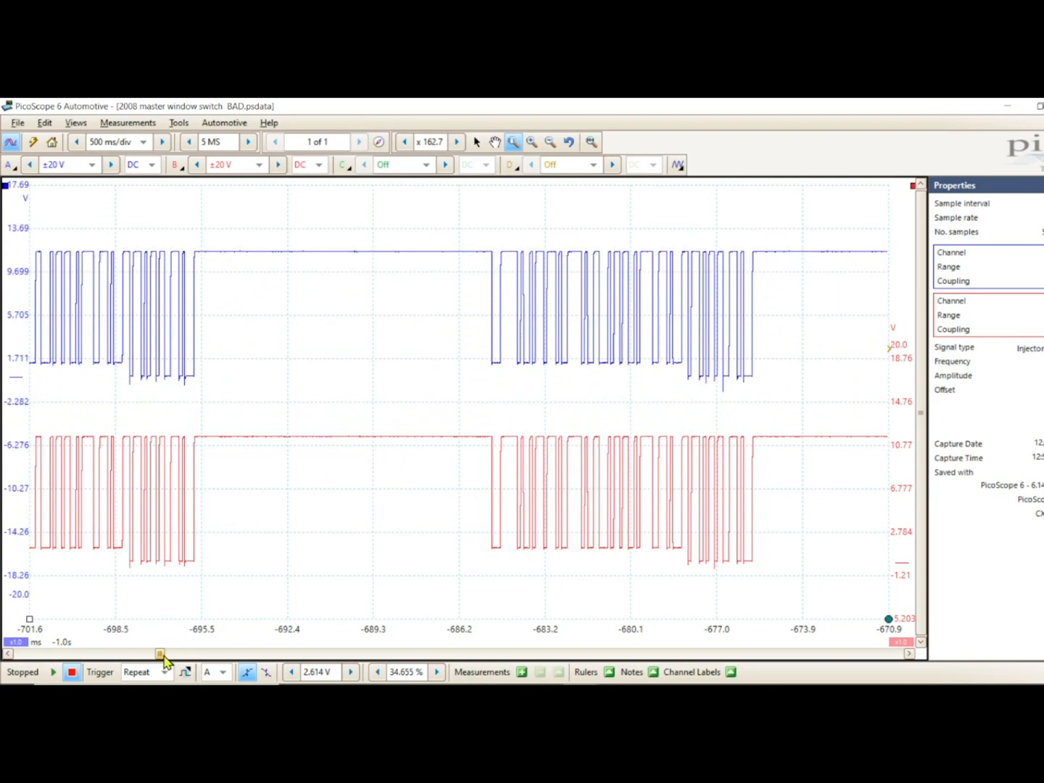
Step: Magnify the bad master switch capture to reveal repeating data packet bursts on both channels
{"action": "left_click_drag", "start_coordinate": [160, 653], "coordinate": [192, 653]}
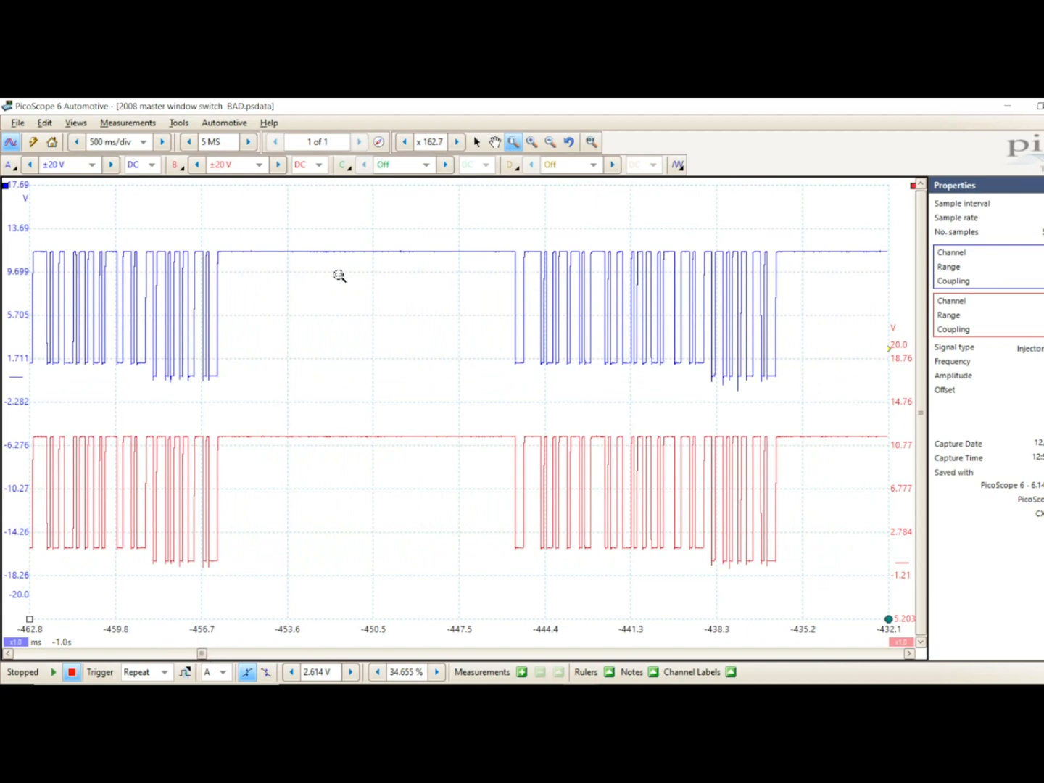
{"action": "mouse_move", "coordinate": [218, 250]}
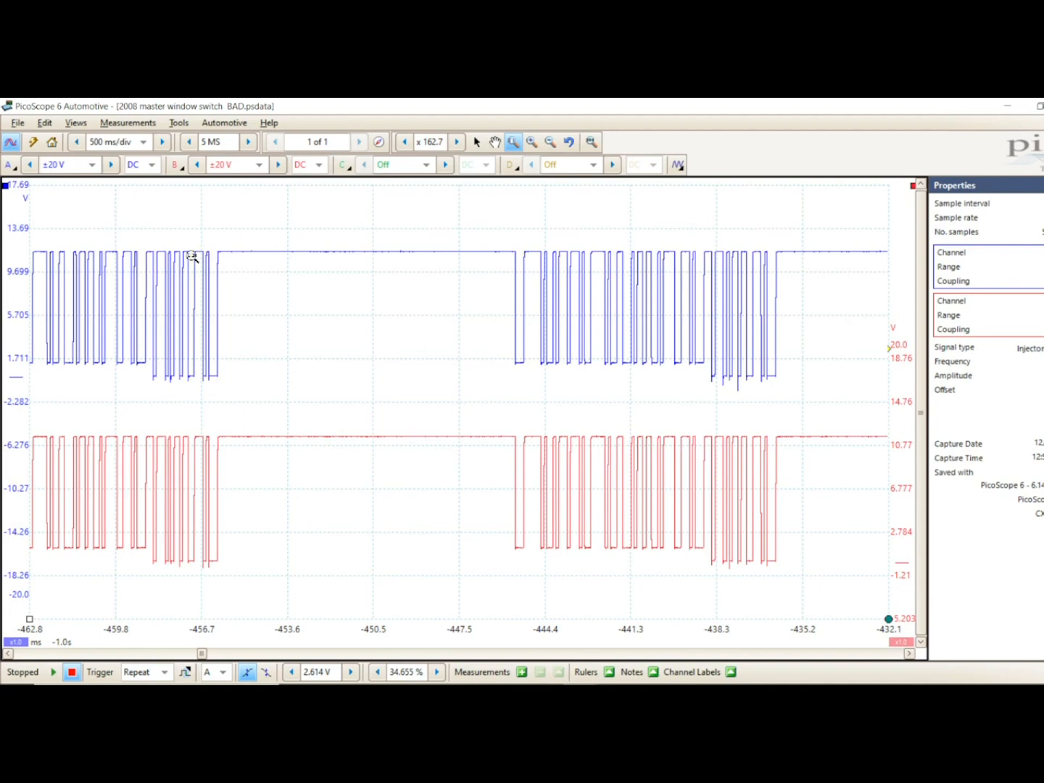
{"action": "mouse_move", "coordinate": [511, 369]}
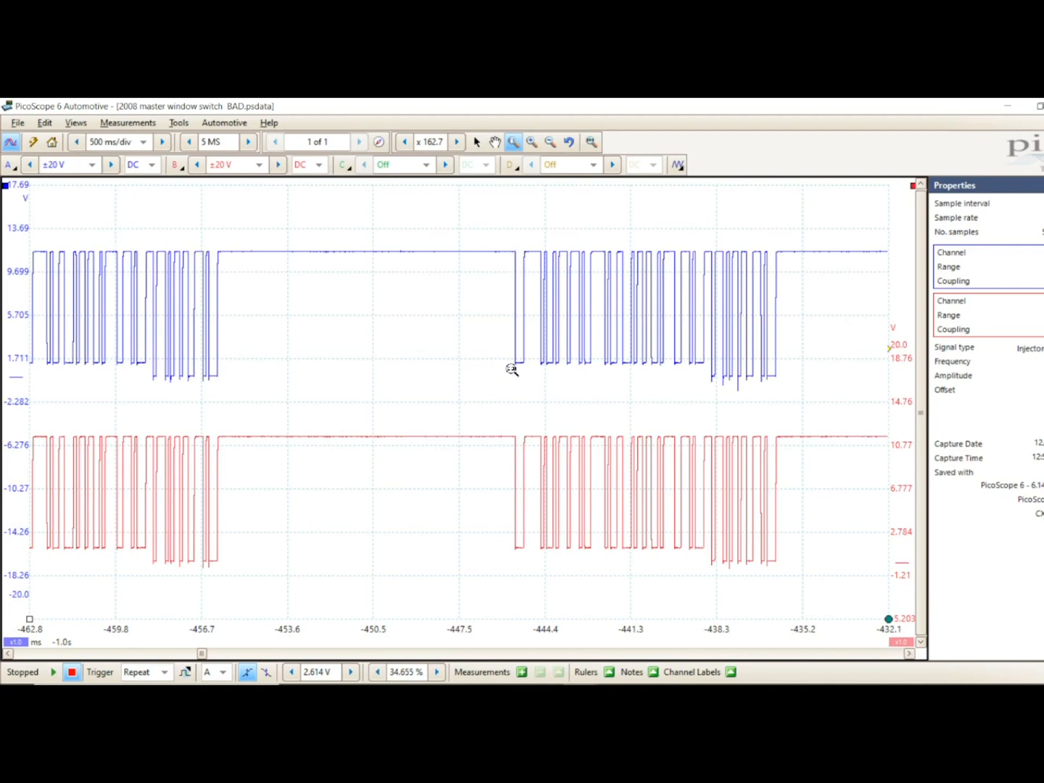
{"action": "mouse_move", "coordinate": [578, 182]}
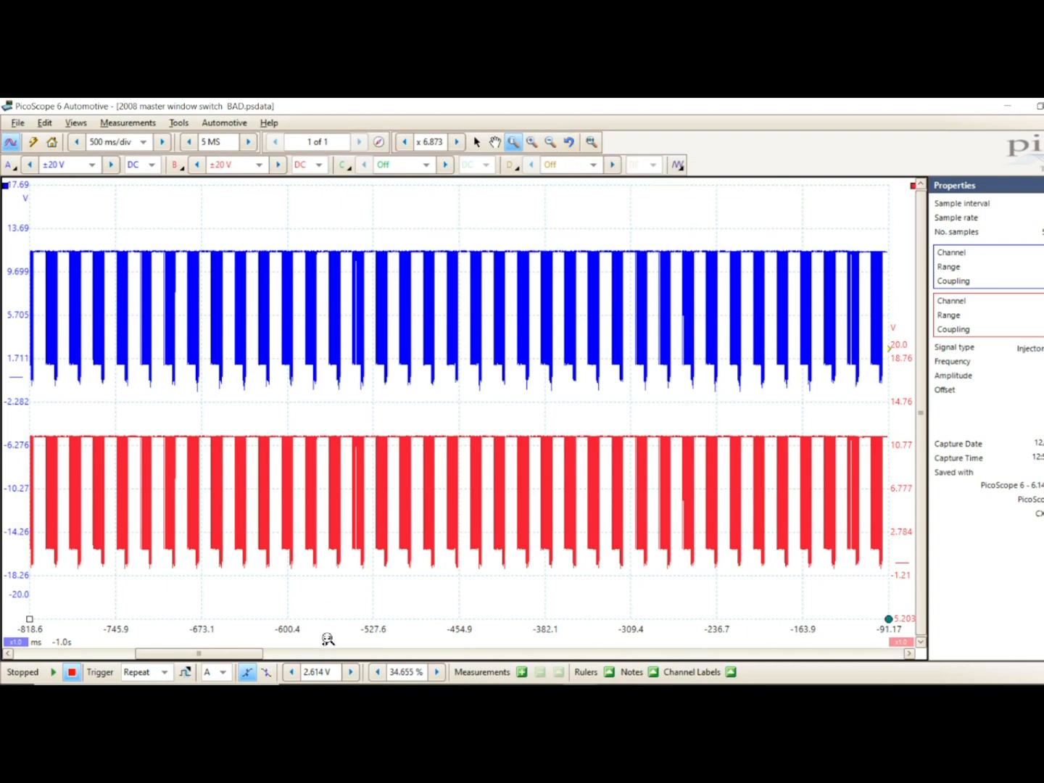
{"action": "mouse_move", "coordinate": [369, 213]}
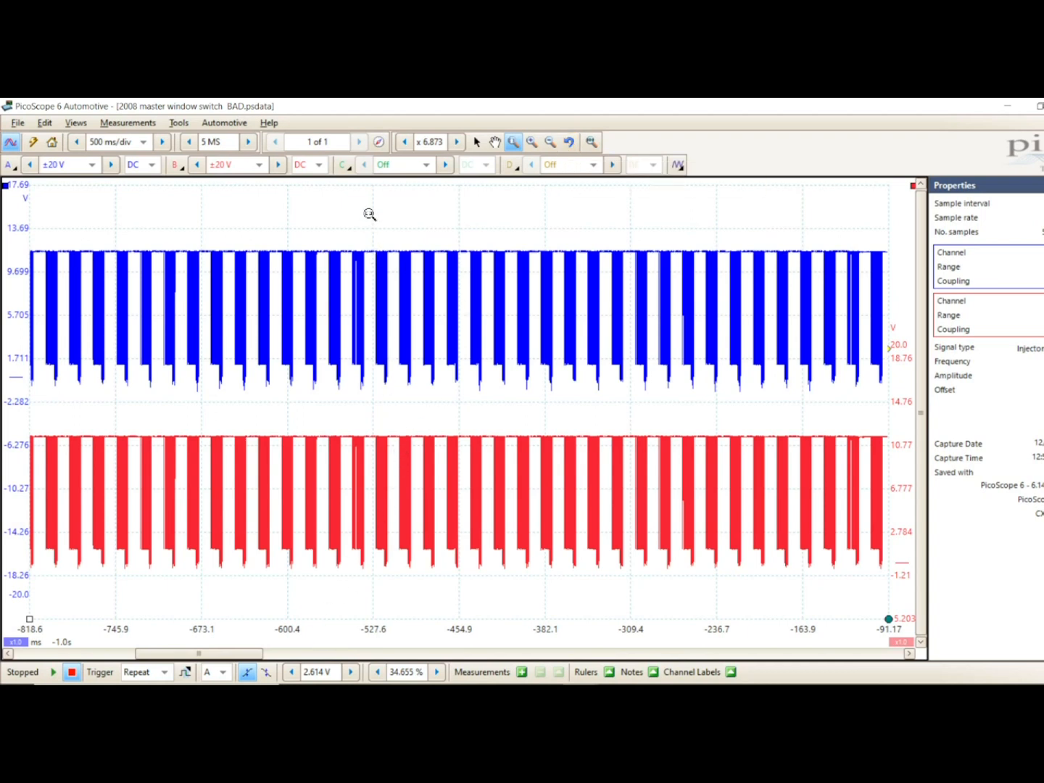
Step: Turn off channel B from its right-click menu, leaving only blue channel A
{"action": "right_click", "coordinate": [370, 214]}
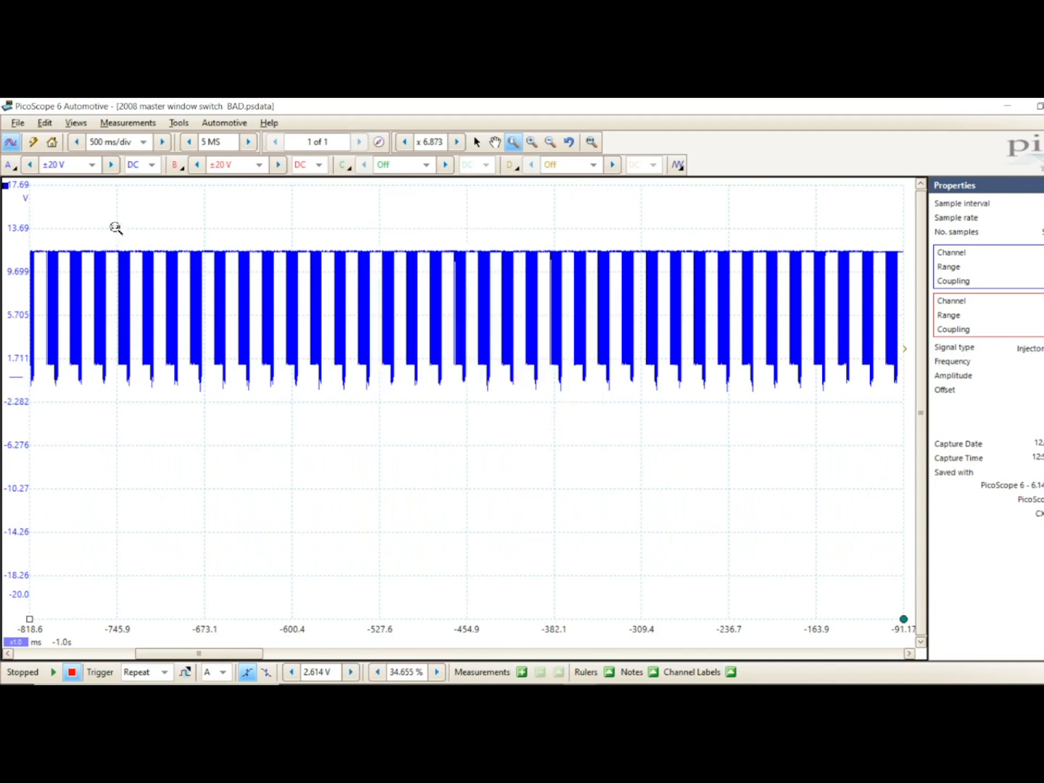
{"action": "mouse_move", "coordinate": [55, 310]}
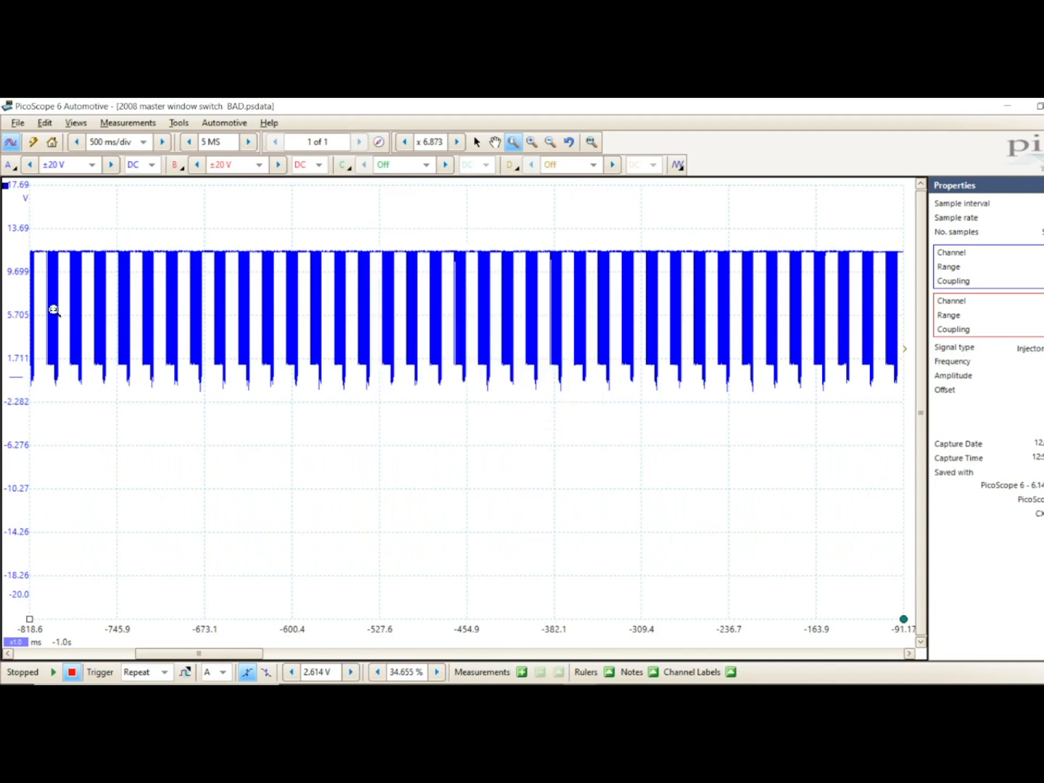
{"action": "mouse_move", "coordinate": [417, 297]}
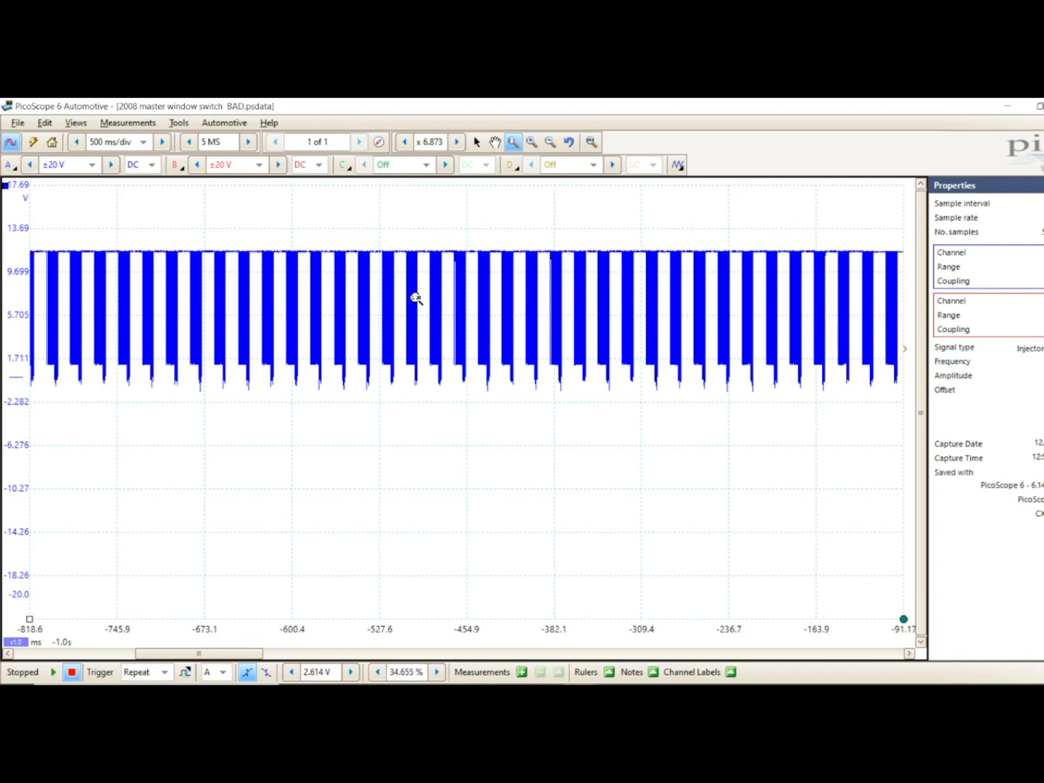
{"action": "mouse_move", "coordinate": [289, 351]}
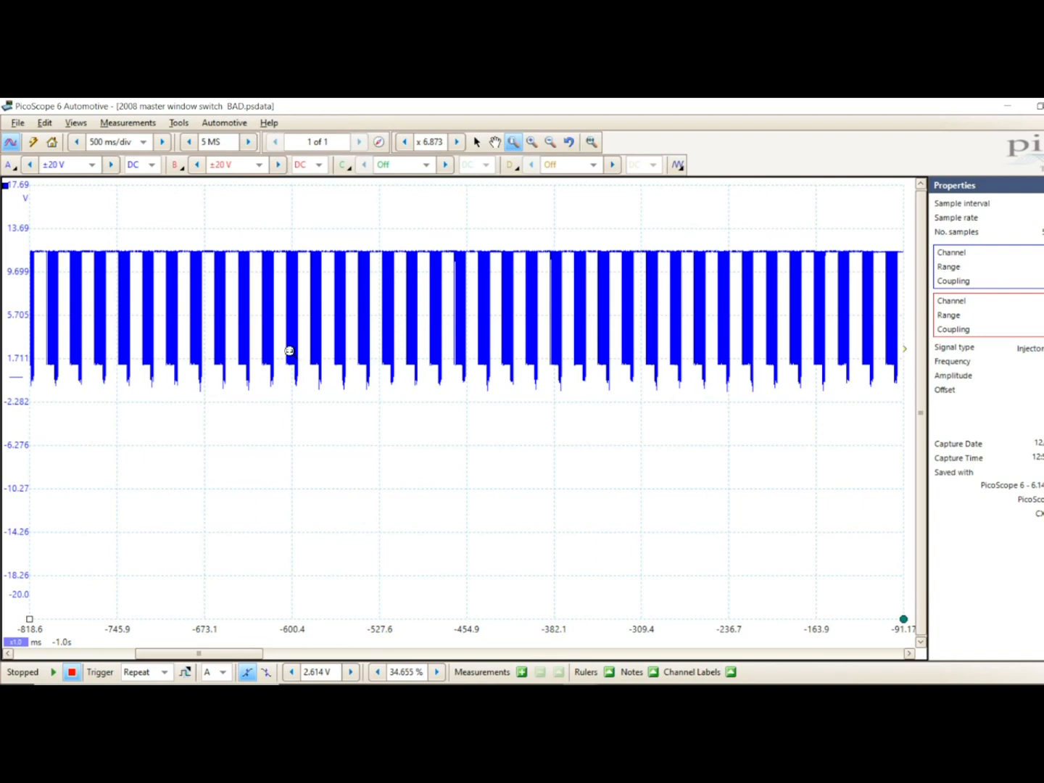
{"action": "mouse_move", "coordinate": [431, 283]}
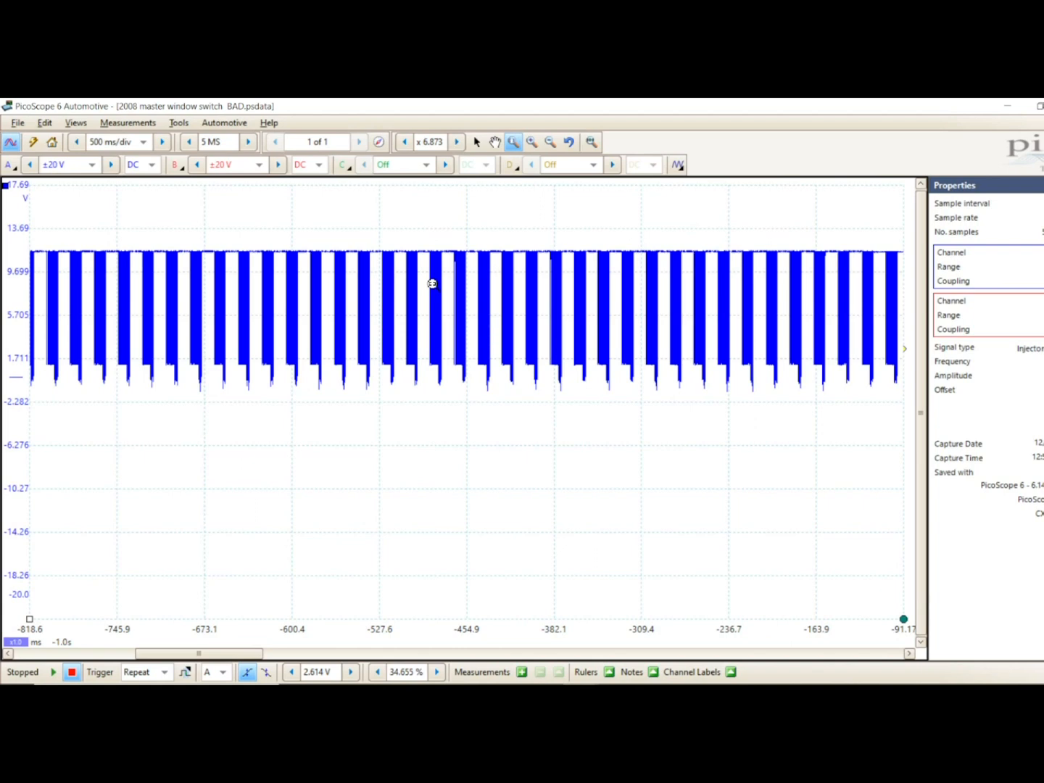
{"action": "mouse_move", "coordinate": [73, 263]}
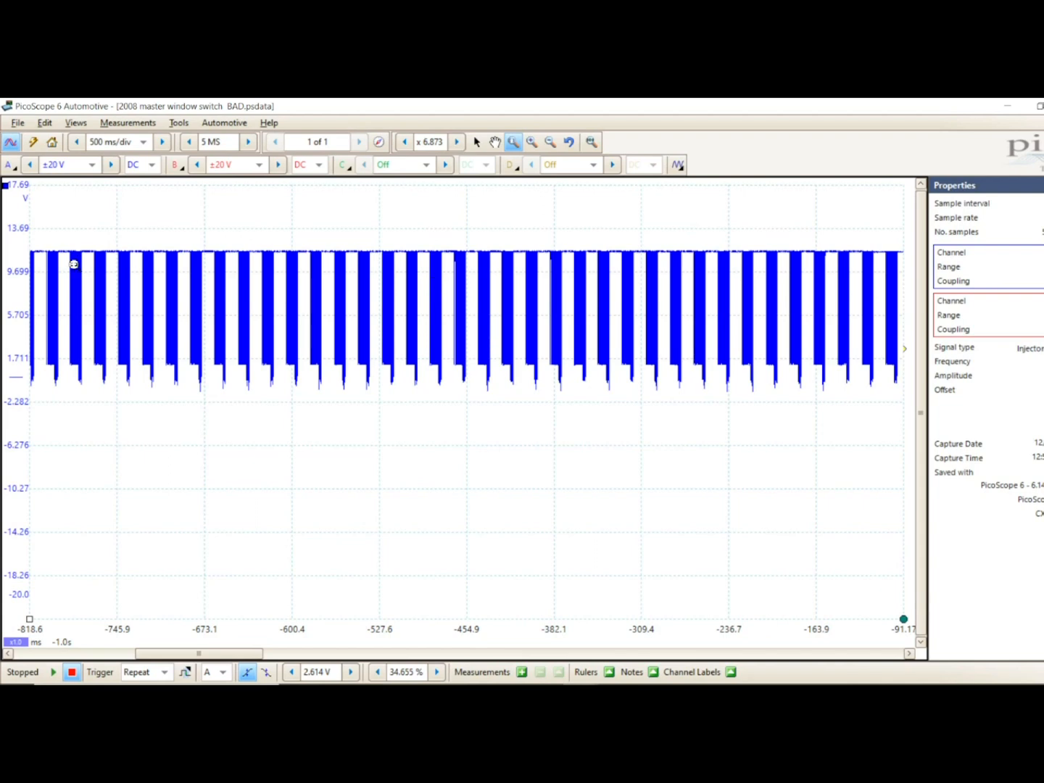
{"action": "mouse_move", "coordinate": [537, 288]}
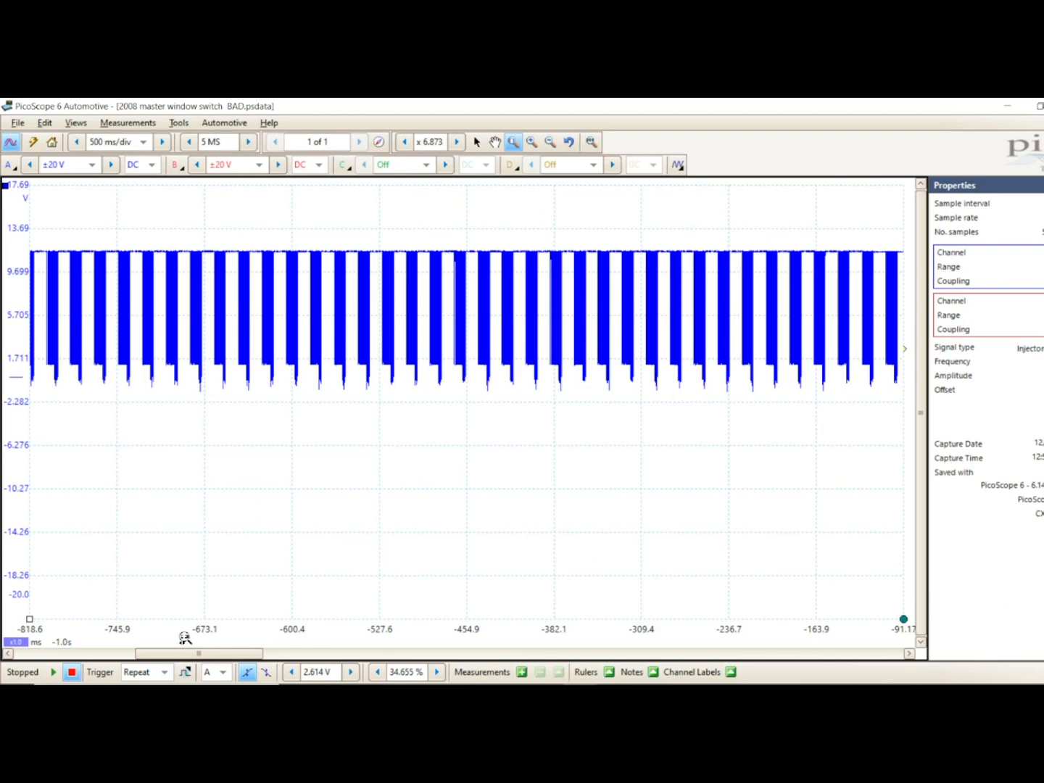
{"action": "mouse_move", "coordinate": [468, 317]}
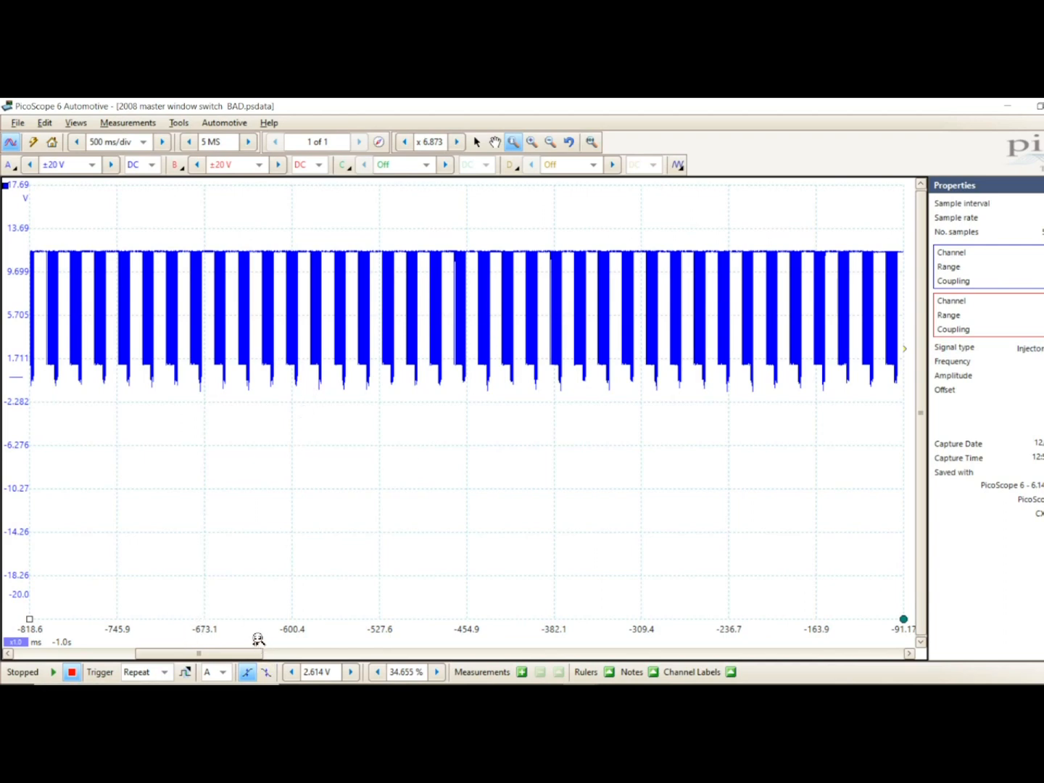
Step: Zoom into a single packet near -650 ms to show its individual bits
{"action": "left_click_drag", "start_coordinate": [244, 183], "coordinate": [283, 624]}
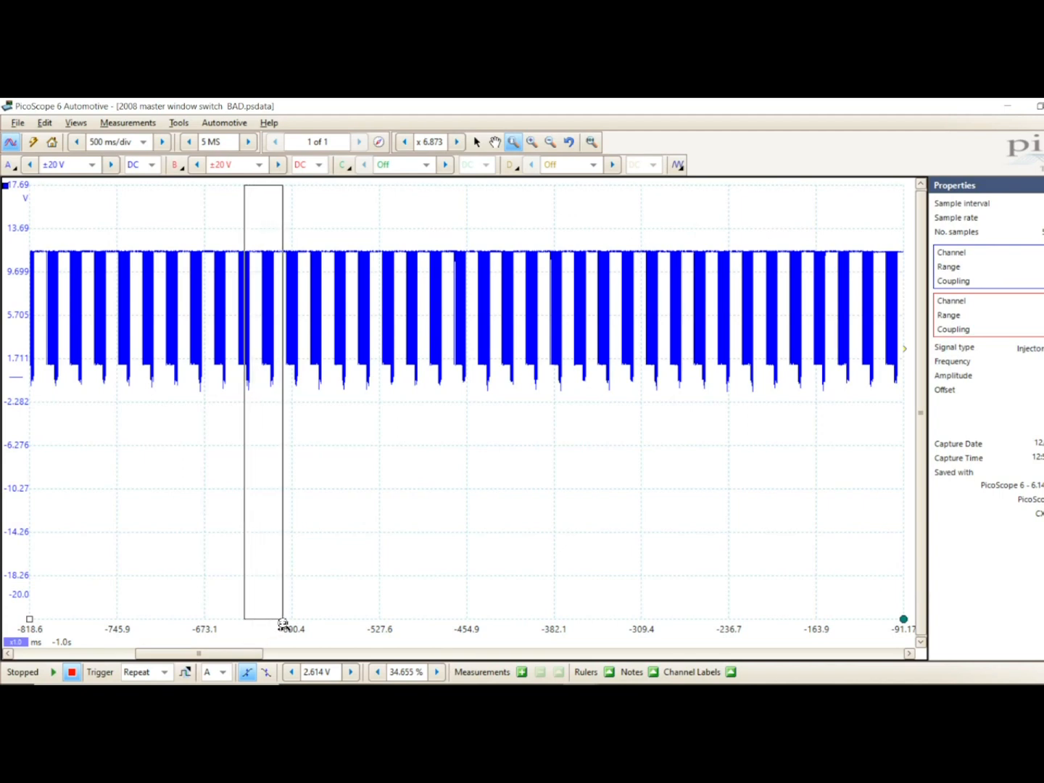
{"action": "left_click_drag", "start_coordinate": [263, 188], "coordinate": [283, 620]}
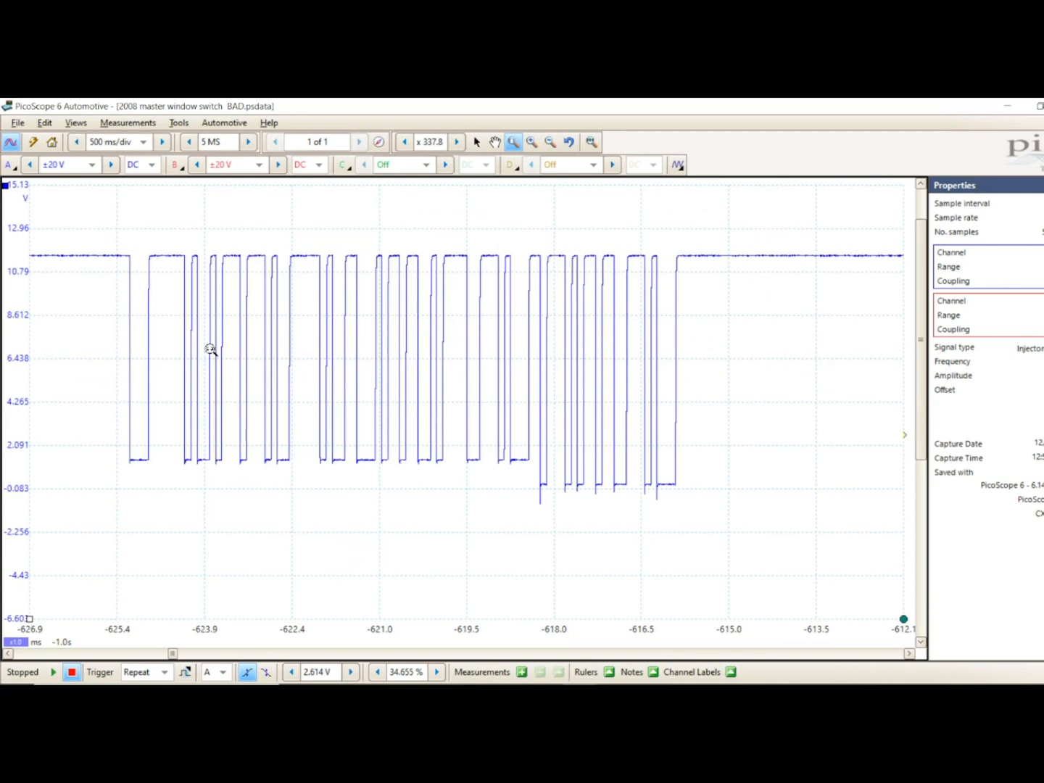
{"action": "mouse_move", "coordinate": [194, 421]}
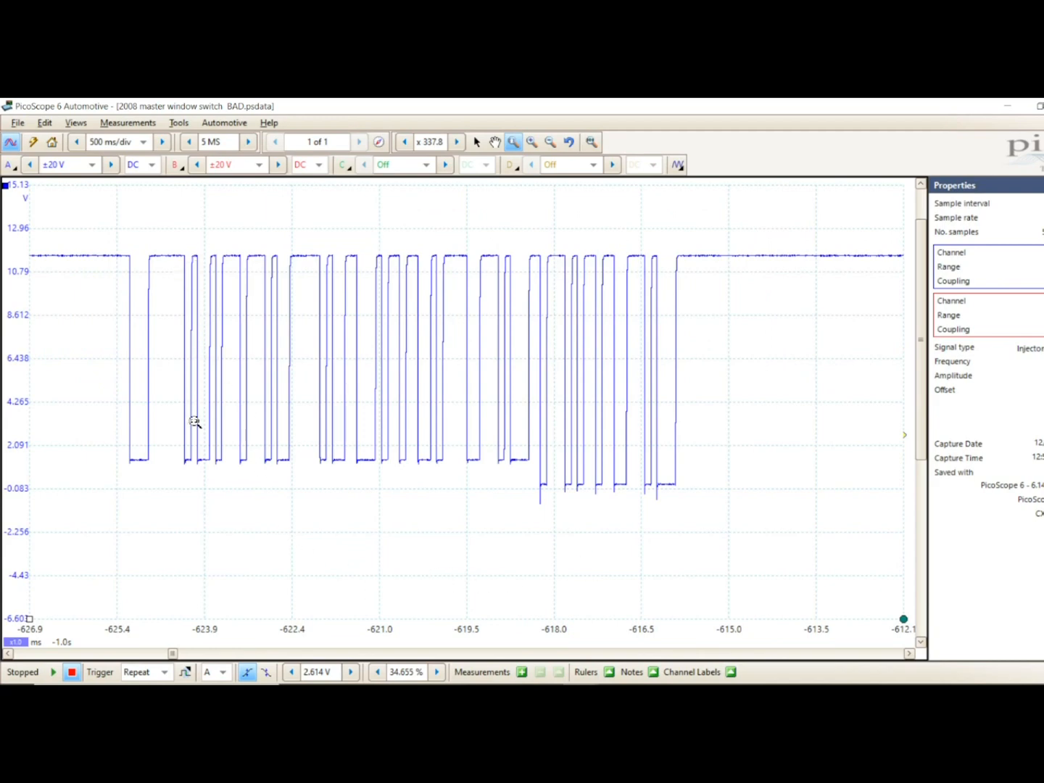
{"action": "mouse_move", "coordinate": [214, 259]}
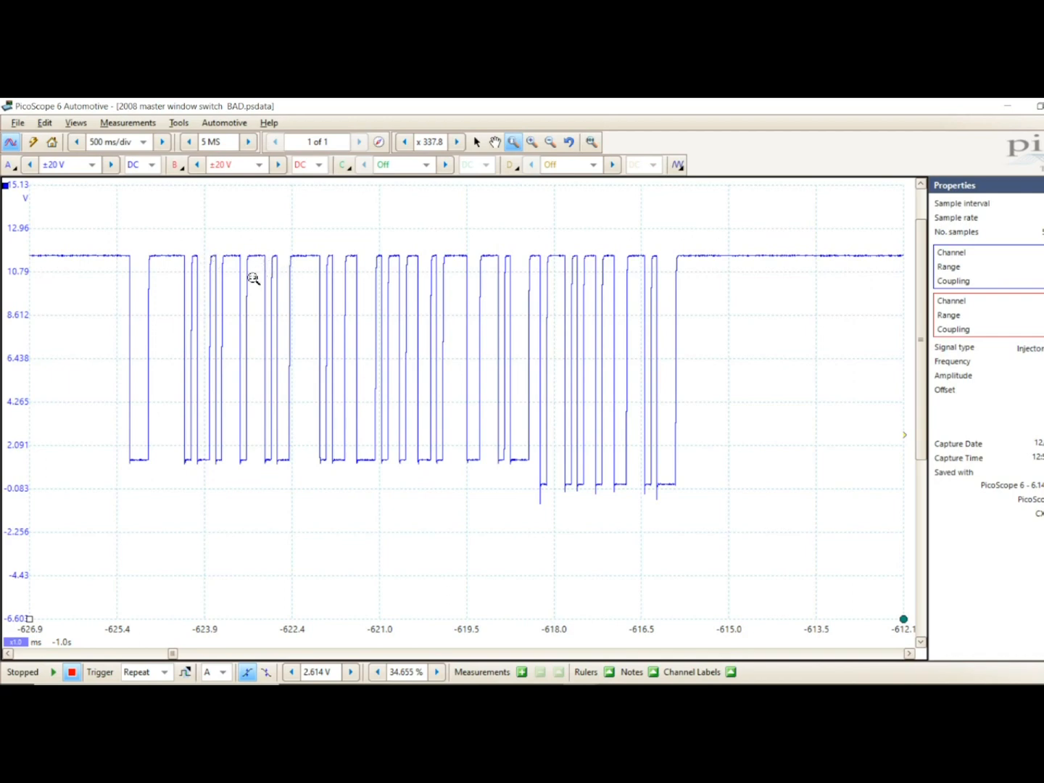
{"action": "mouse_move", "coordinate": [174, 248]}
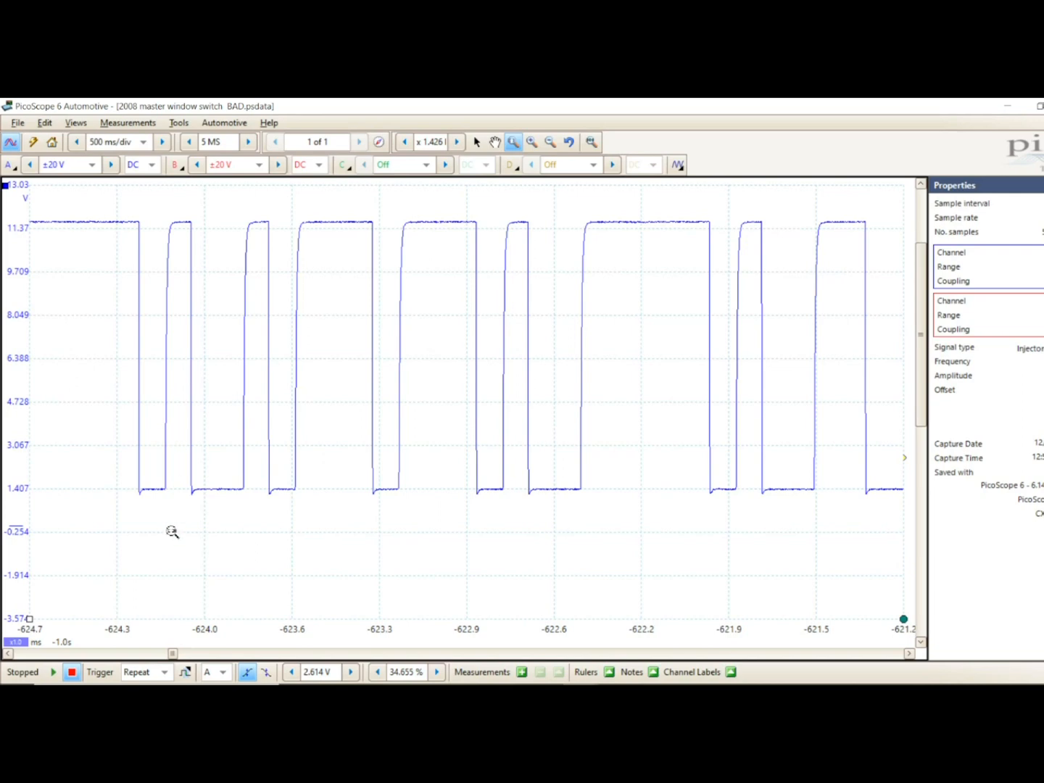
{"action": "mouse_move", "coordinate": [33, 622]}
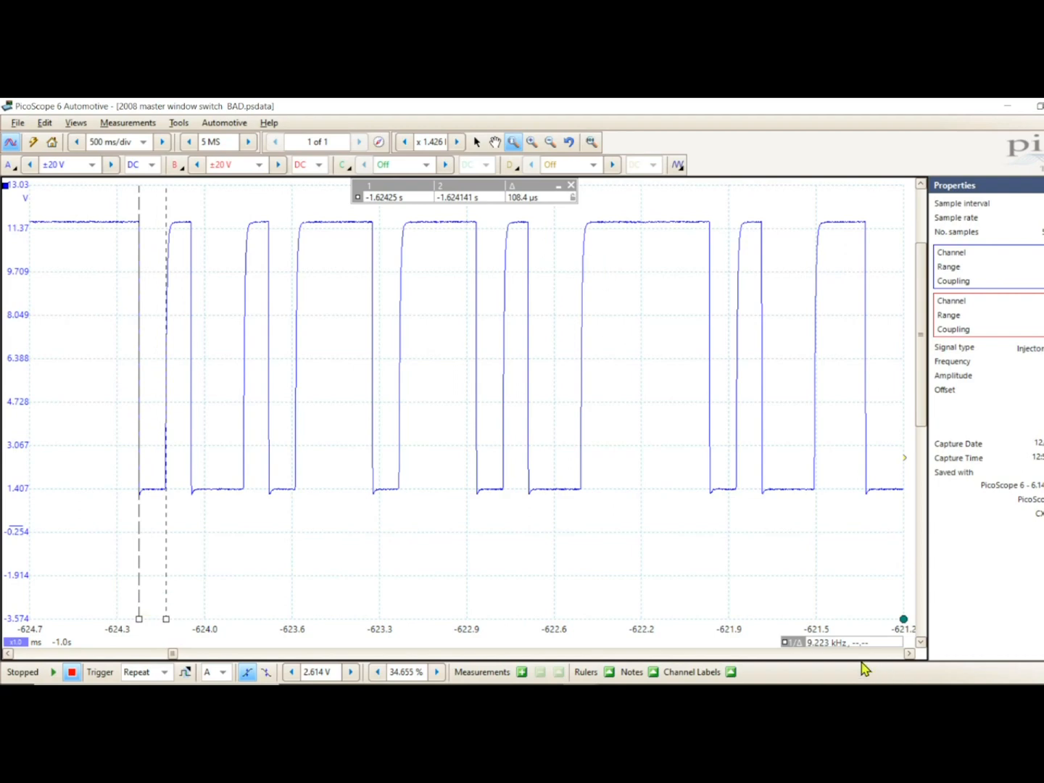
{"action": "mouse_move", "coordinate": [823, 660]}
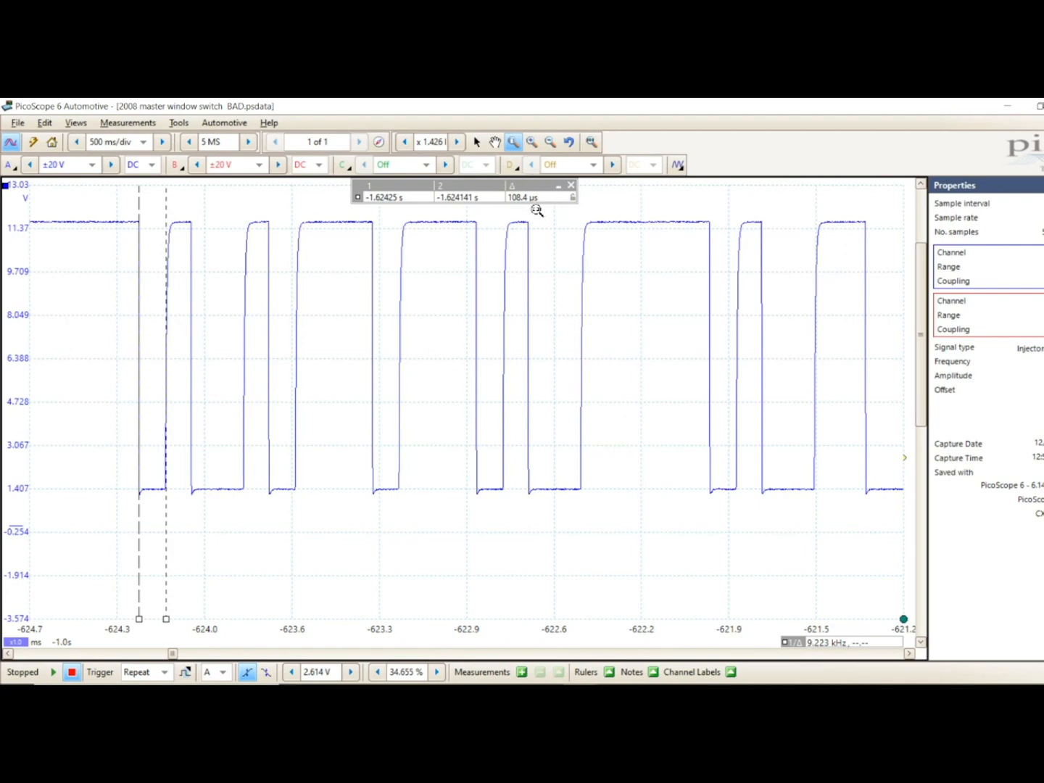
{"action": "mouse_move", "coordinate": [318, 625]}
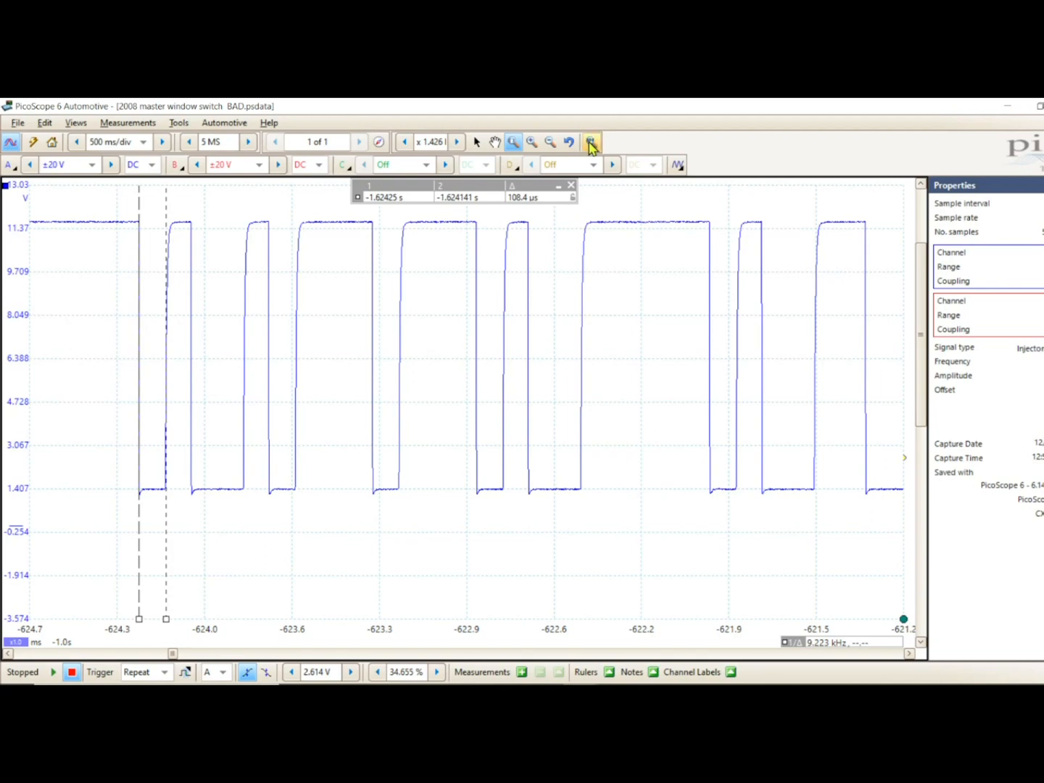
Step: Return to full view and create a new 1-Wire decoder via Tools > Serial Decoding
{"action": "left_click", "coordinate": [591, 142]}
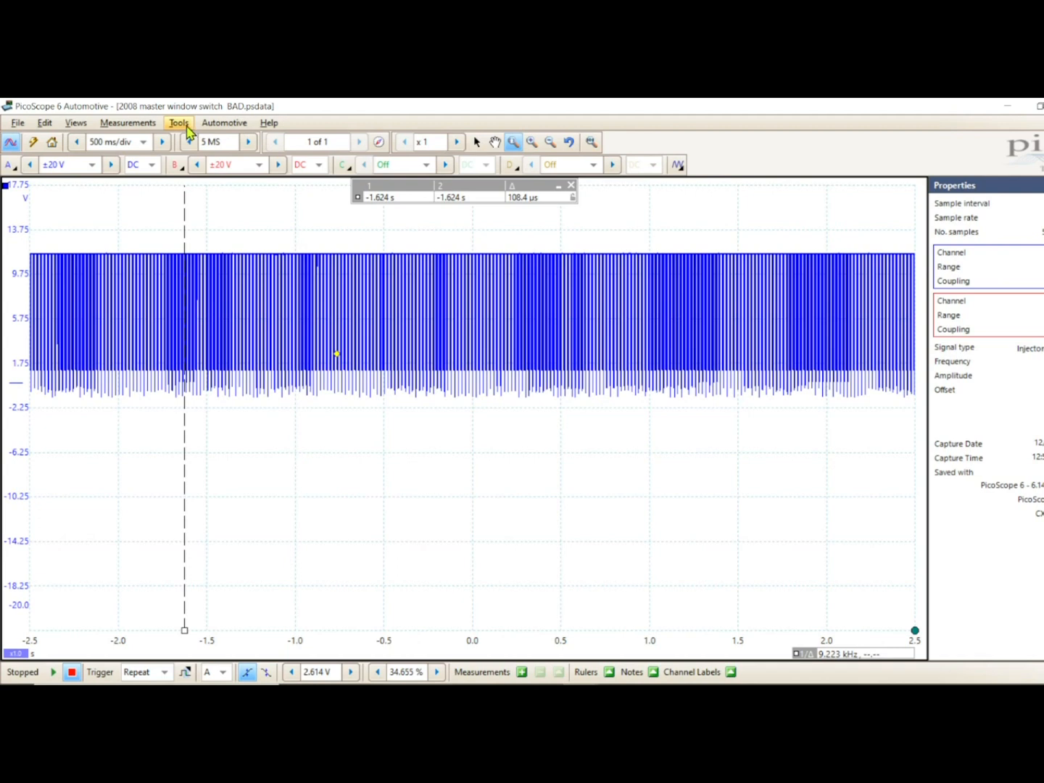
{"action": "left_click", "coordinate": [178, 121]}
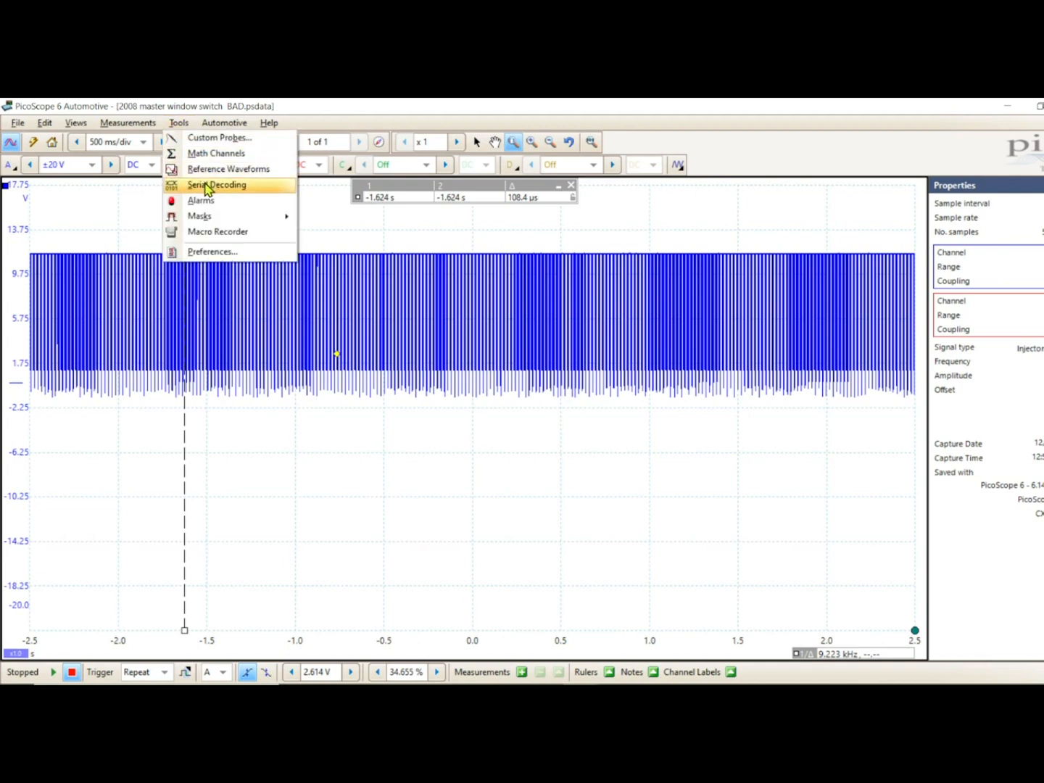
{"action": "left_click", "coordinate": [216, 184]}
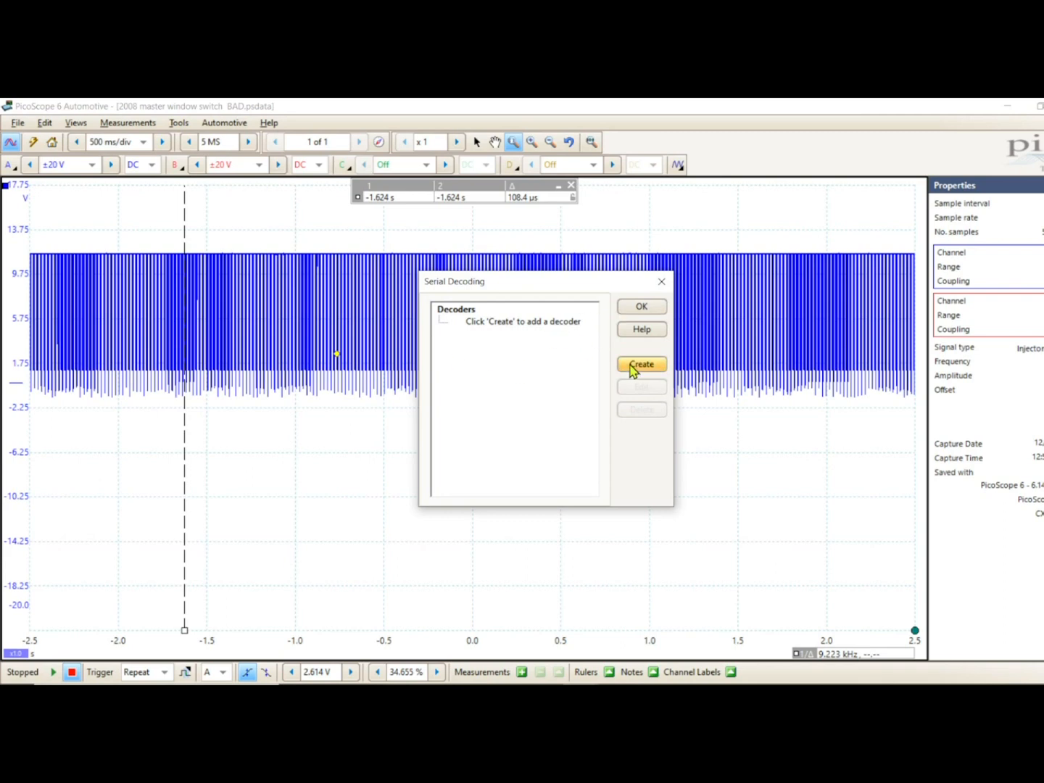
{"action": "left_click", "coordinate": [639, 363]}
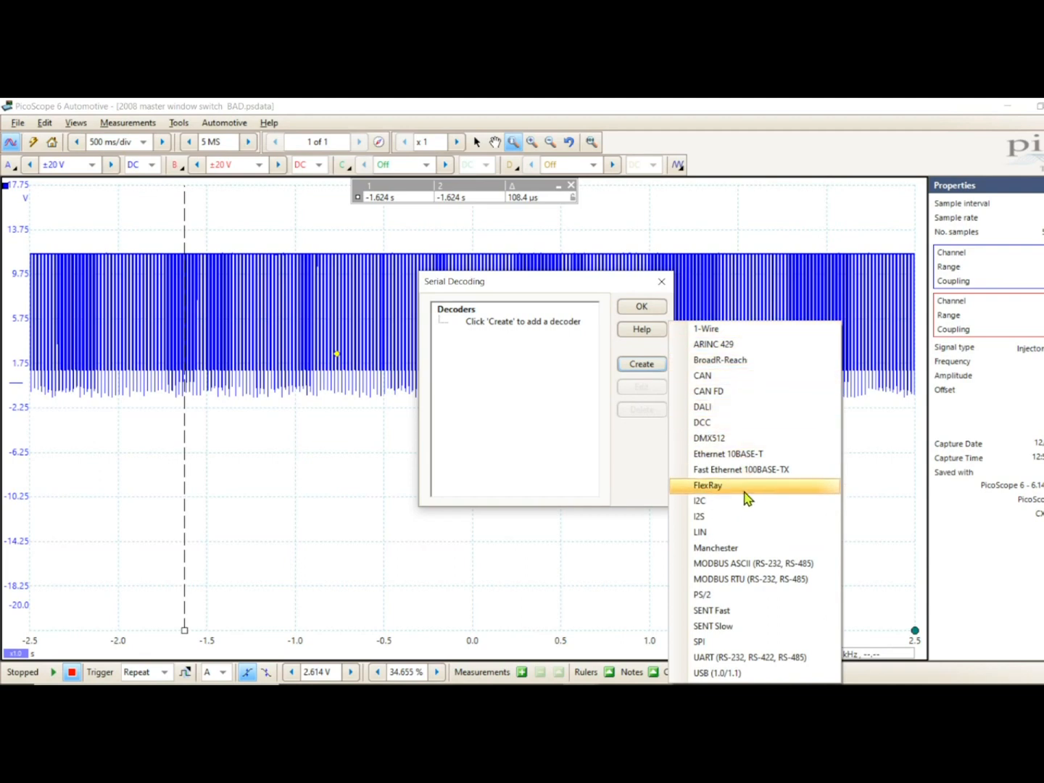
{"action": "mouse_move", "coordinate": [783, 383]}
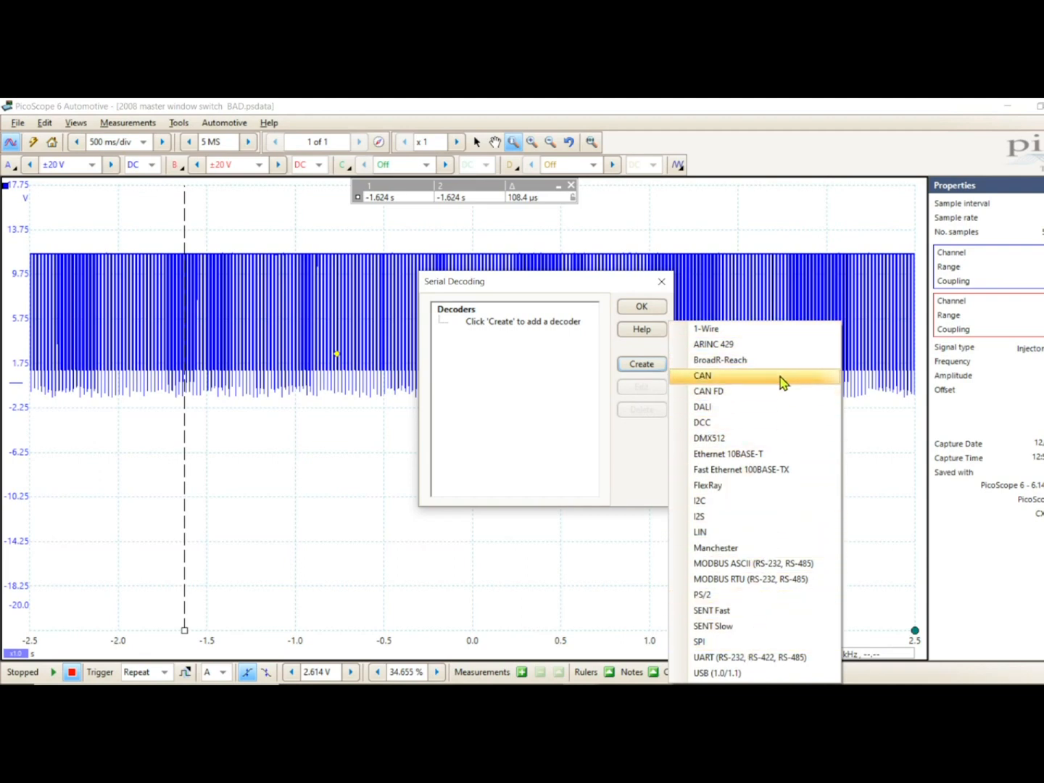
{"action": "mouse_move", "coordinate": [776, 341]}
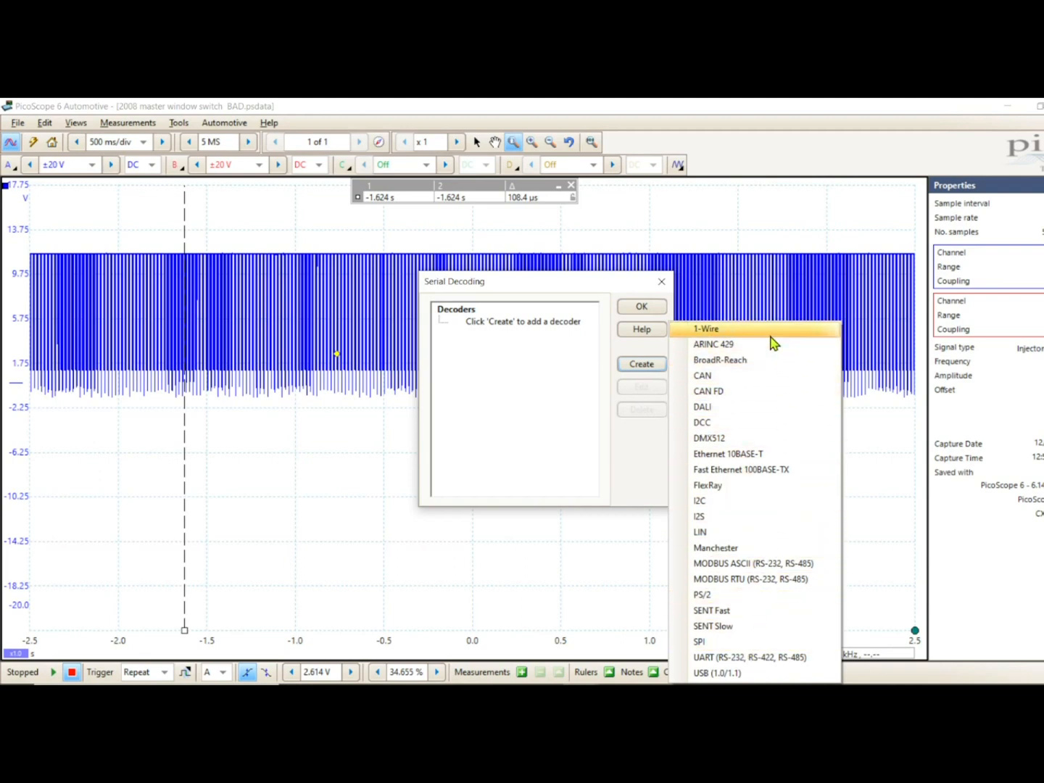
{"action": "mouse_move", "coordinate": [754, 360]}
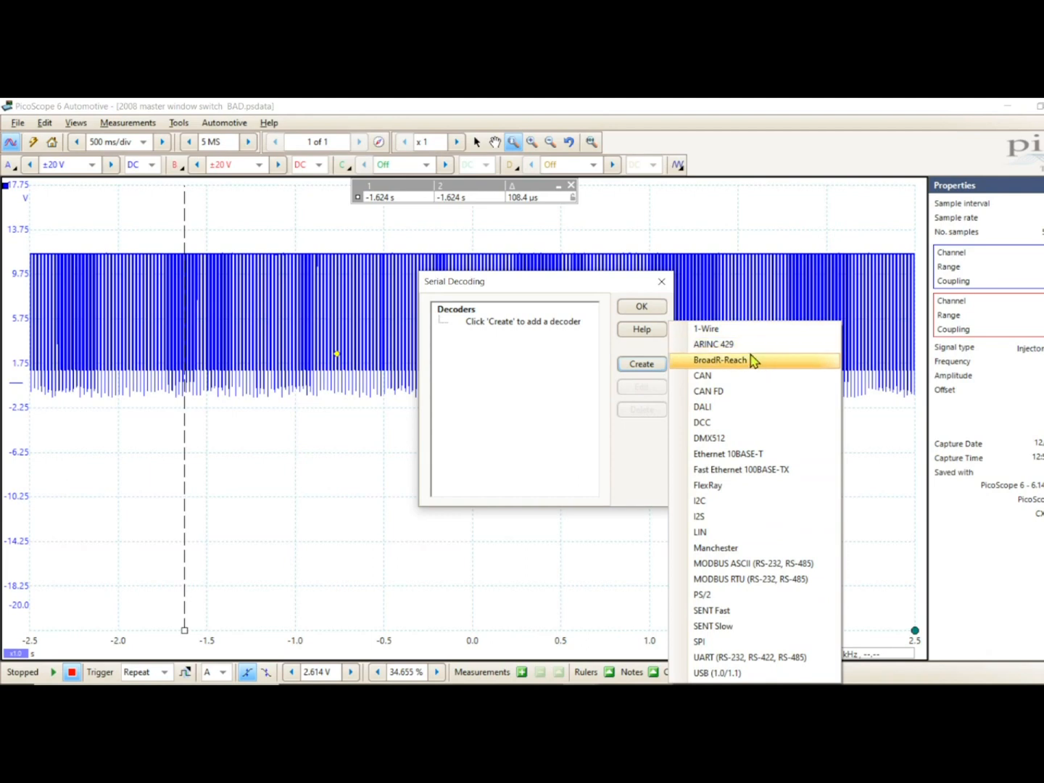
{"action": "mouse_move", "coordinate": [716, 390]}
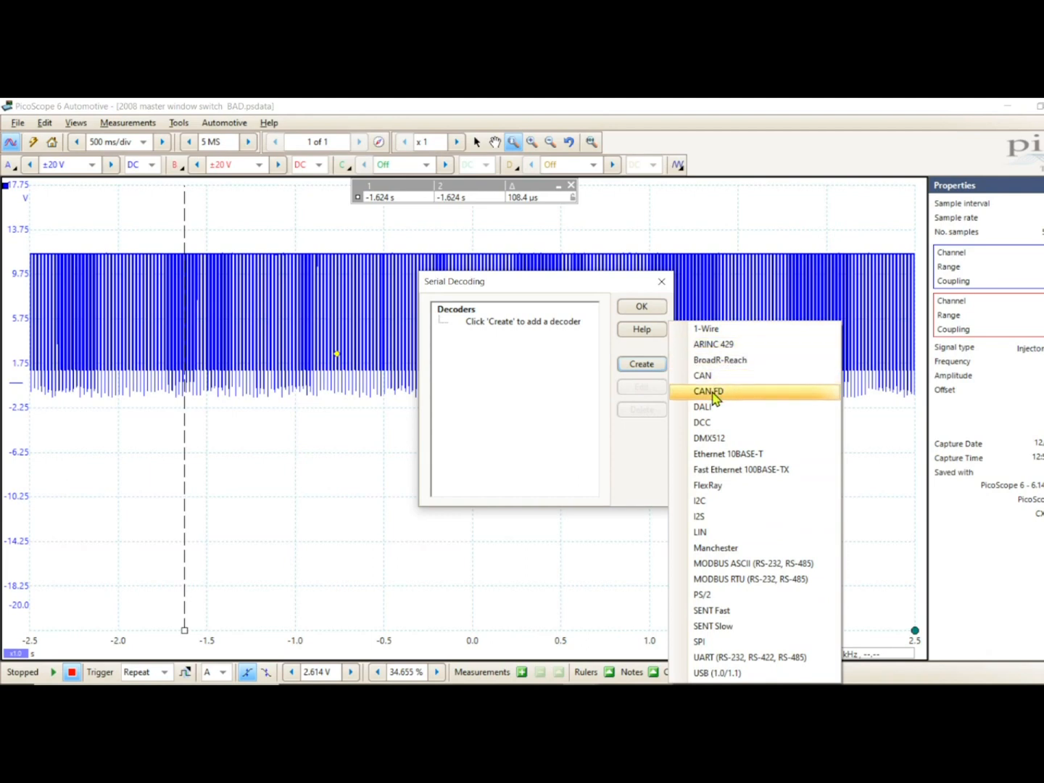
{"action": "mouse_move", "coordinate": [717, 485]}
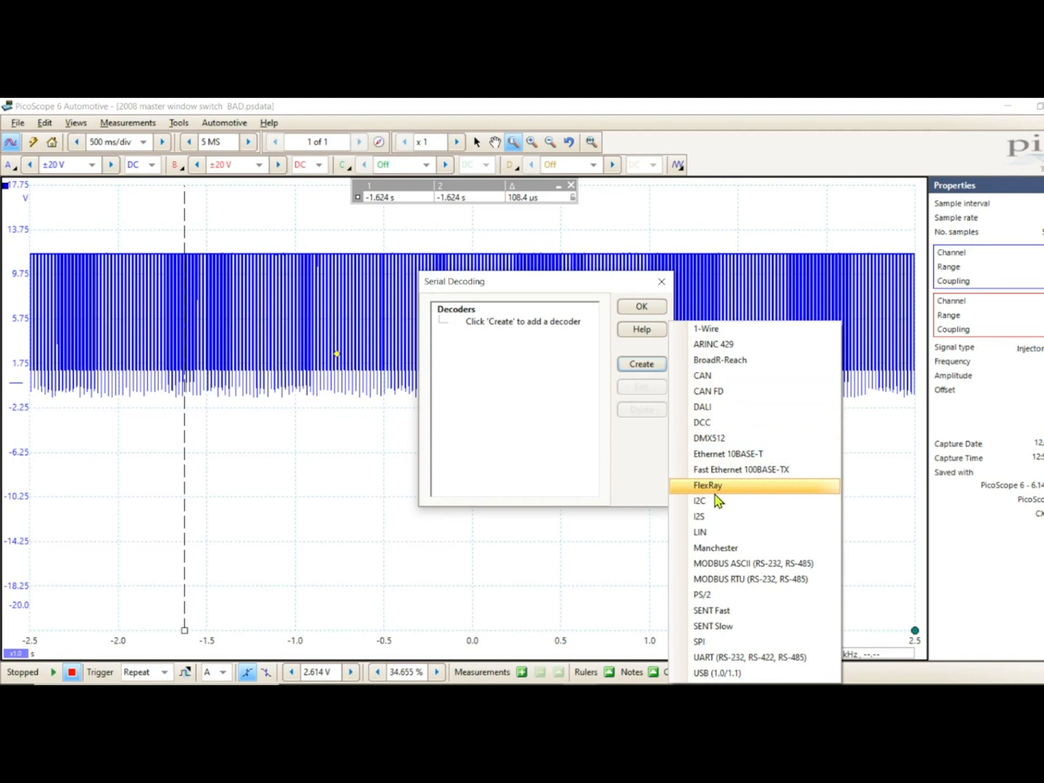
{"action": "mouse_move", "coordinate": [700, 532]}
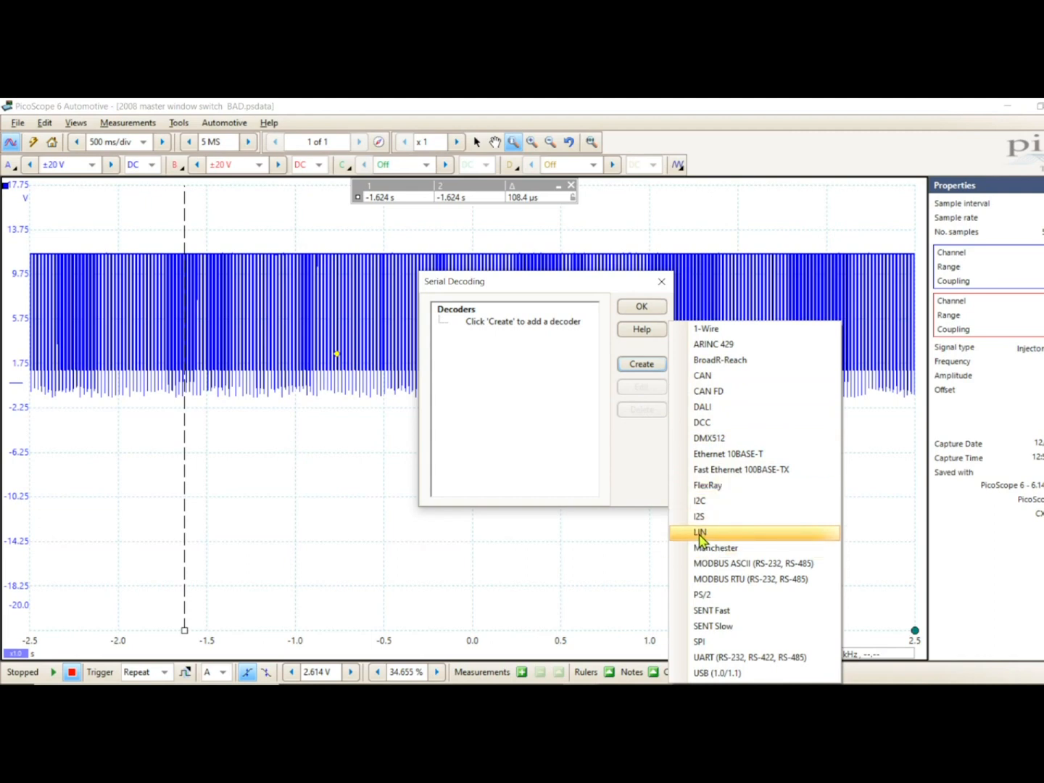
{"action": "mouse_move", "coordinate": [718, 663]}
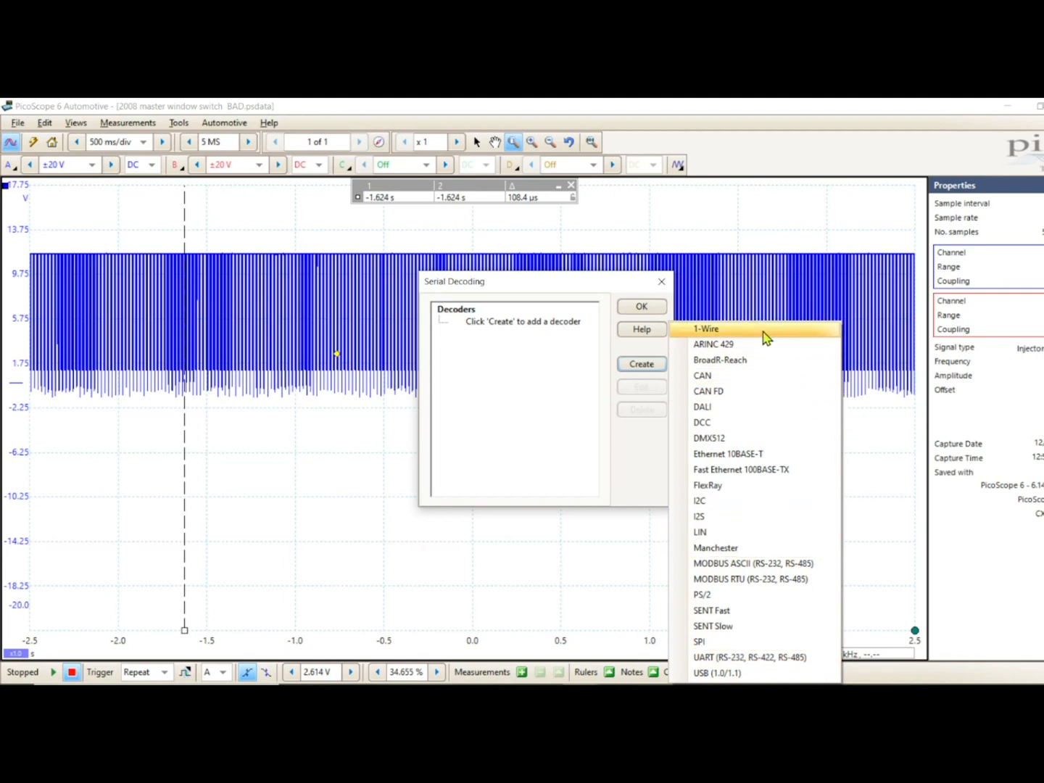
{"action": "mouse_move", "coordinate": [710, 538]}
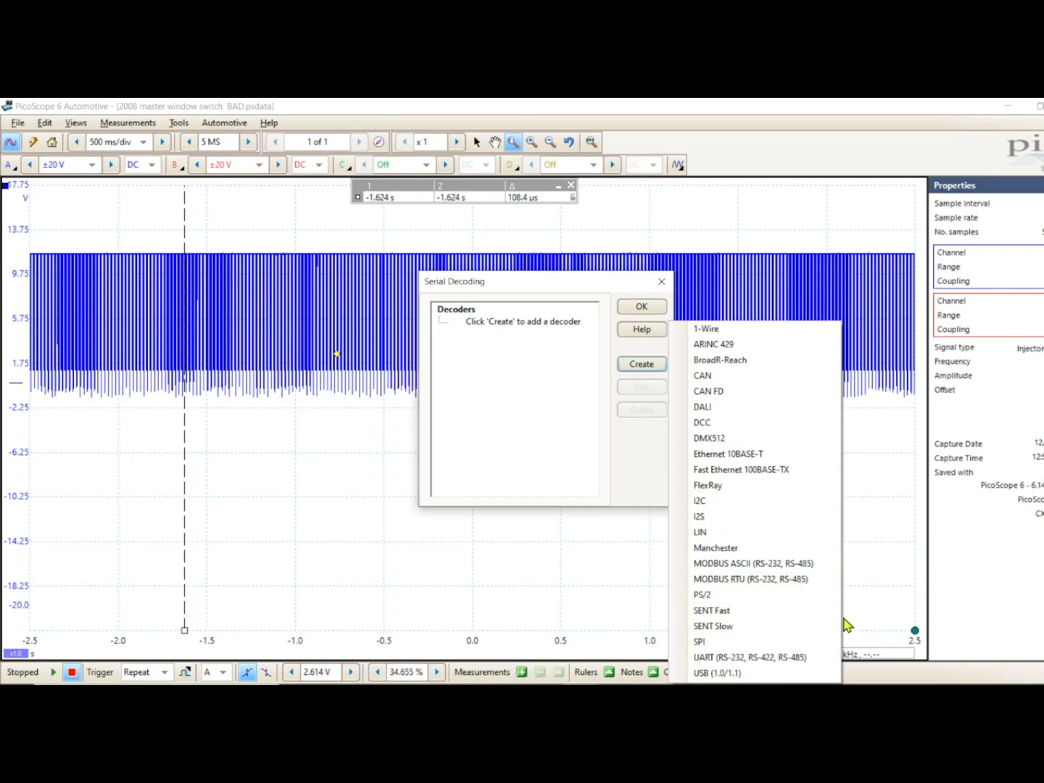
{"action": "mouse_move", "coordinate": [855, 654]}
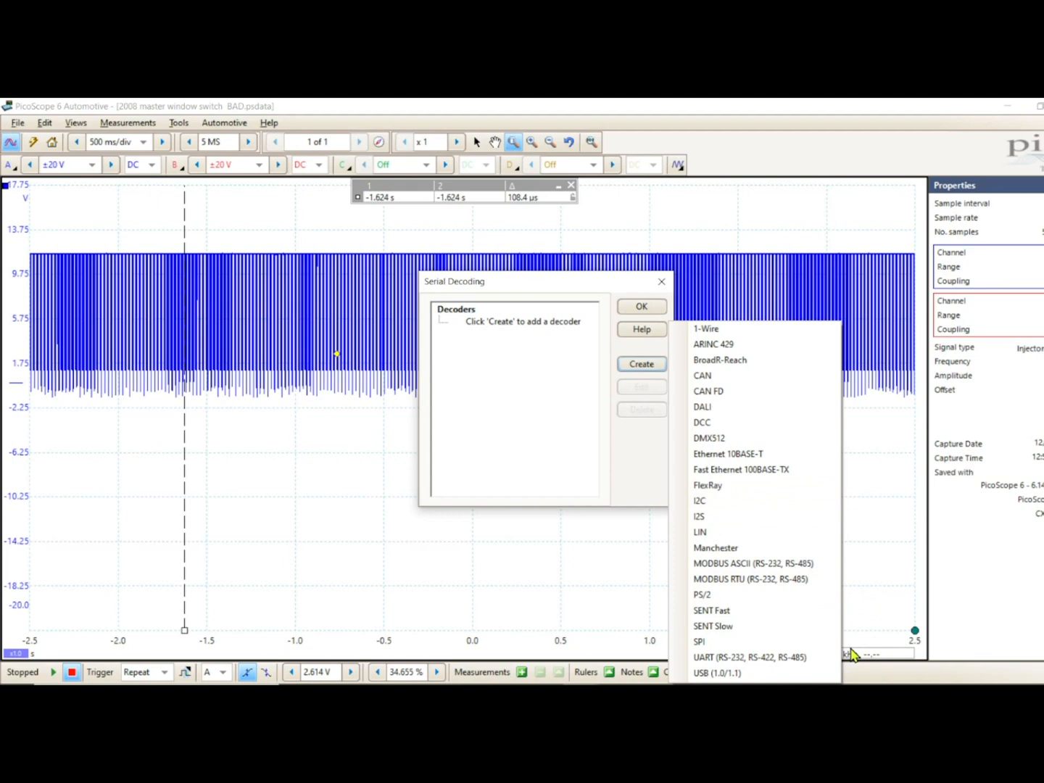
{"action": "mouse_move", "coordinate": [700, 532]}
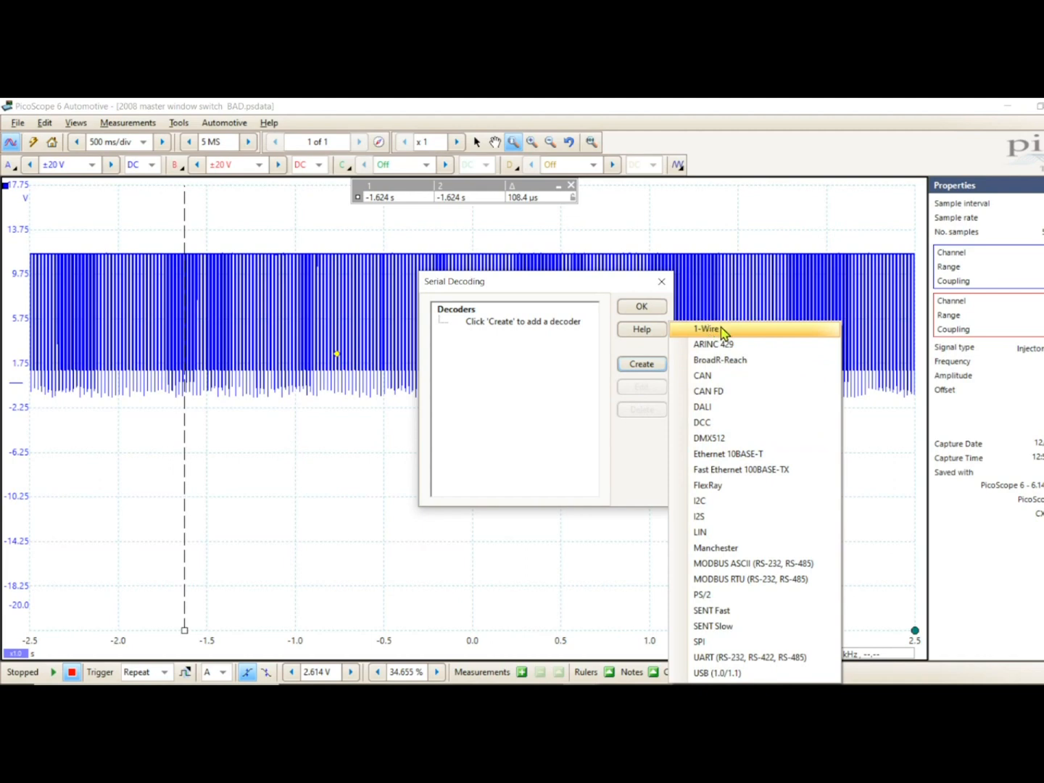
{"action": "mouse_move", "coordinate": [706, 335]}
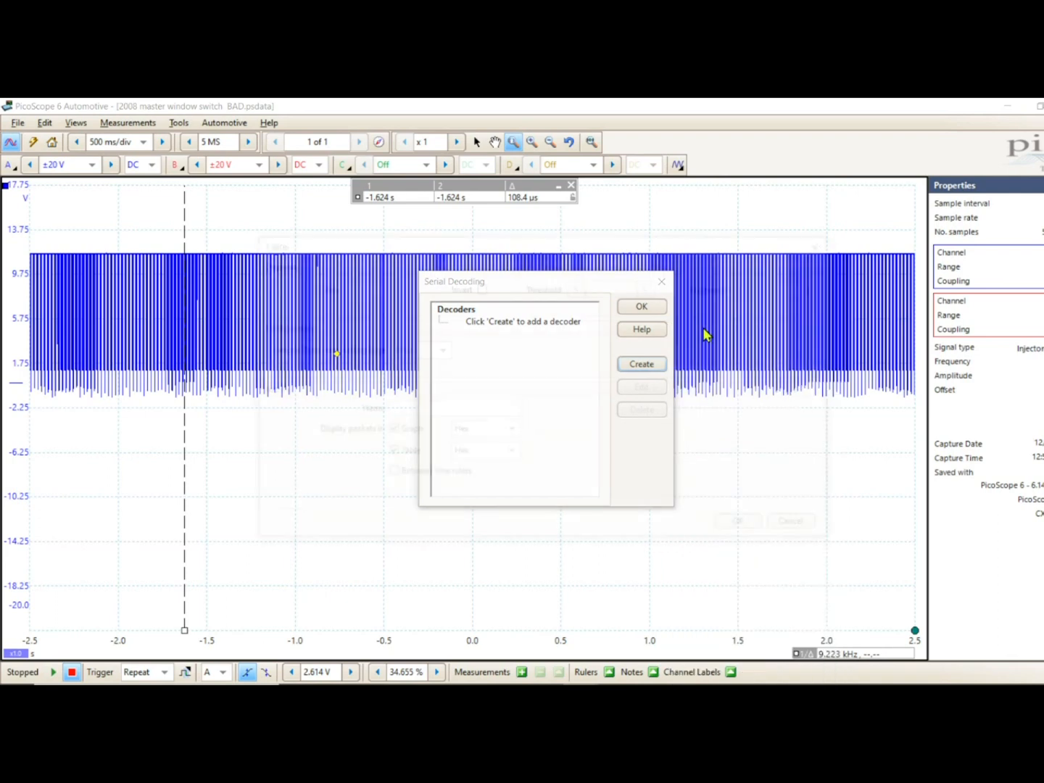
{"action": "left_click", "coordinate": [640, 363]}
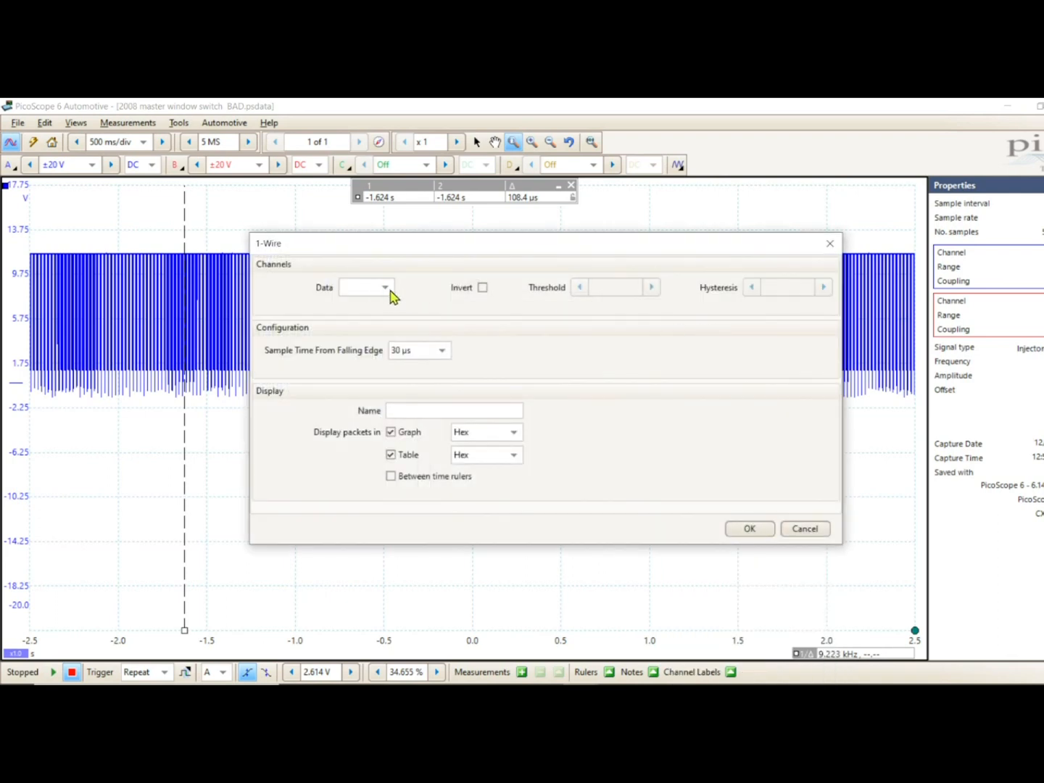
Step: Configure the 1-Wire decoder with data channel A, inverted, and a custom 108 µs sample time
{"action": "left_click", "coordinate": [366, 287]}
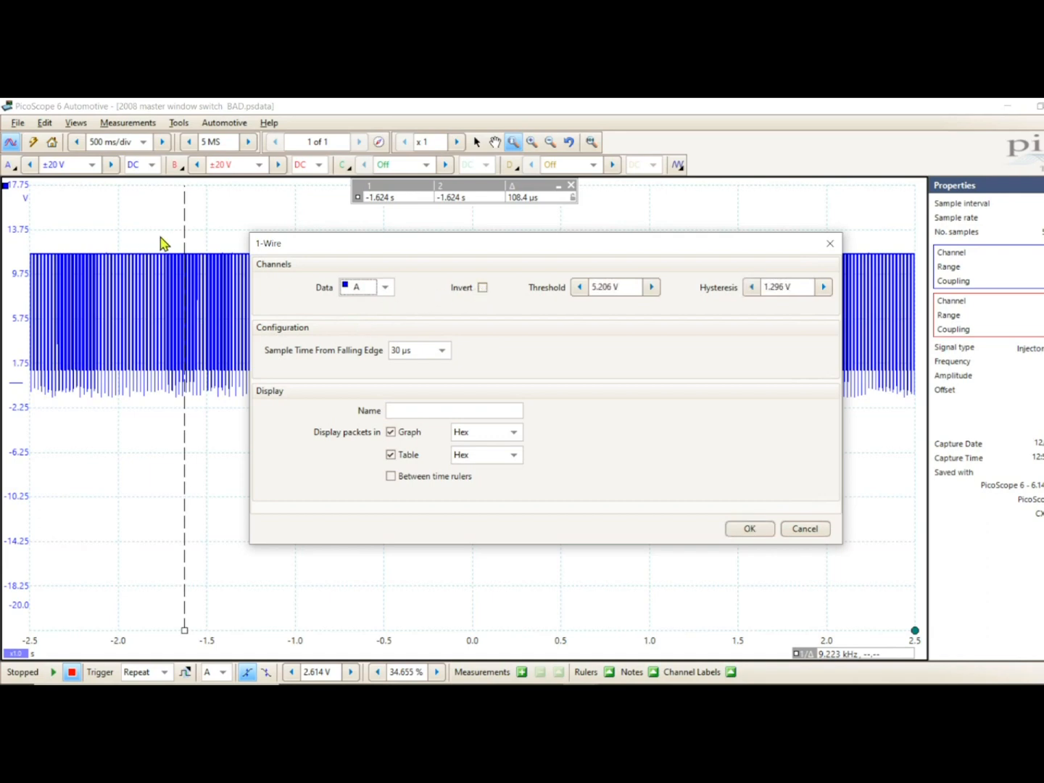
{"action": "mouse_move", "coordinate": [202, 371]}
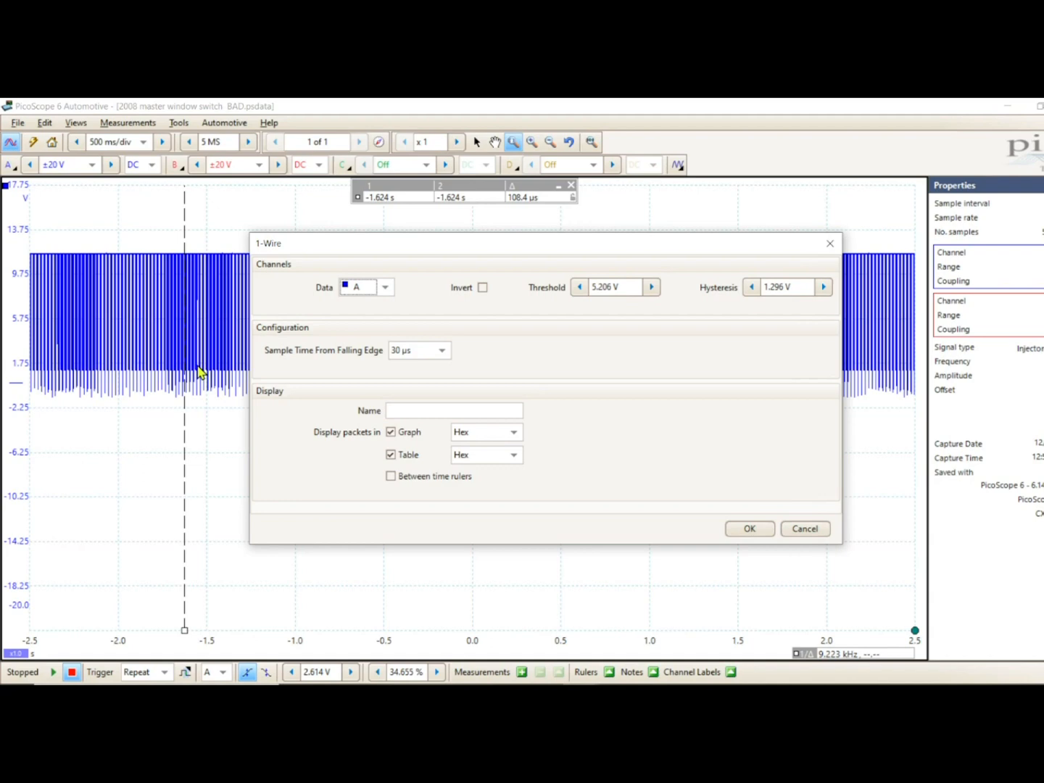
{"action": "mouse_move", "coordinate": [500, 301]}
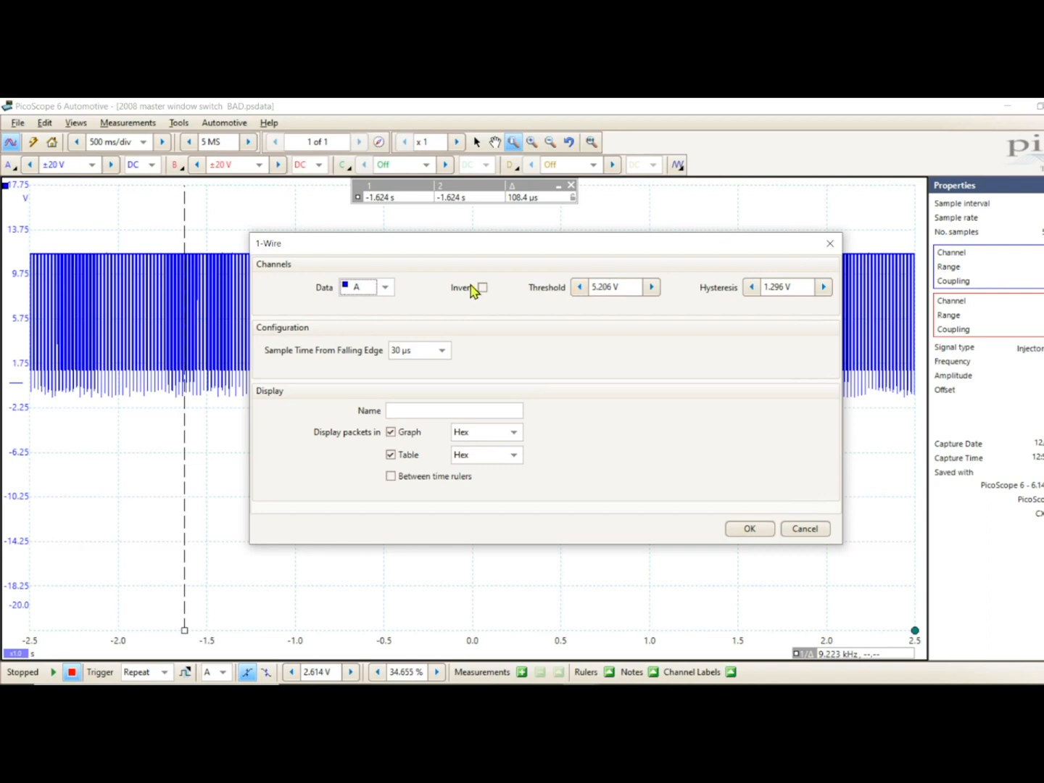
{"action": "left_click", "coordinate": [483, 287]}
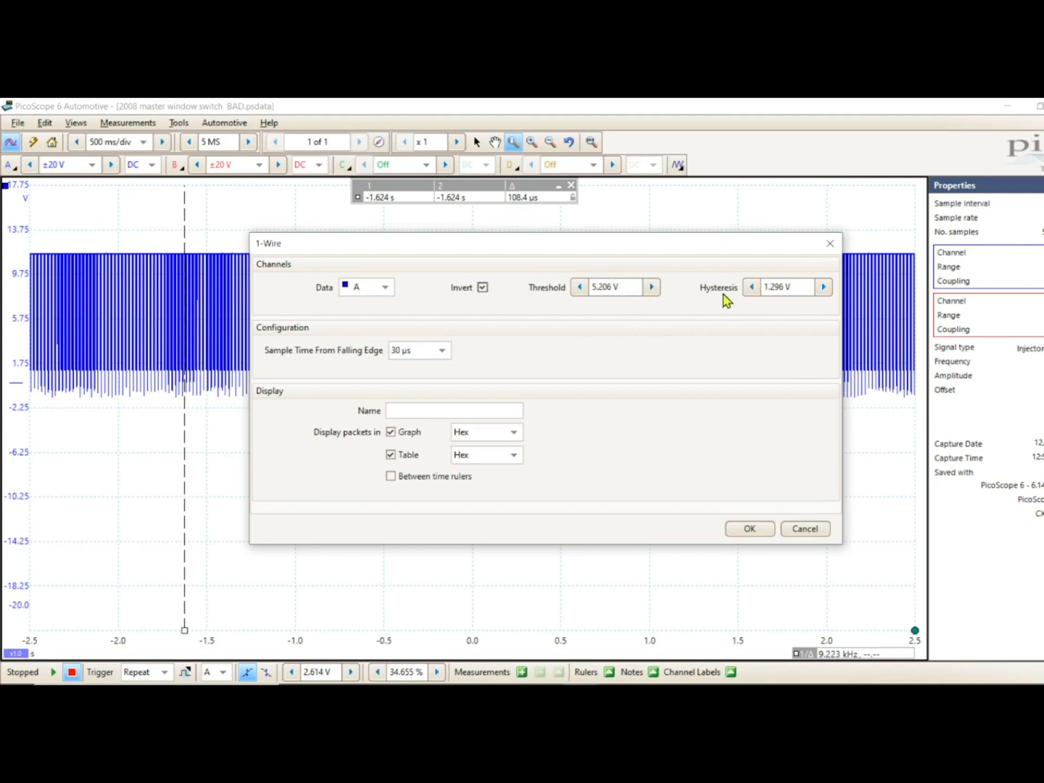
{"action": "mouse_move", "coordinate": [442, 360]}
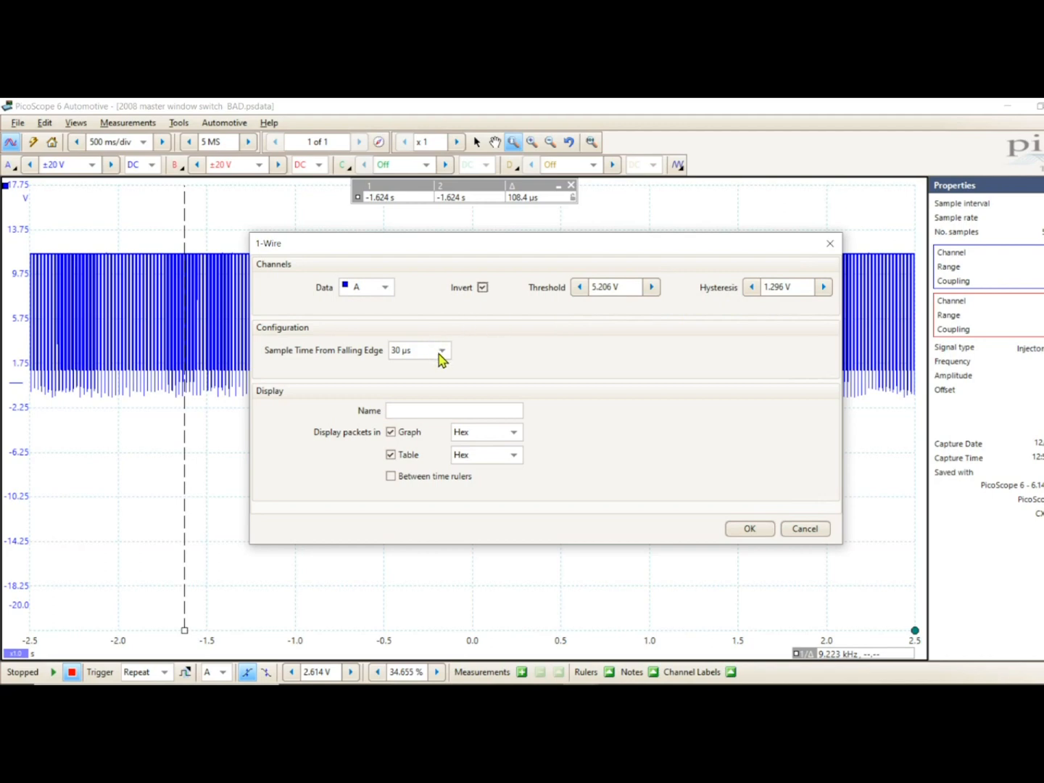
{"action": "mouse_move", "coordinate": [448, 358]}
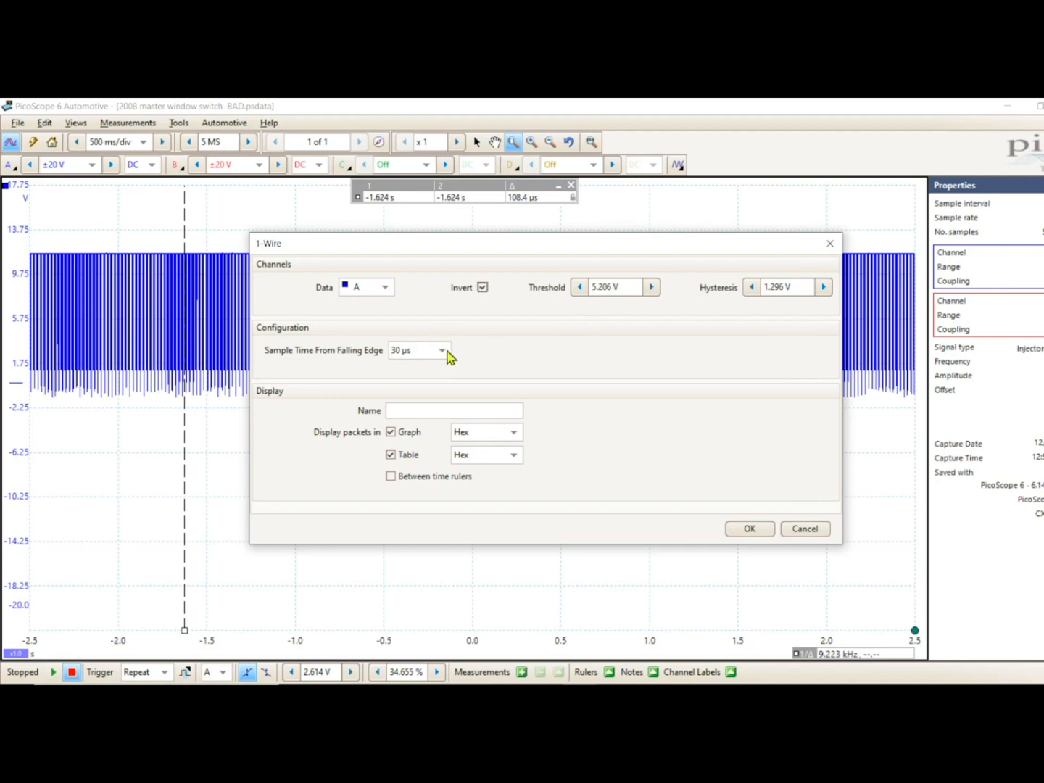
{"action": "left_click", "coordinate": [442, 350]}
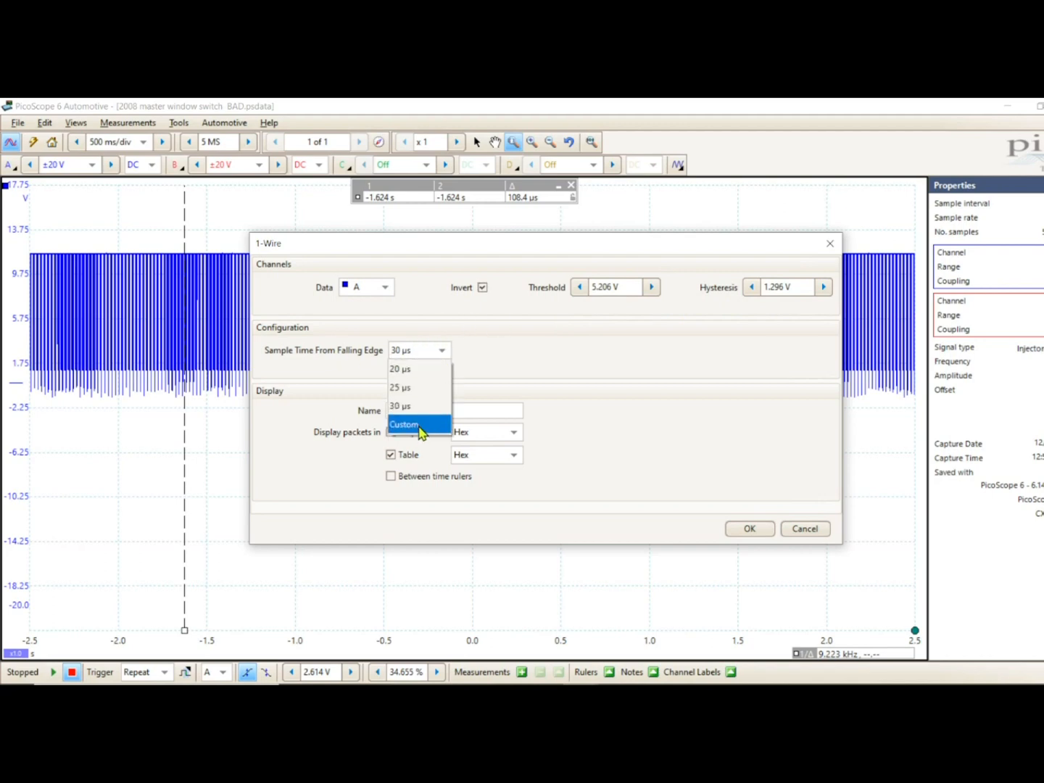
{"action": "left_click", "coordinate": [403, 424]}
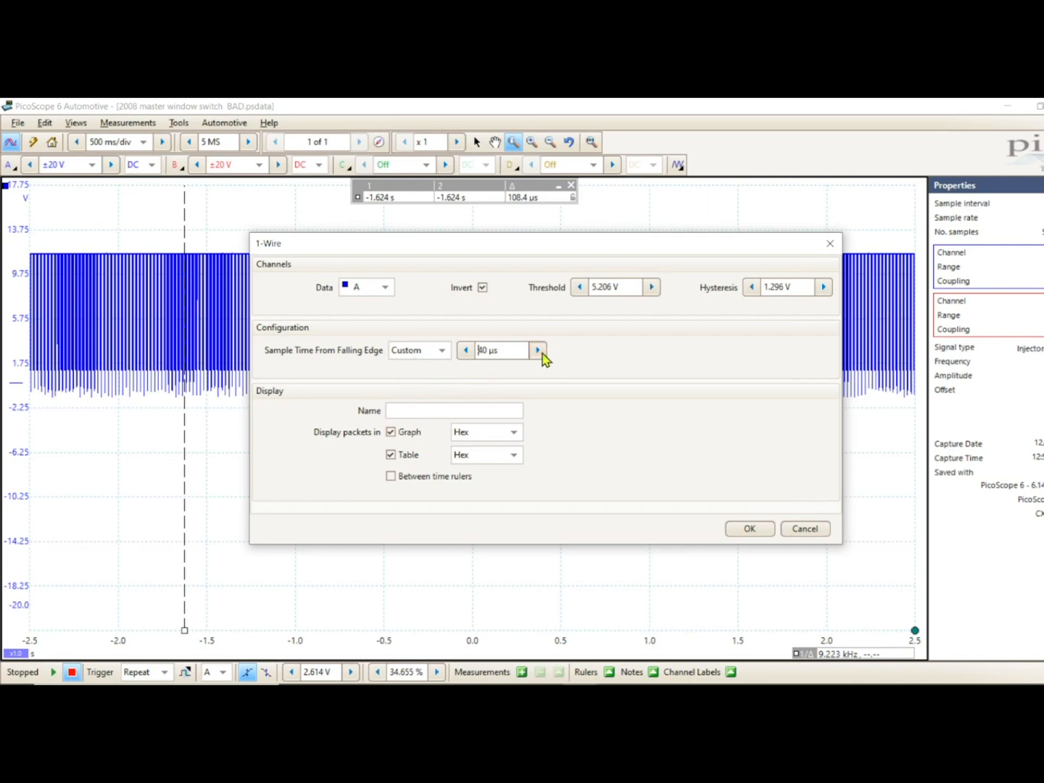
{"action": "left_click", "coordinate": [537, 350]}
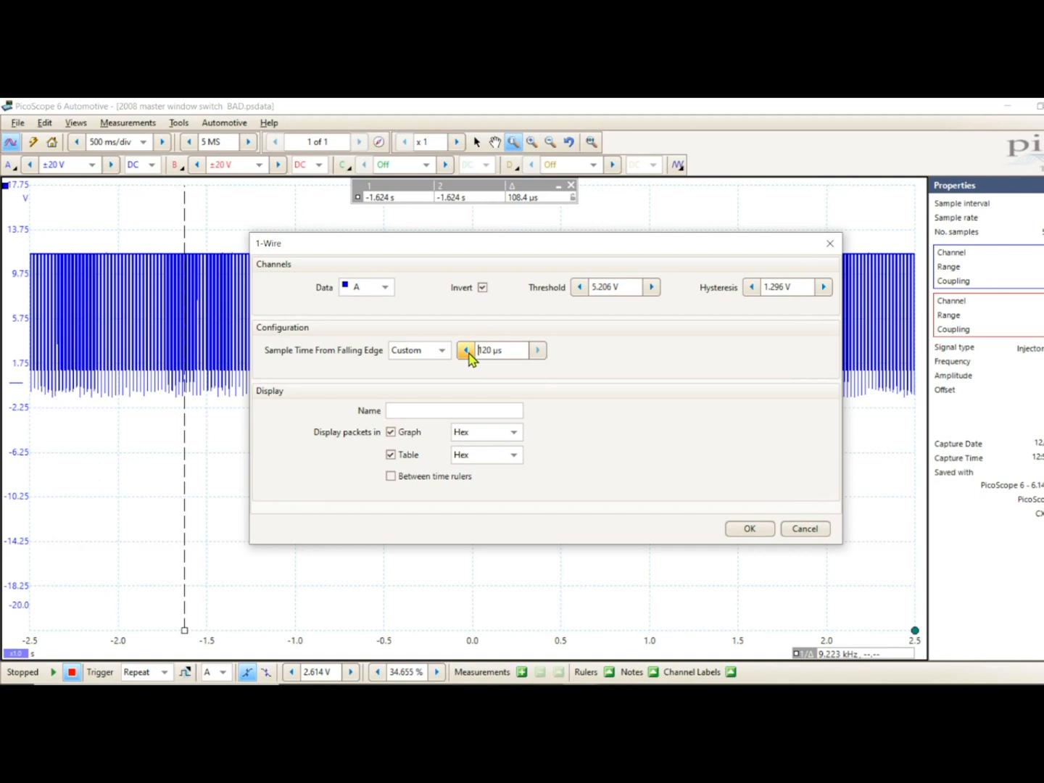
{"action": "mouse_move", "coordinate": [538, 350]}
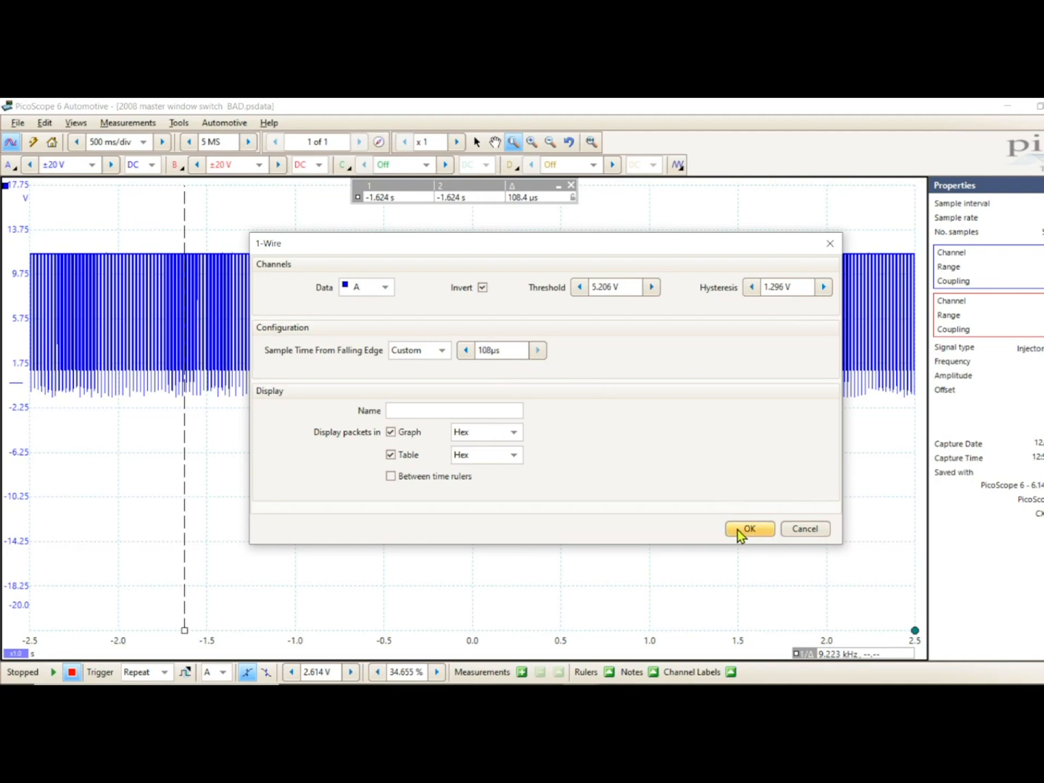
{"action": "left_click", "coordinate": [748, 528]}
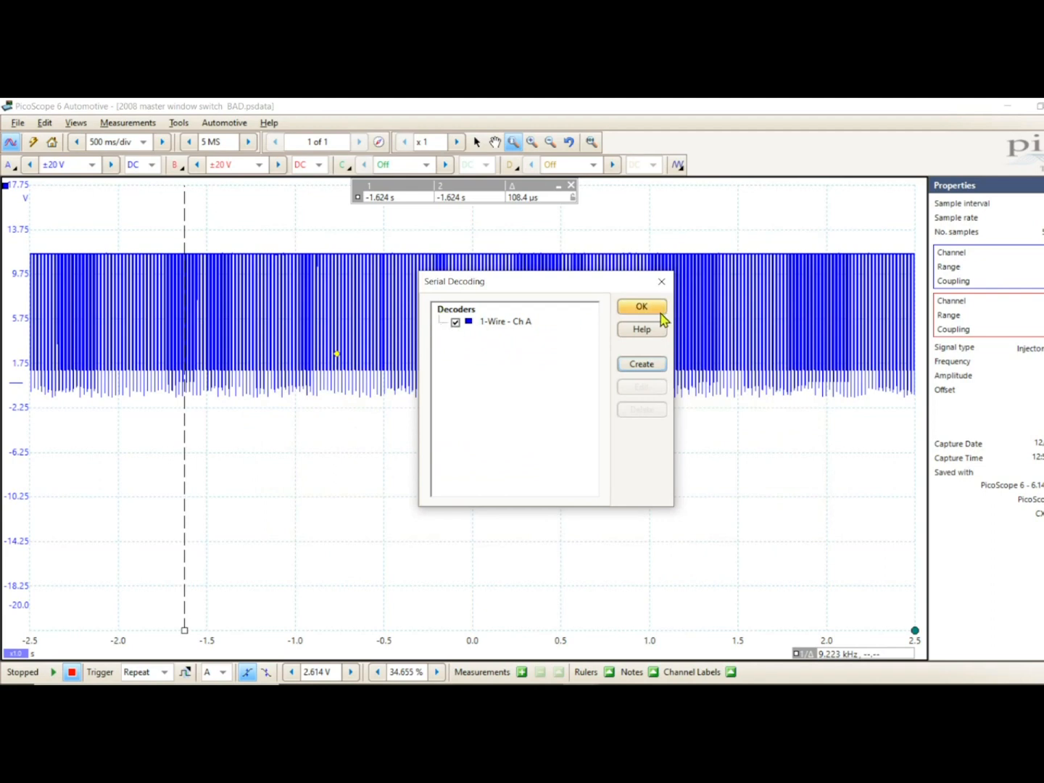
{"action": "mouse_move", "coordinate": [658, 312]}
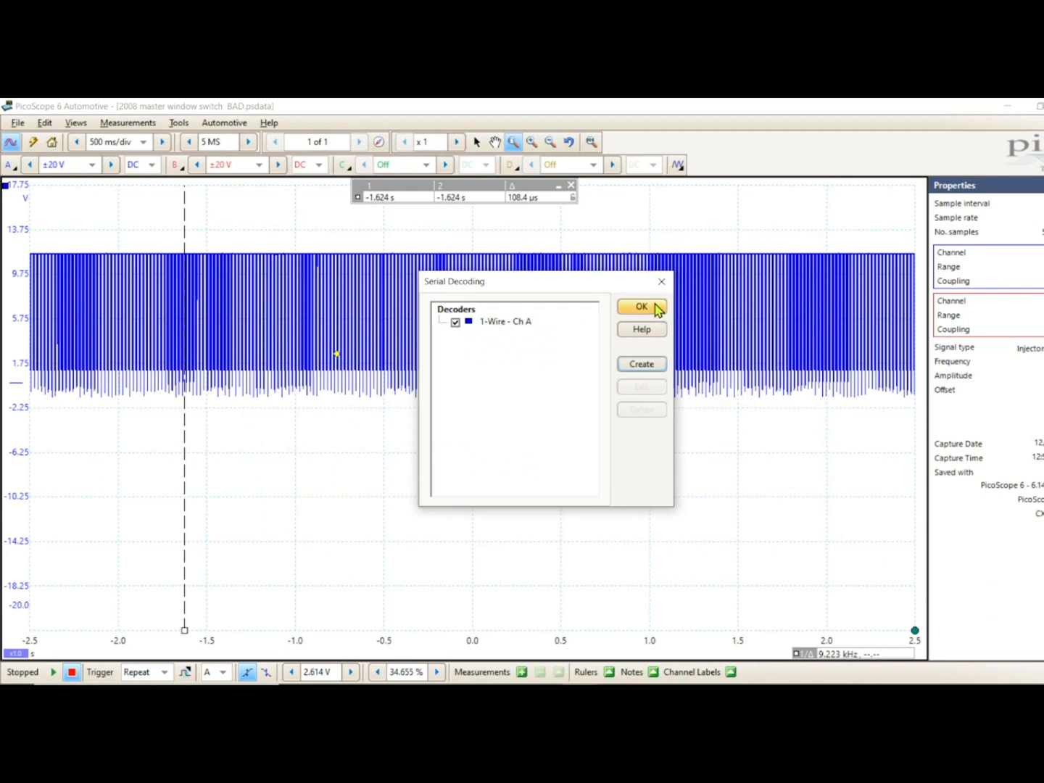
Step: Apply the 1-Wire decoder to show packet labels and the decoded packets table
{"action": "left_click", "coordinate": [641, 306]}
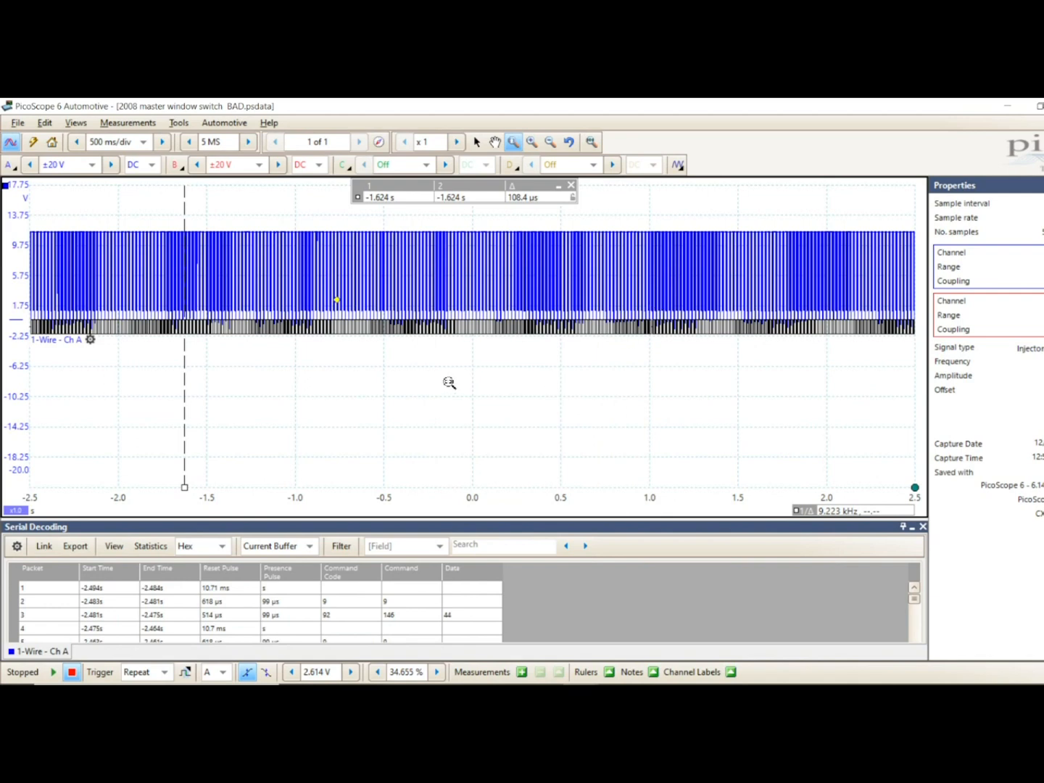
{"action": "mouse_move", "coordinate": [665, 343]}
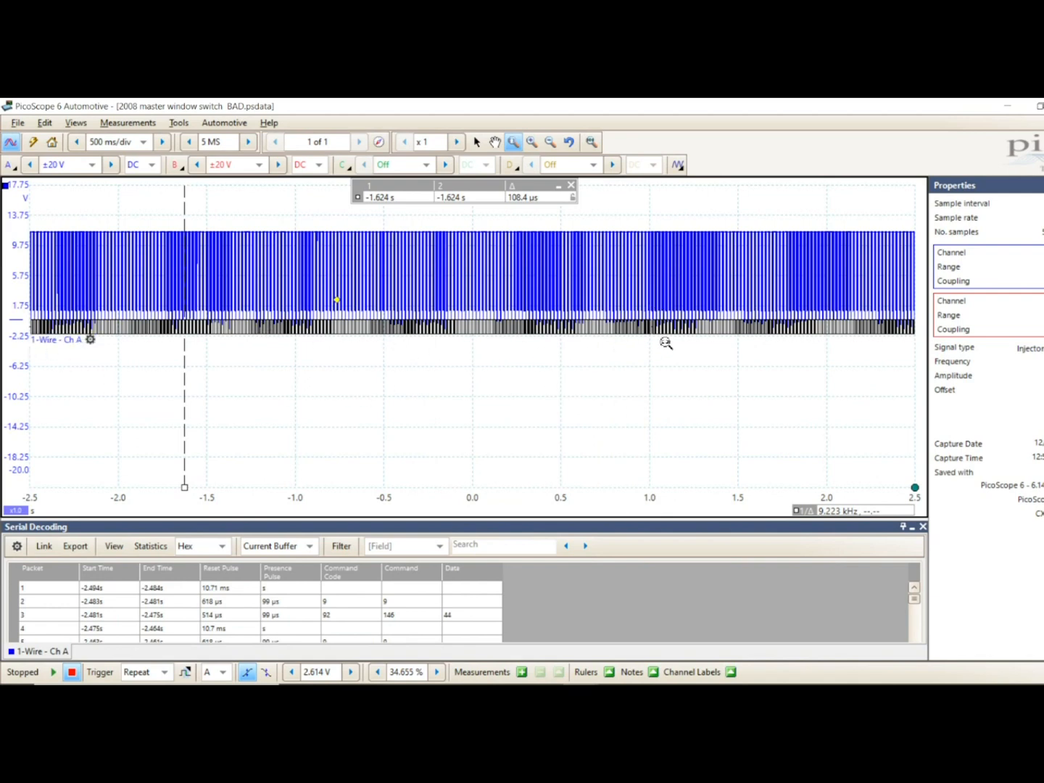
{"action": "mouse_move", "coordinate": [403, 586]}
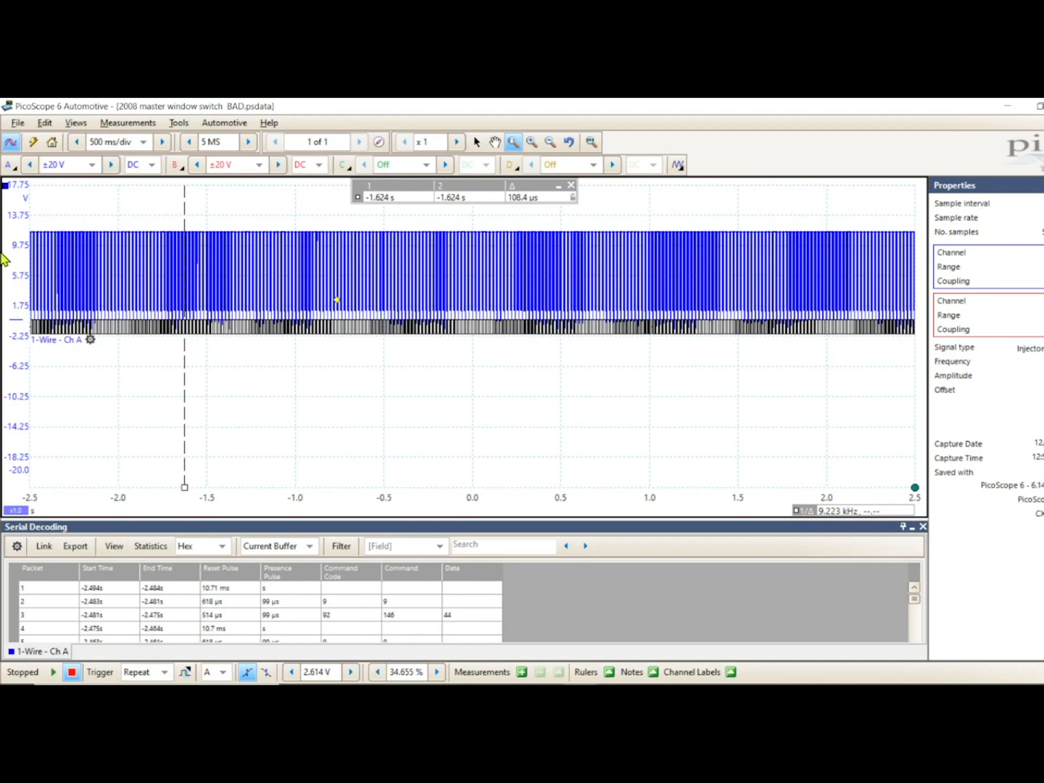
{"action": "mouse_move", "coordinate": [242, 256]}
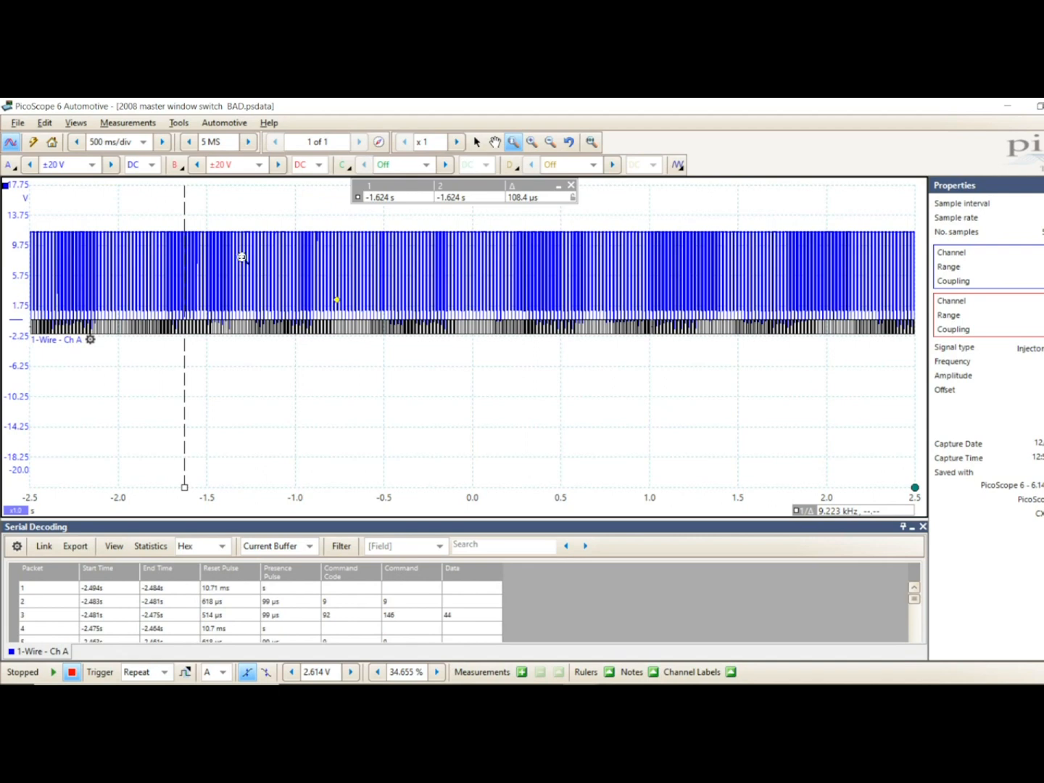
{"action": "mouse_move", "coordinate": [217, 345]}
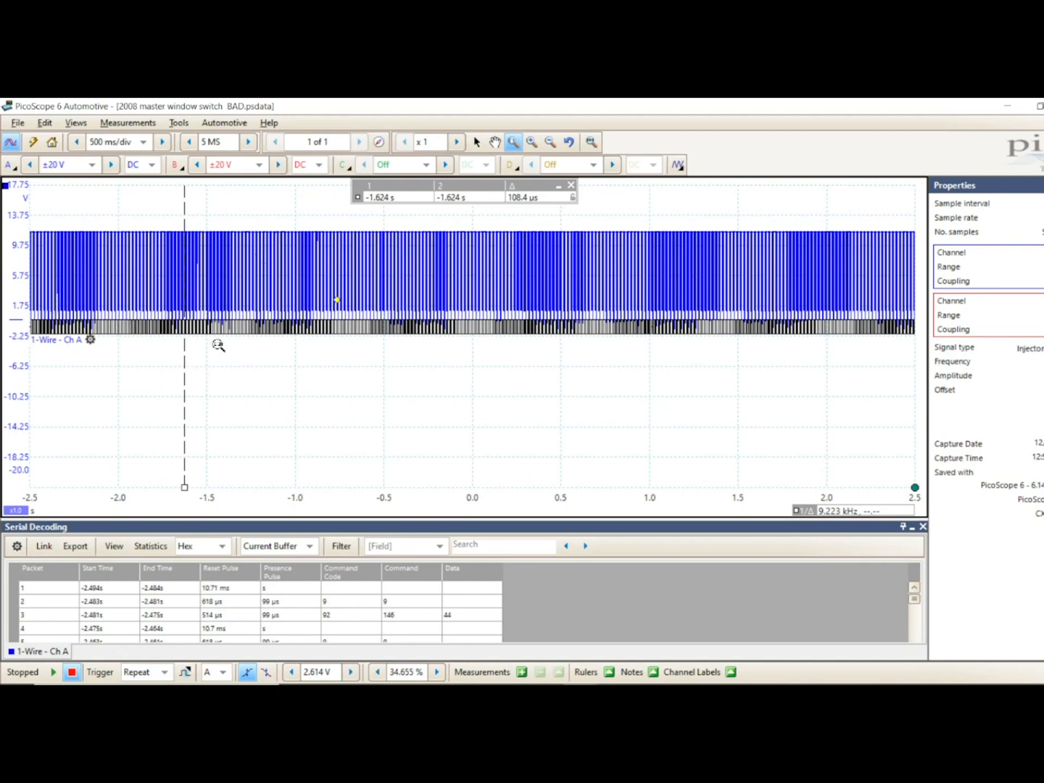
{"action": "mouse_move", "coordinate": [593, 354]}
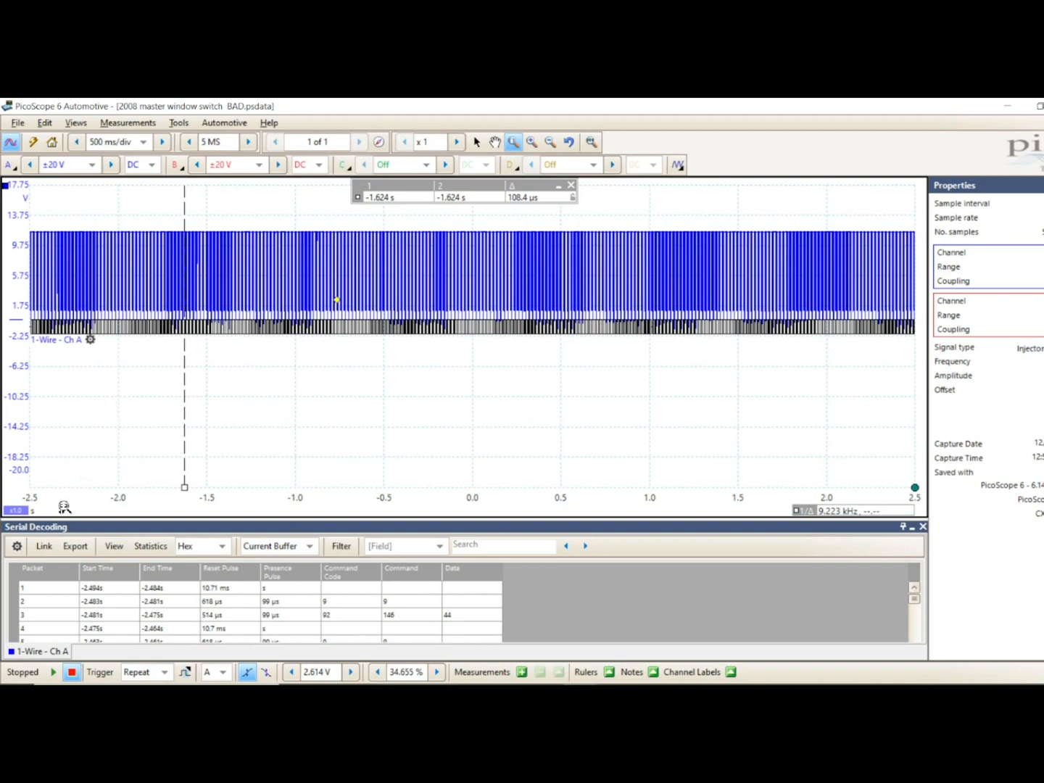
{"action": "mouse_move", "coordinate": [64, 506]}
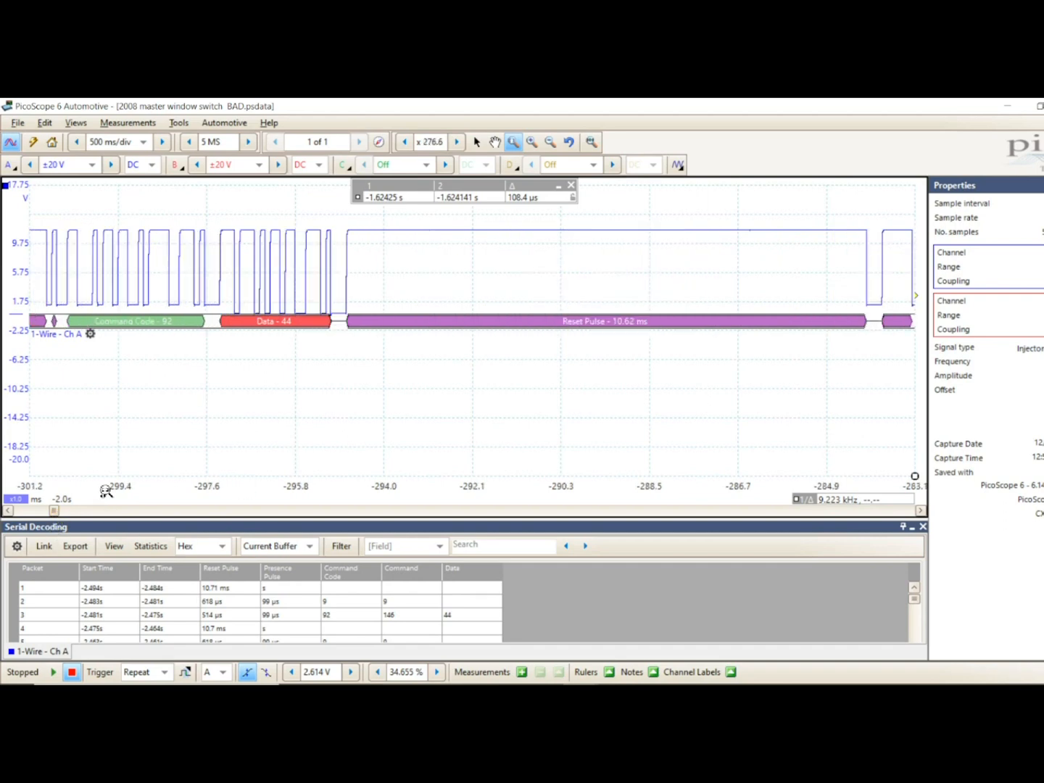
{"action": "mouse_move", "coordinate": [147, 342]}
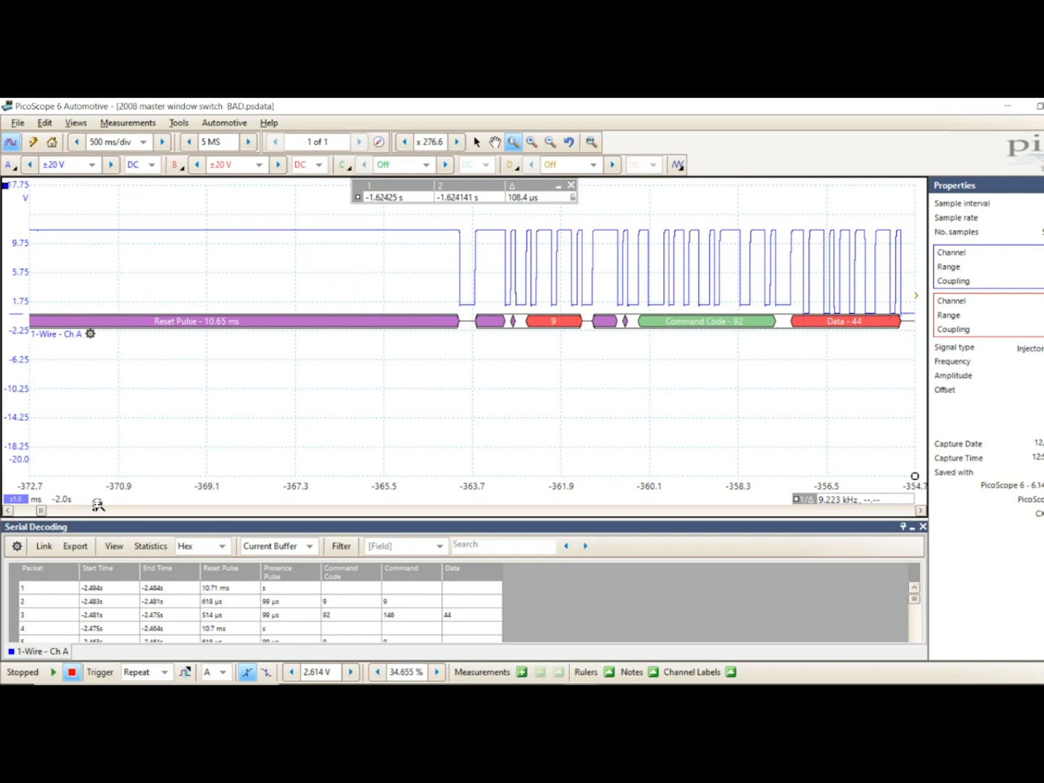
Step: Restore the x1 view of the full 5-second capture with decoded 1-Wire labels
{"action": "left_click", "coordinate": [9, 510]}
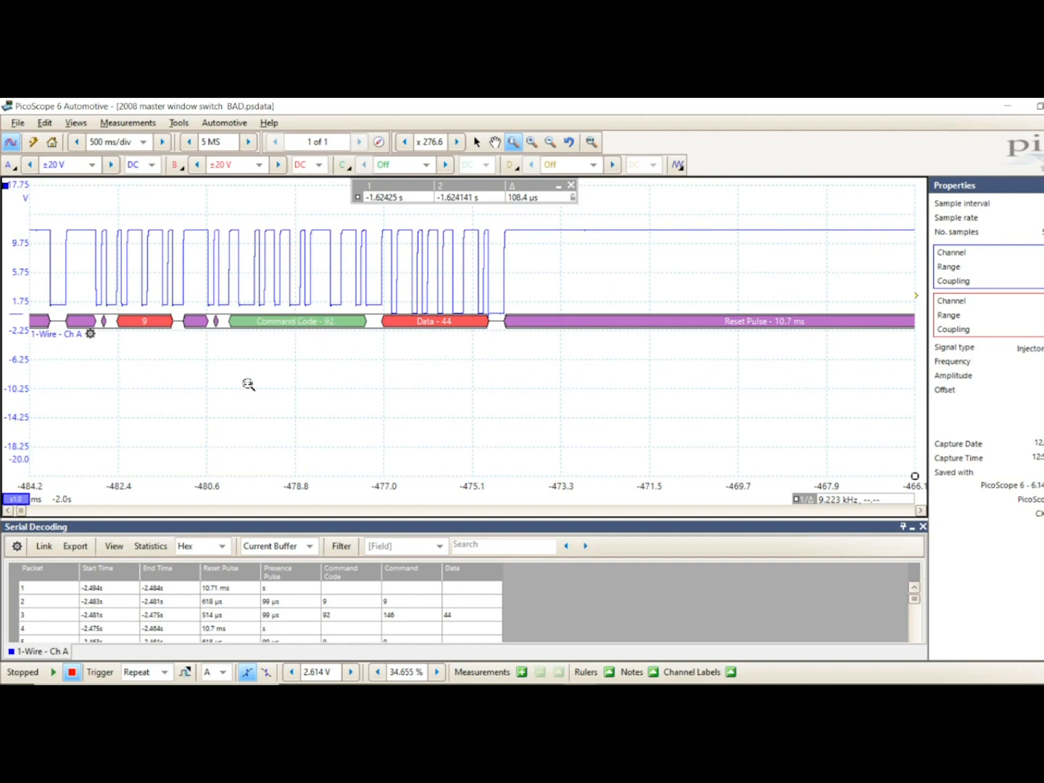
{"action": "mouse_move", "coordinate": [20, 513]}
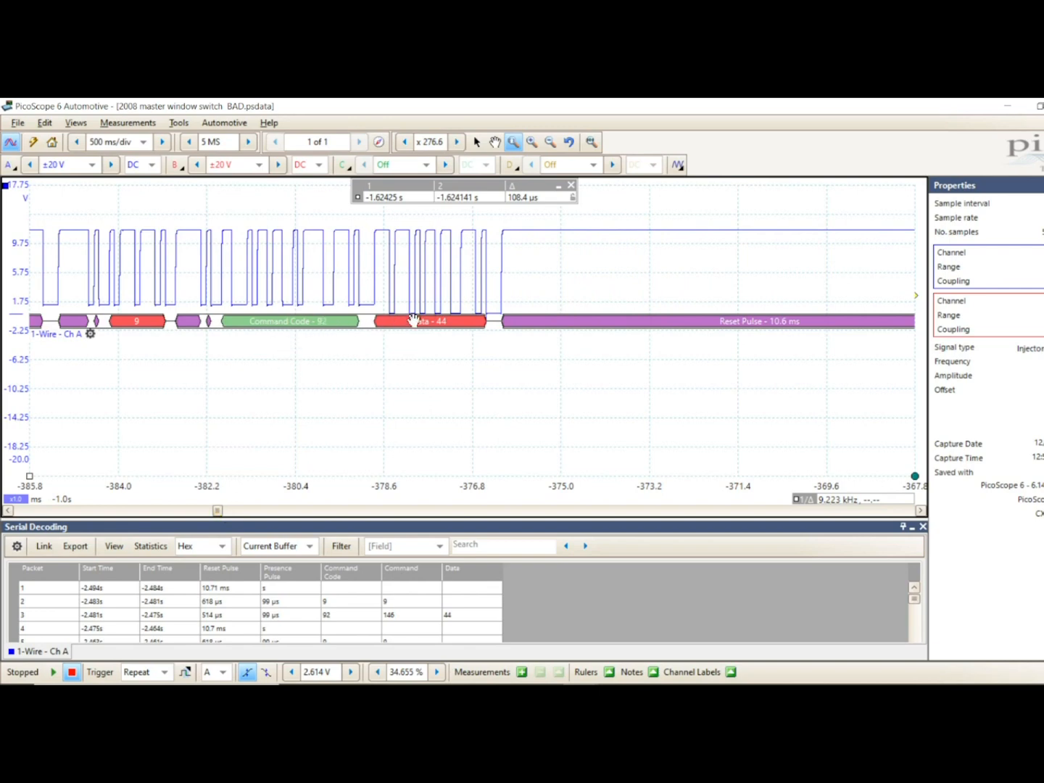
{"action": "mouse_move", "coordinate": [231, 502]}
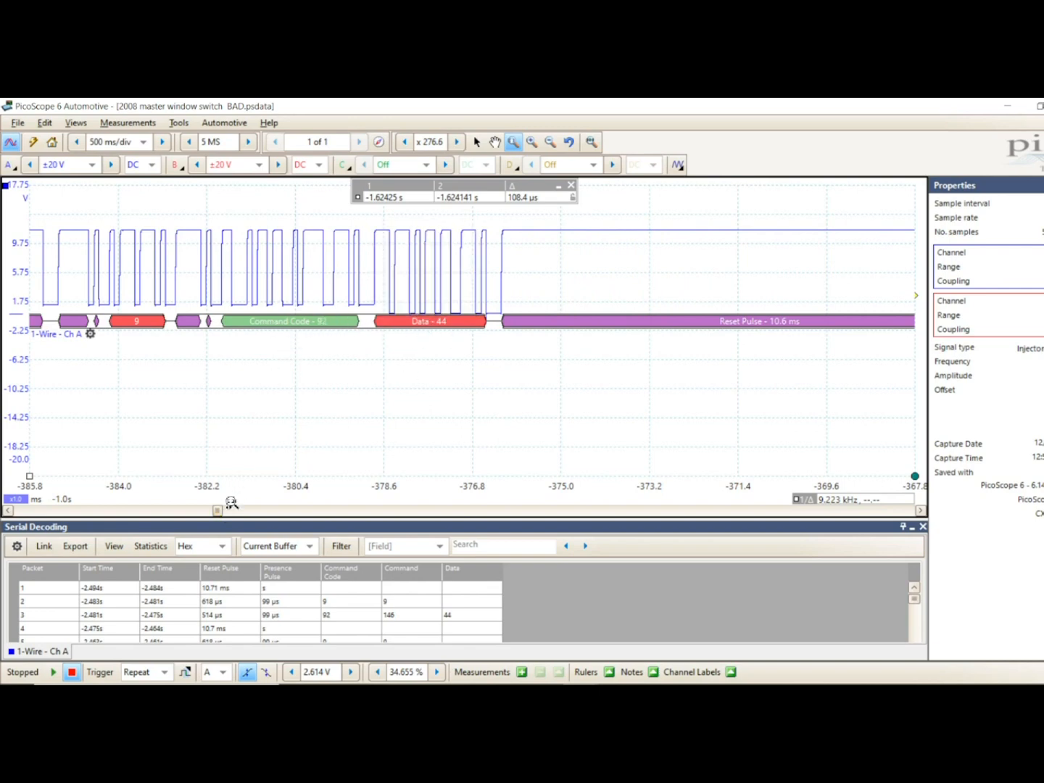
{"action": "left_click_drag", "start_coordinate": [217, 511], "coordinate": [325, 511]}
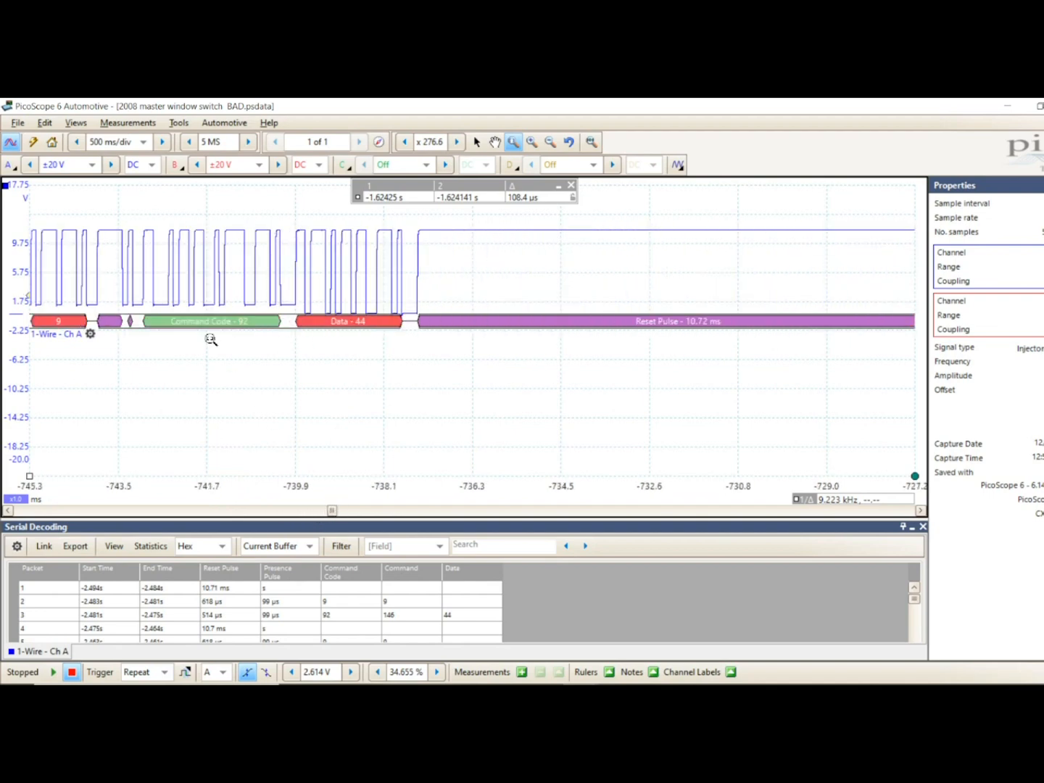
{"action": "mouse_move", "coordinate": [626, 135]}
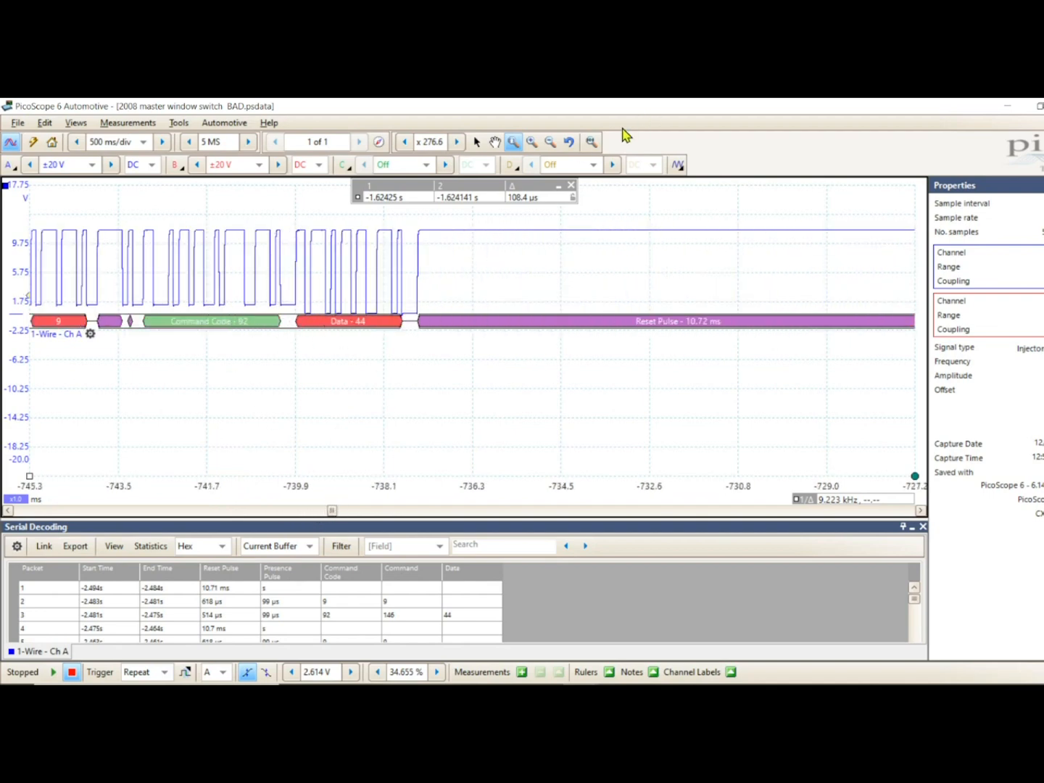
{"action": "left_click", "coordinate": [550, 142]}
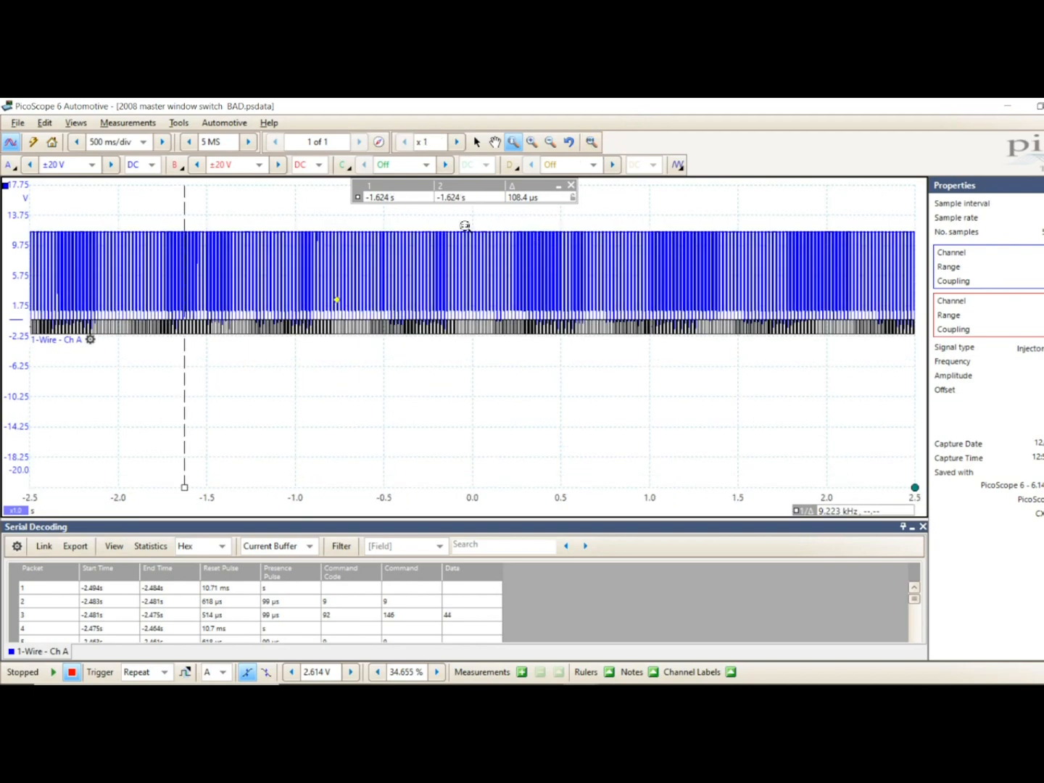
{"action": "mouse_move", "coordinate": [448, 507]}
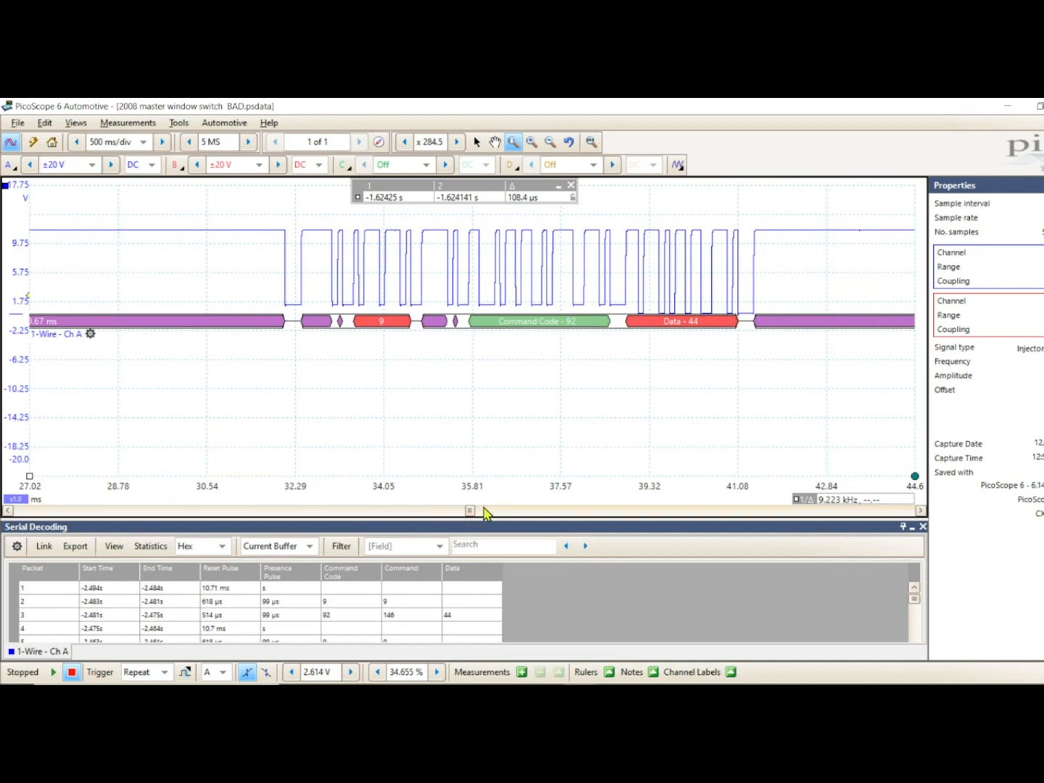
Step: Pan to another decoded 1-Wire packet around 730 ms showing command 92 and data 44
{"action": "left_click_drag", "start_coordinate": [469, 510], "coordinate": [515, 511]}
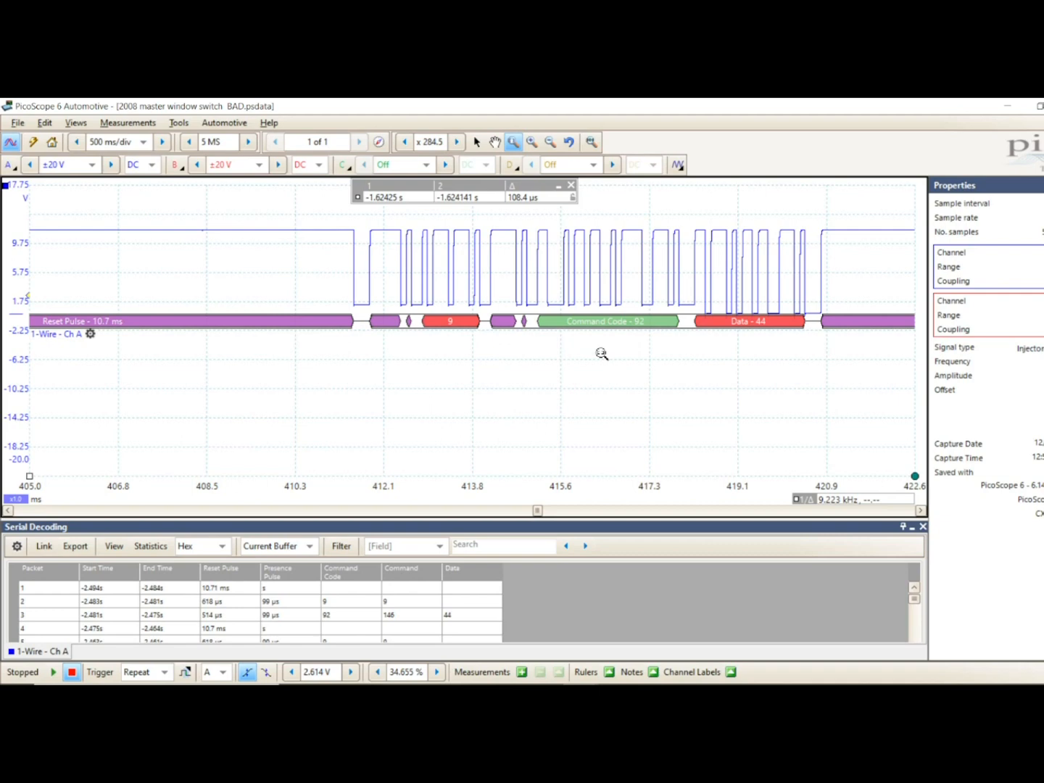
{"action": "mouse_move", "coordinate": [559, 551]}
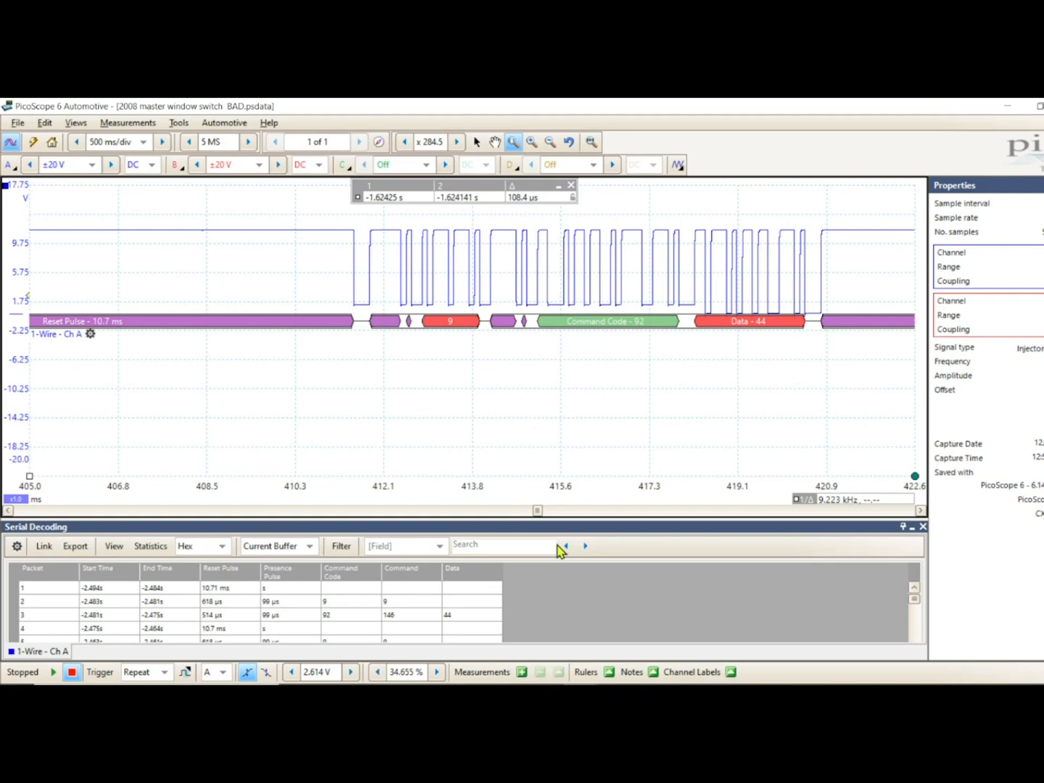
{"action": "mouse_move", "coordinate": [568, 433]}
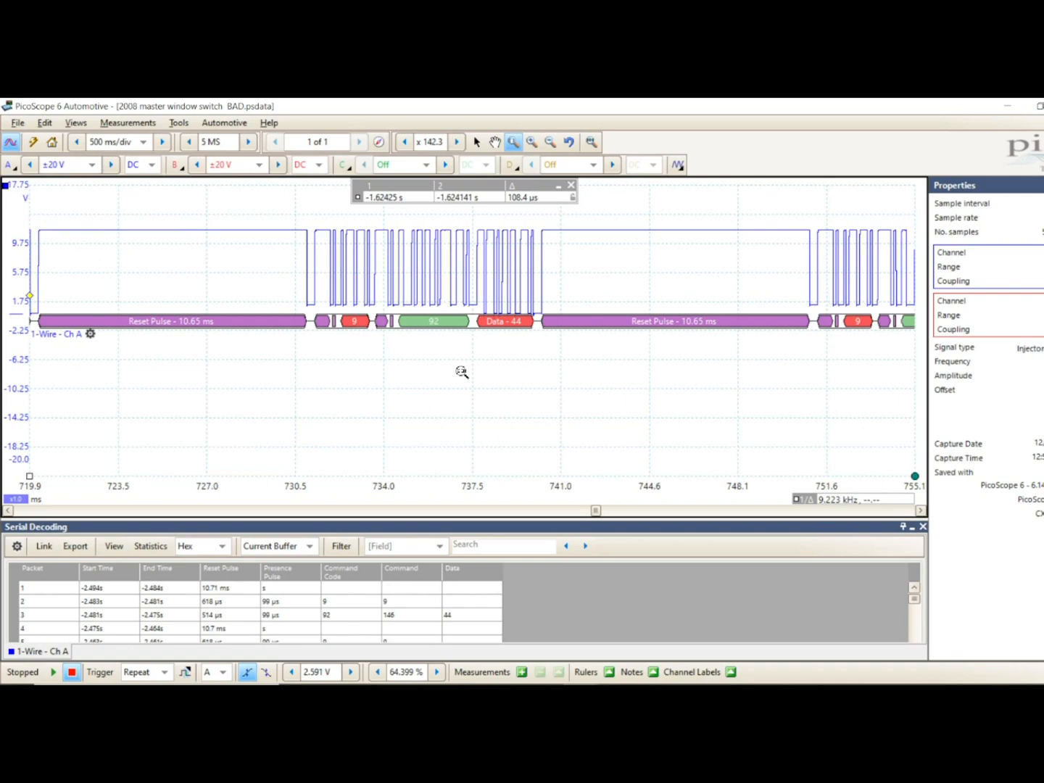
{"action": "mouse_move", "coordinate": [483, 386]}
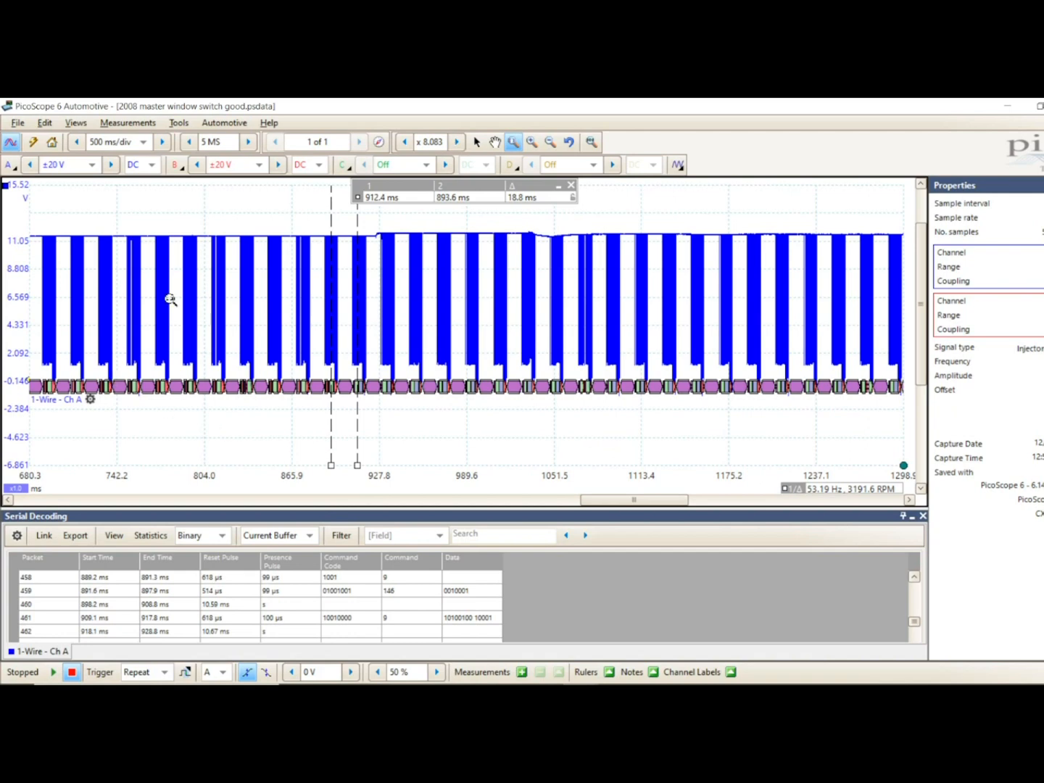
Step: Zoom out and pan later along the good capture toward packets 459 and 461
{"action": "left_click", "coordinate": [592, 141]}
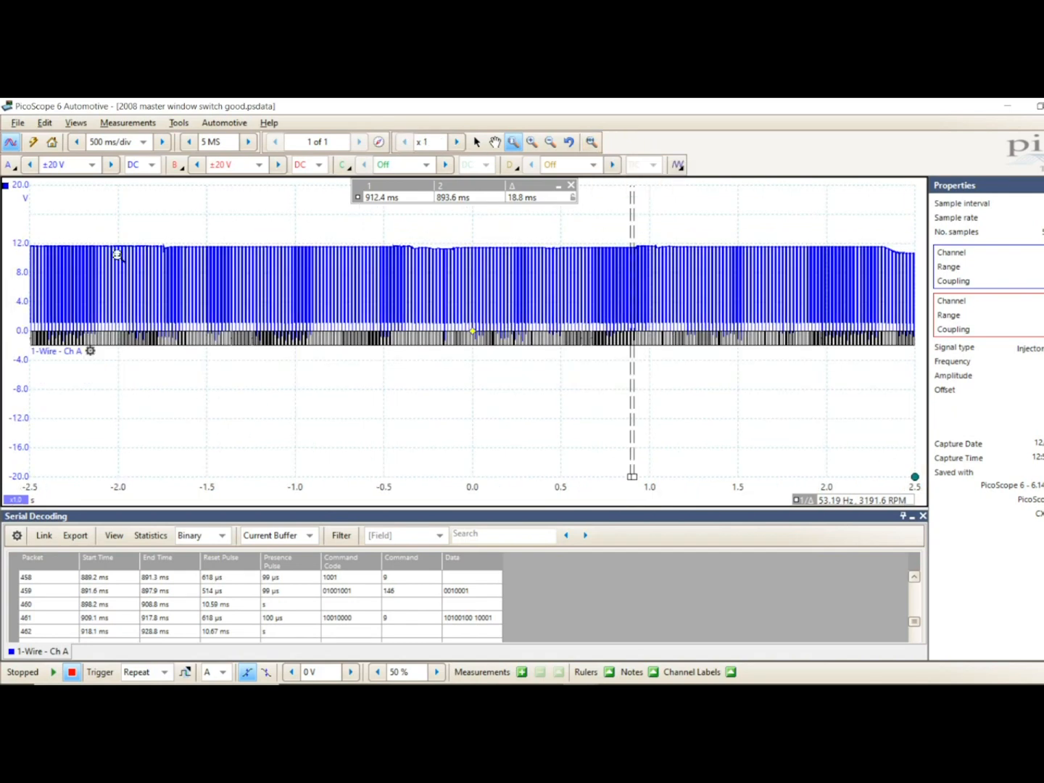
{"action": "mouse_move", "coordinate": [463, 226]}
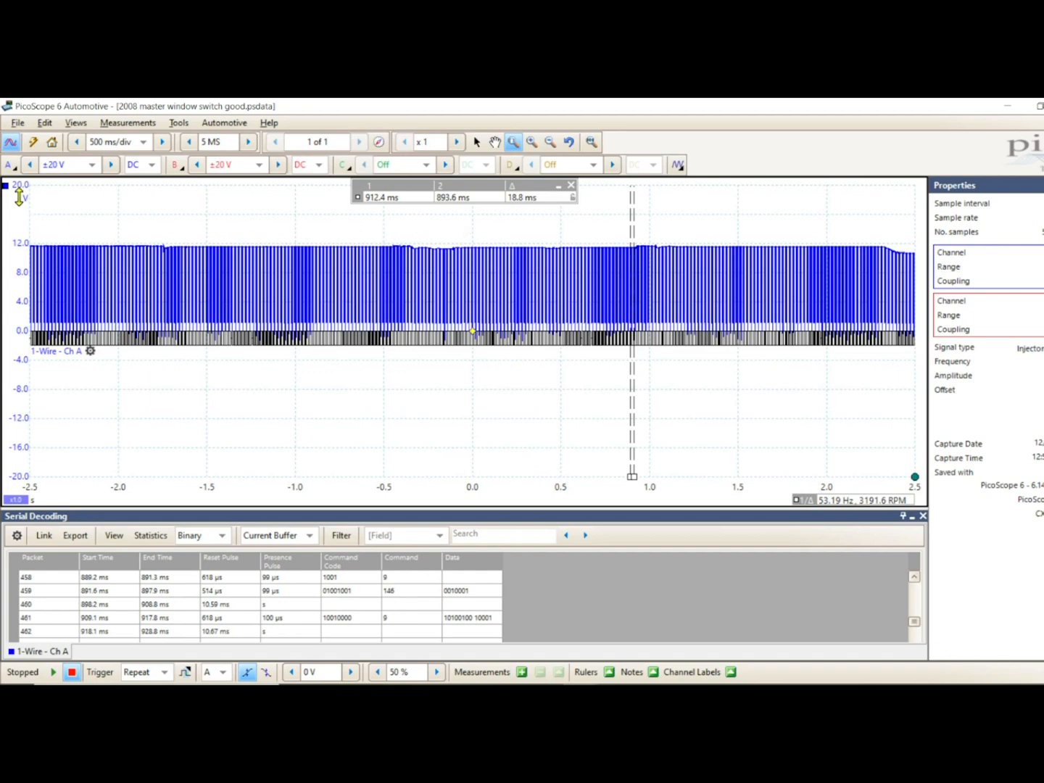
{"action": "mouse_move", "coordinate": [53, 480]}
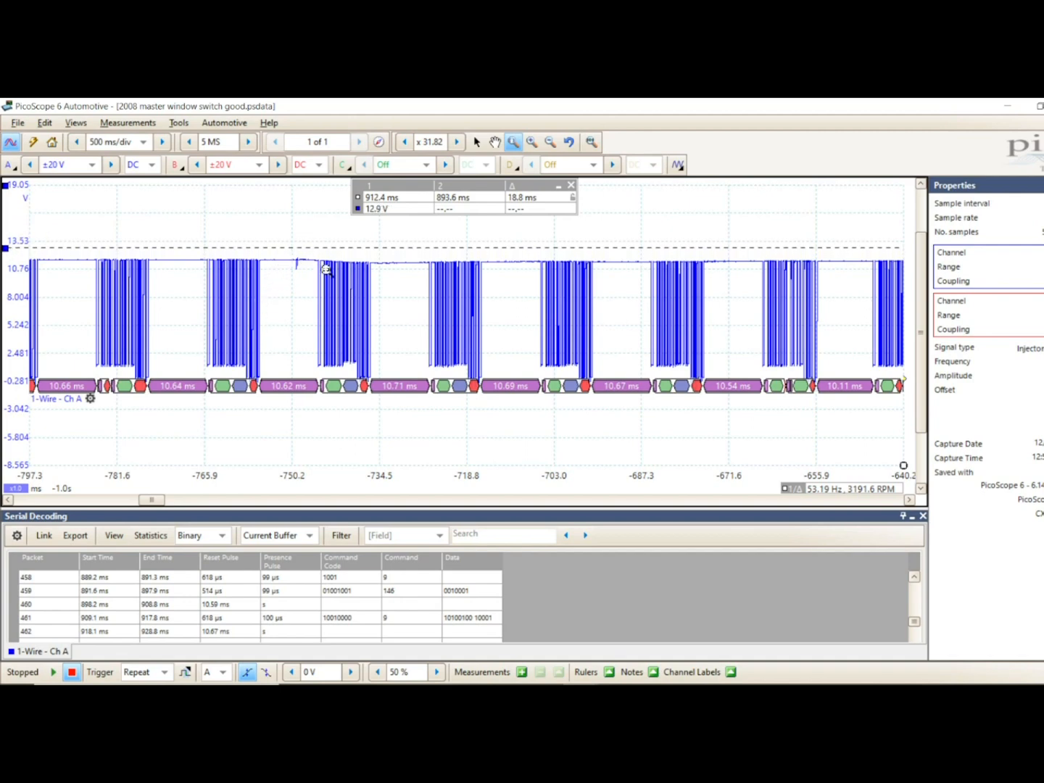
{"action": "mouse_move", "coordinate": [418, 275]}
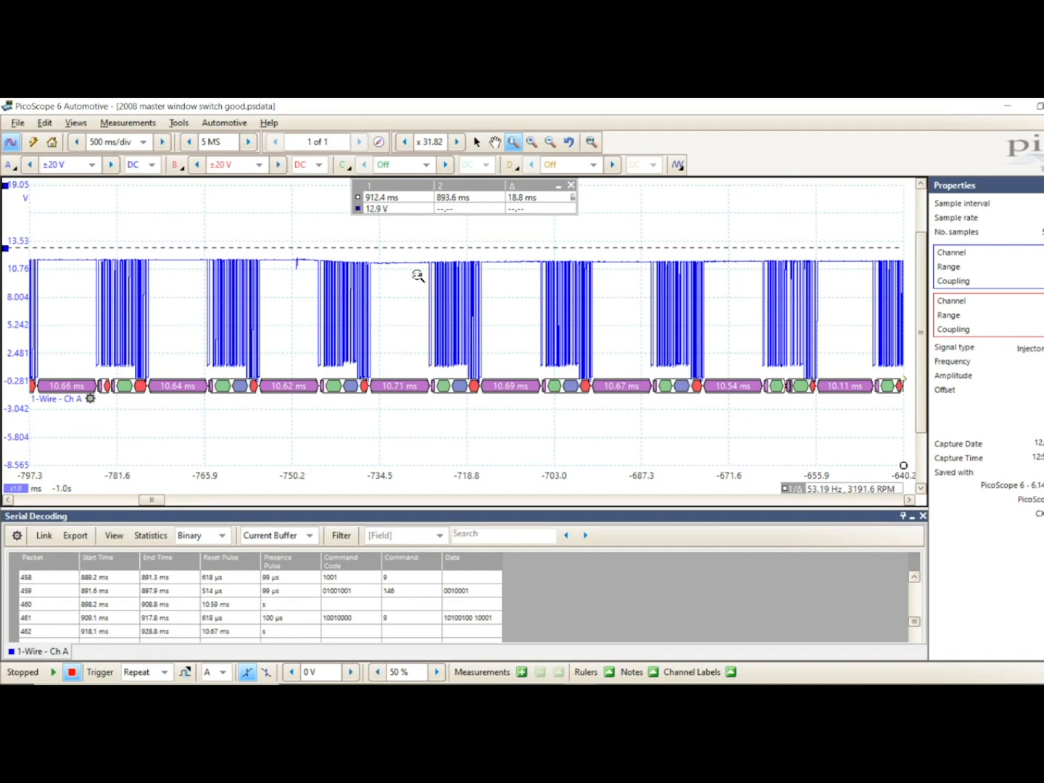
{"action": "mouse_move", "coordinate": [311, 261]}
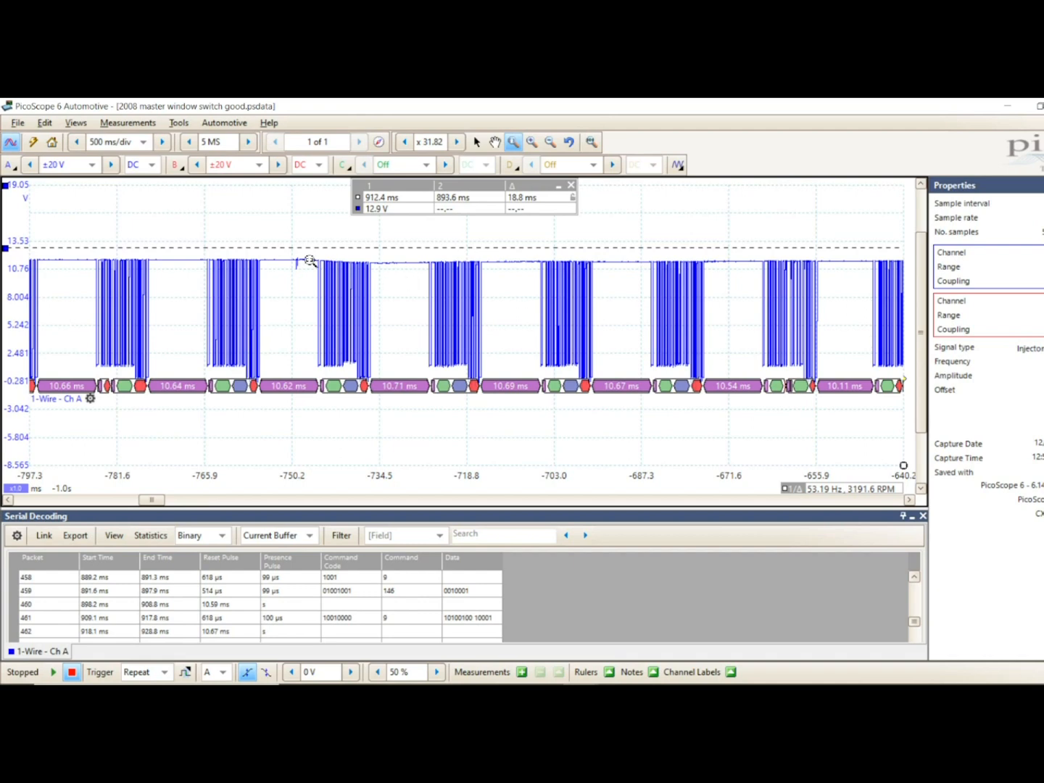
{"action": "mouse_move", "coordinate": [297, 258]}
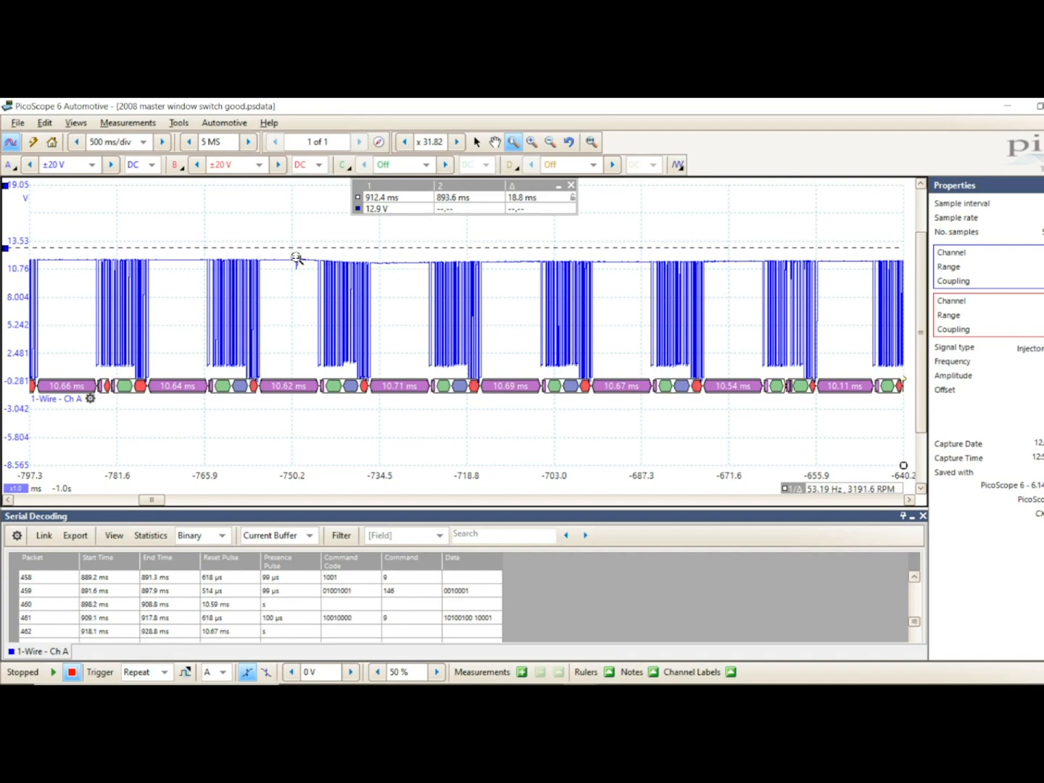
{"action": "mouse_move", "coordinate": [141, 259]}
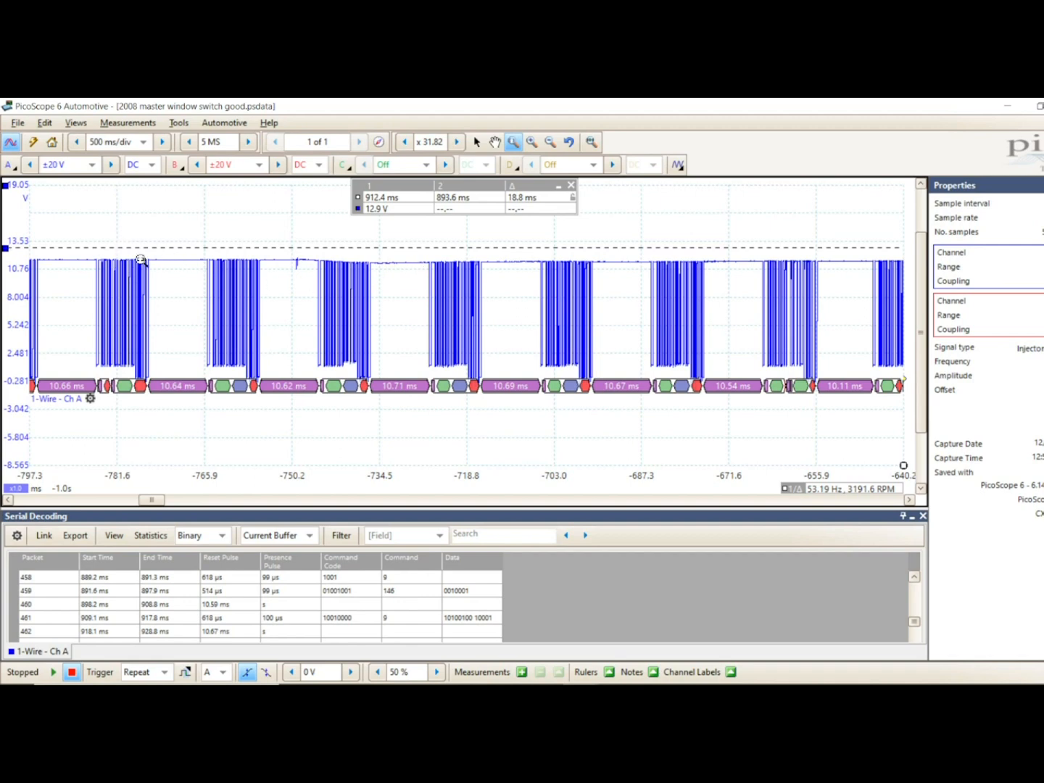
{"action": "mouse_move", "coordinate": [84, 310]}
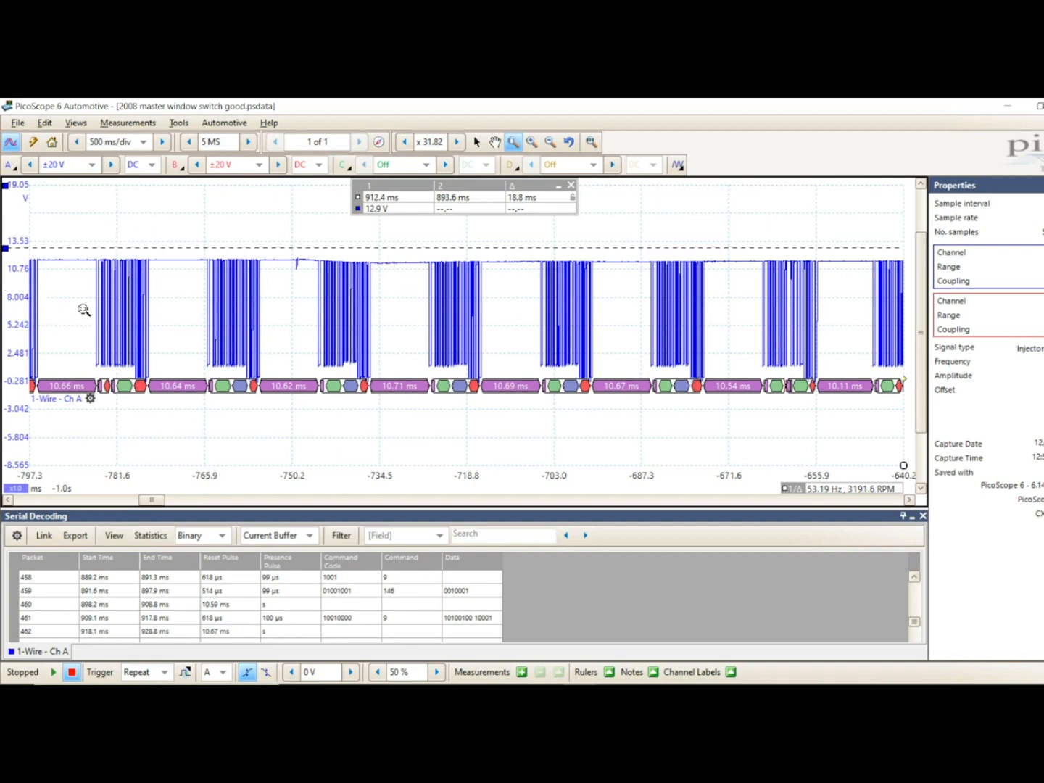
{"action": "mouse_move", "coordinate": [282, 262]}
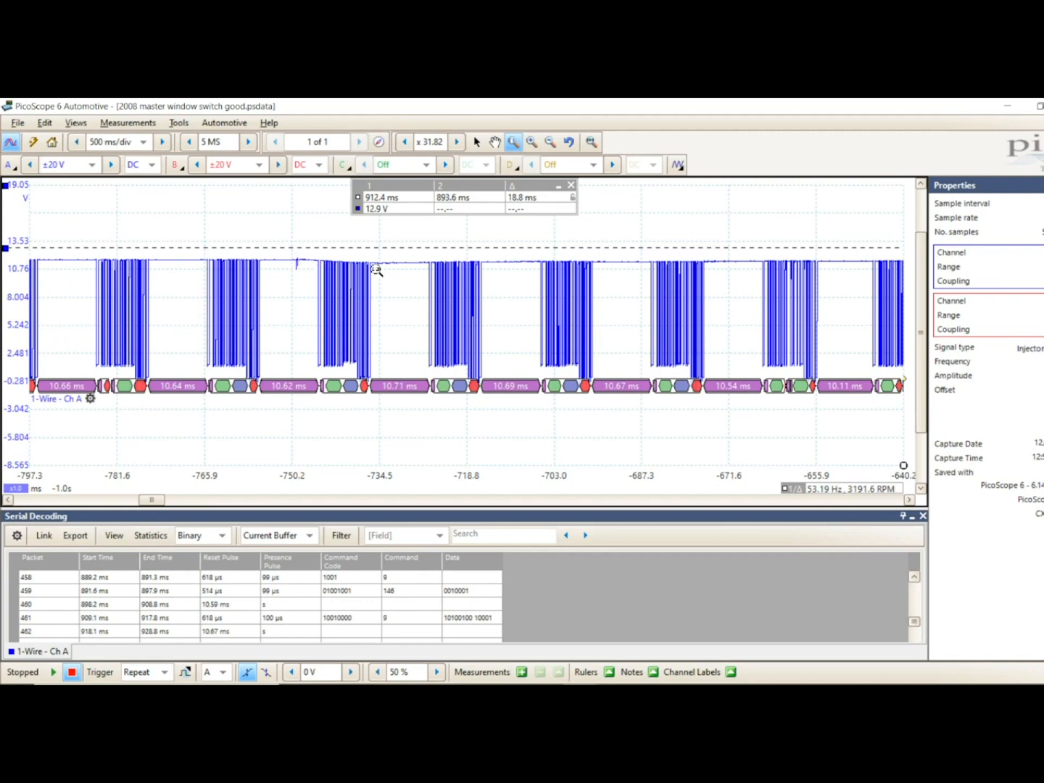
{"action": "mouse_move", "coordinate": [327, 261]}
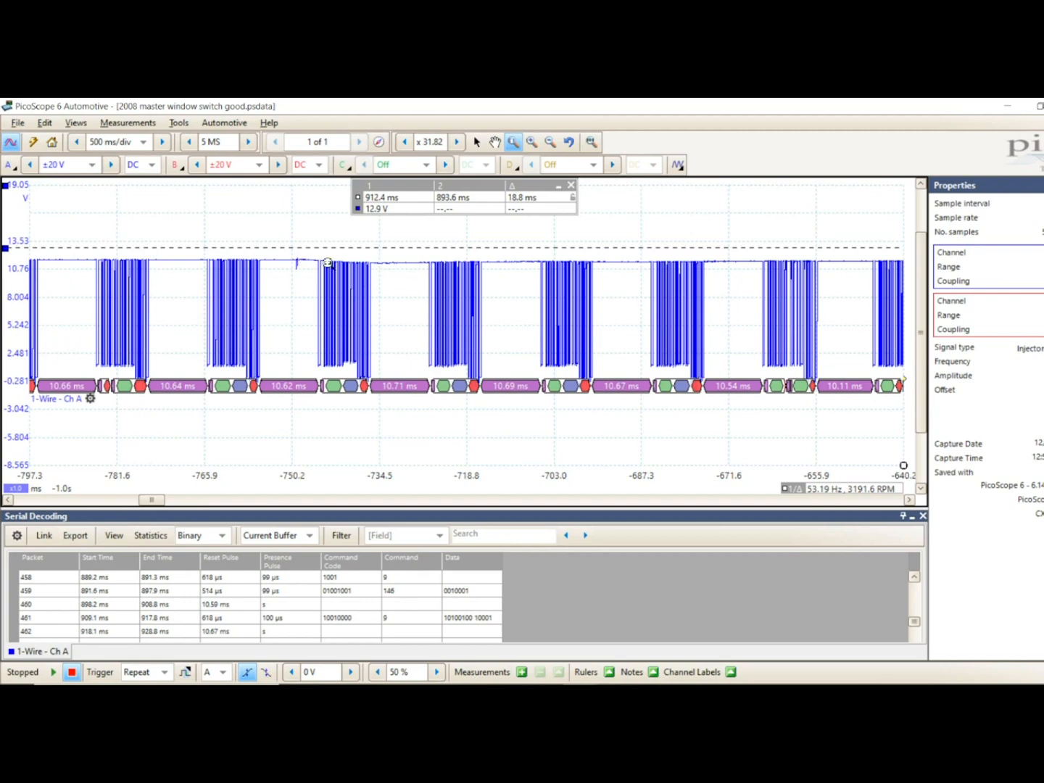
{"action": "left_click", "coordinate": [568, 141]}
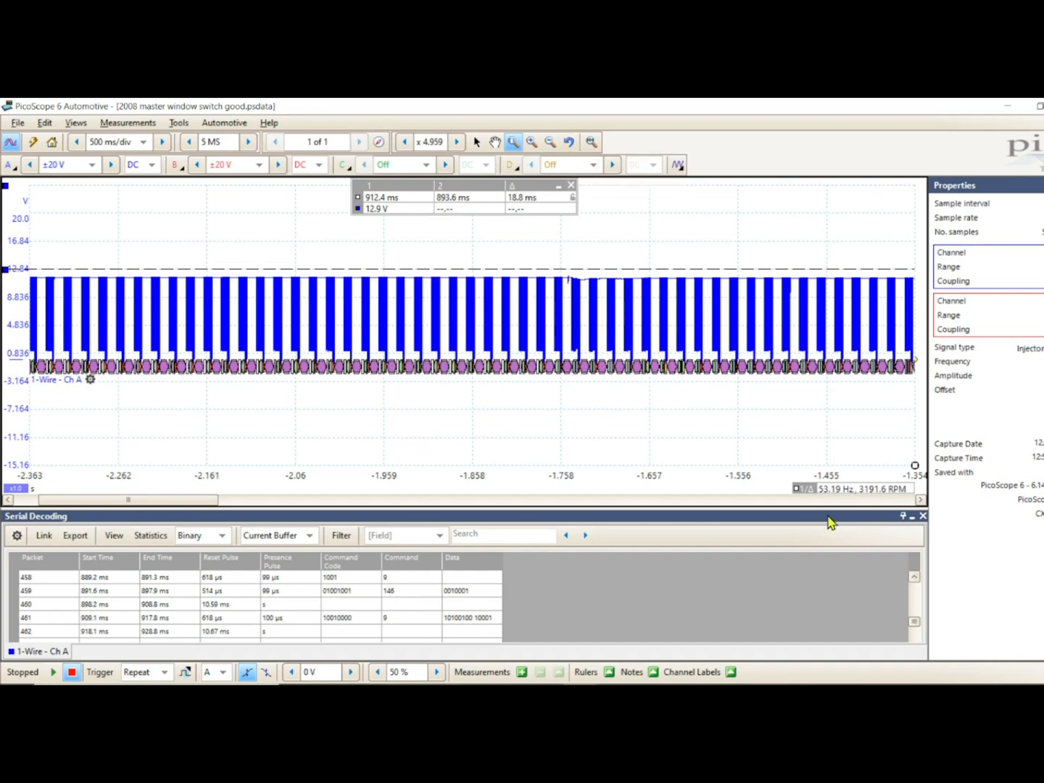
{"action": "left_click", "coordinate": [921, 500]}
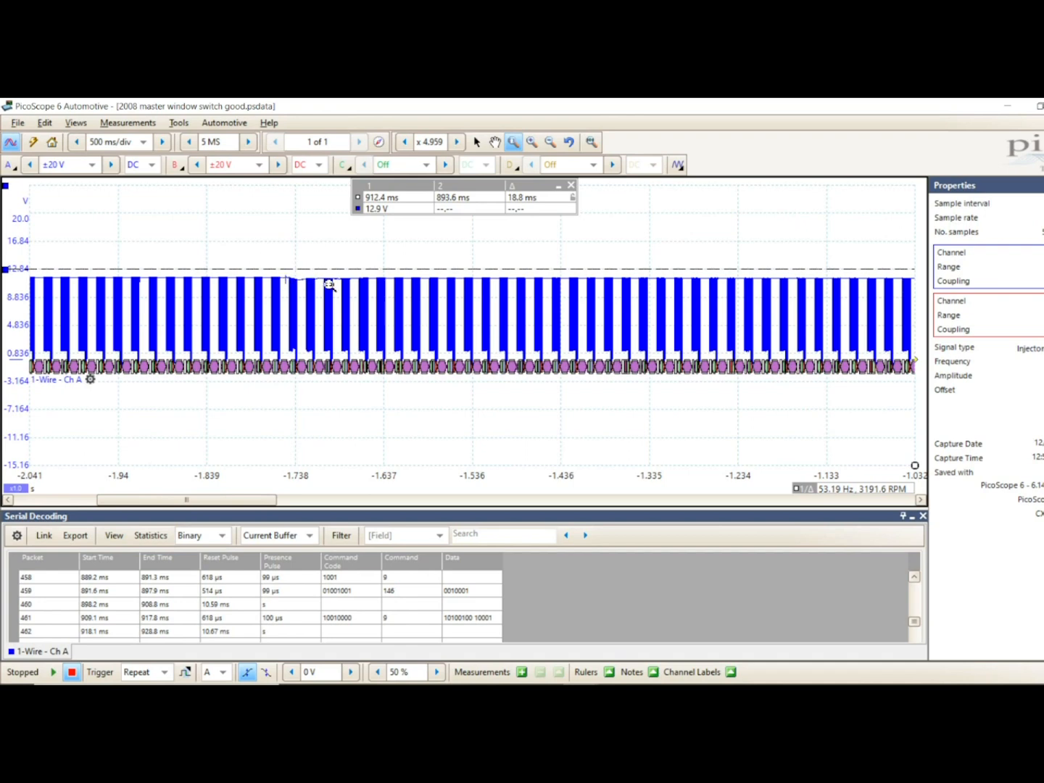
{"action": "mouse_move", "coordinate": [932, 498]}
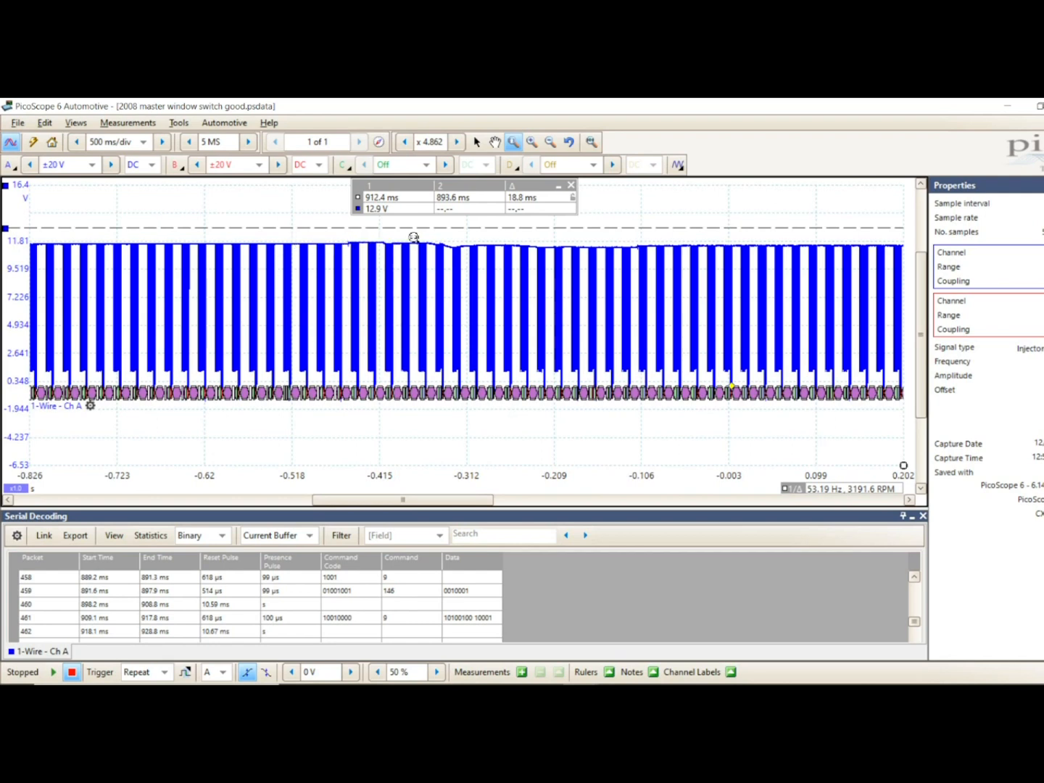
{"action": "mouse_move", "coordinate": [477, 242]}
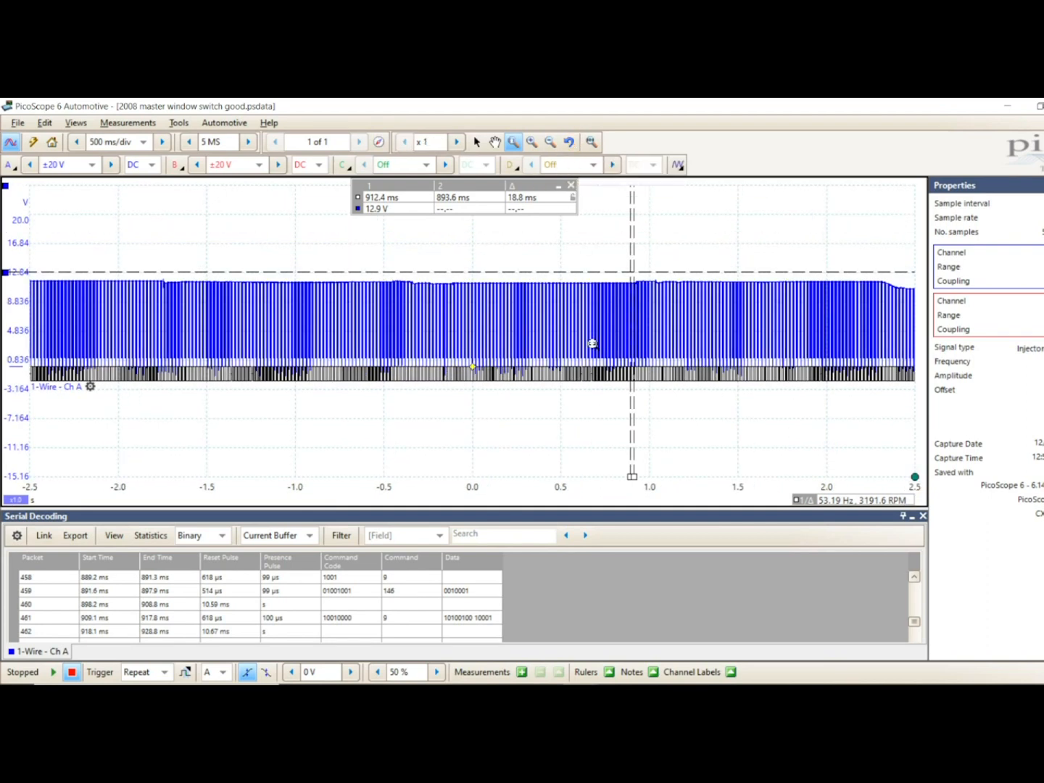
{"action": "mouse_move", "coordinate": [580, 246]}
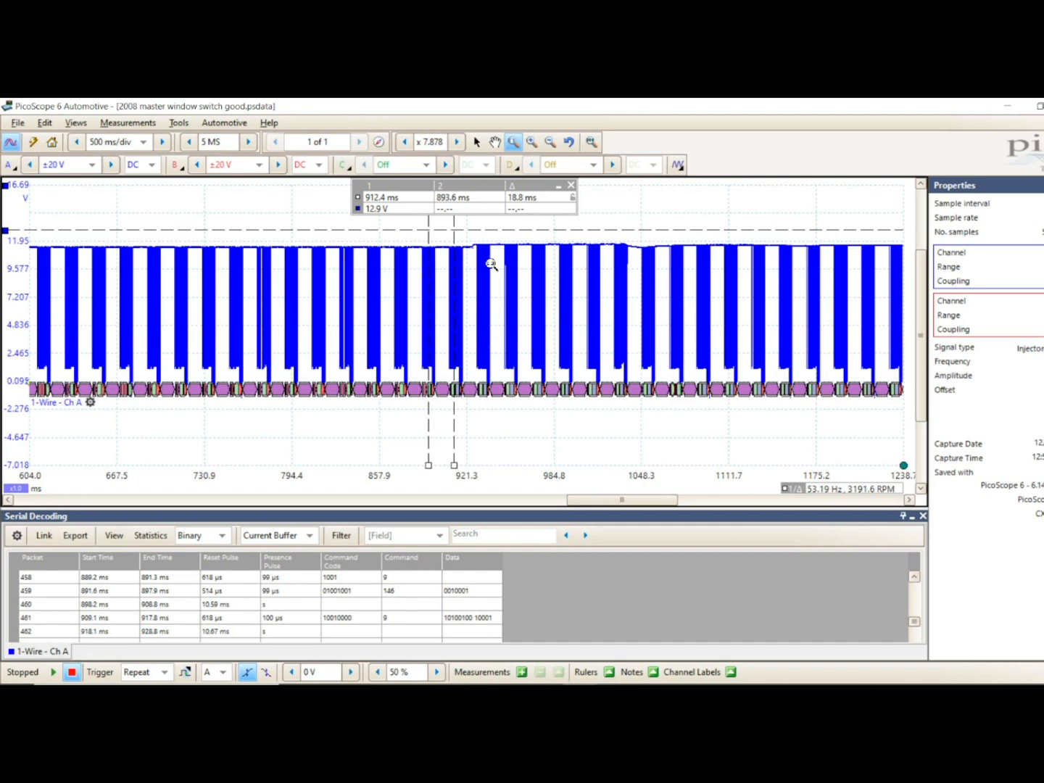
{"action": "mouse_move", "coordinate": [489, 240]}
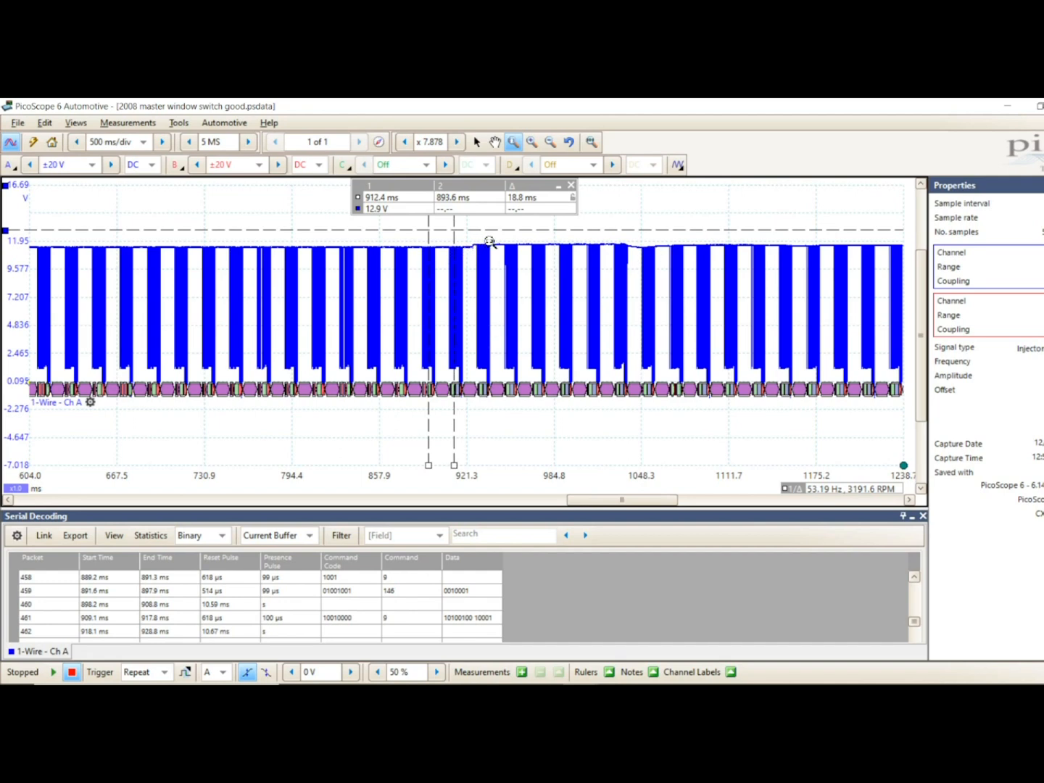
{"action": "mouse_move", "coordinate": [567, 246]}
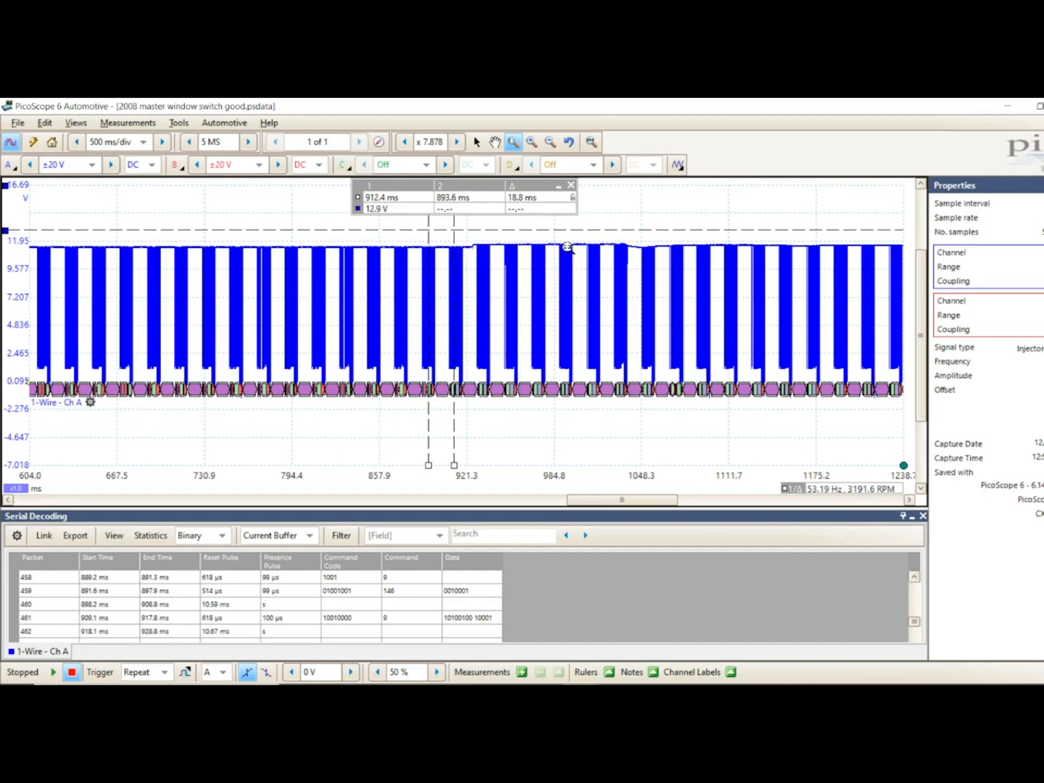
{"action": "mouse_move", "coordinate": [720, 250]}
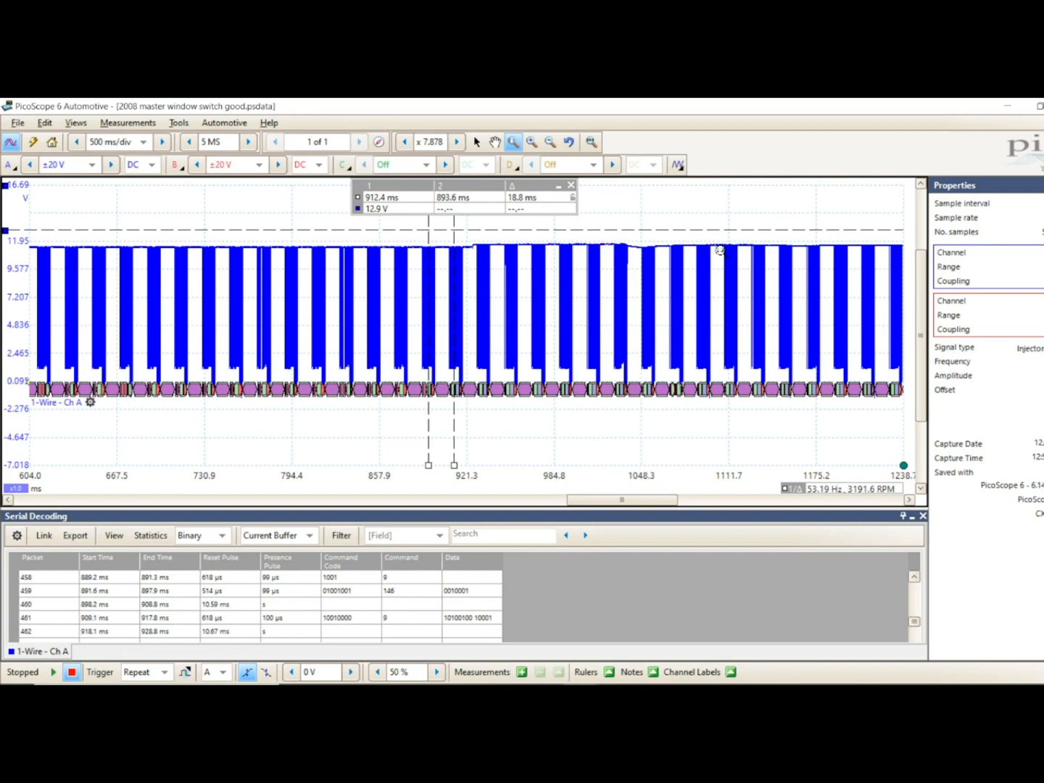
{"action": "mouse_move", "coordinate": [470, 250]}
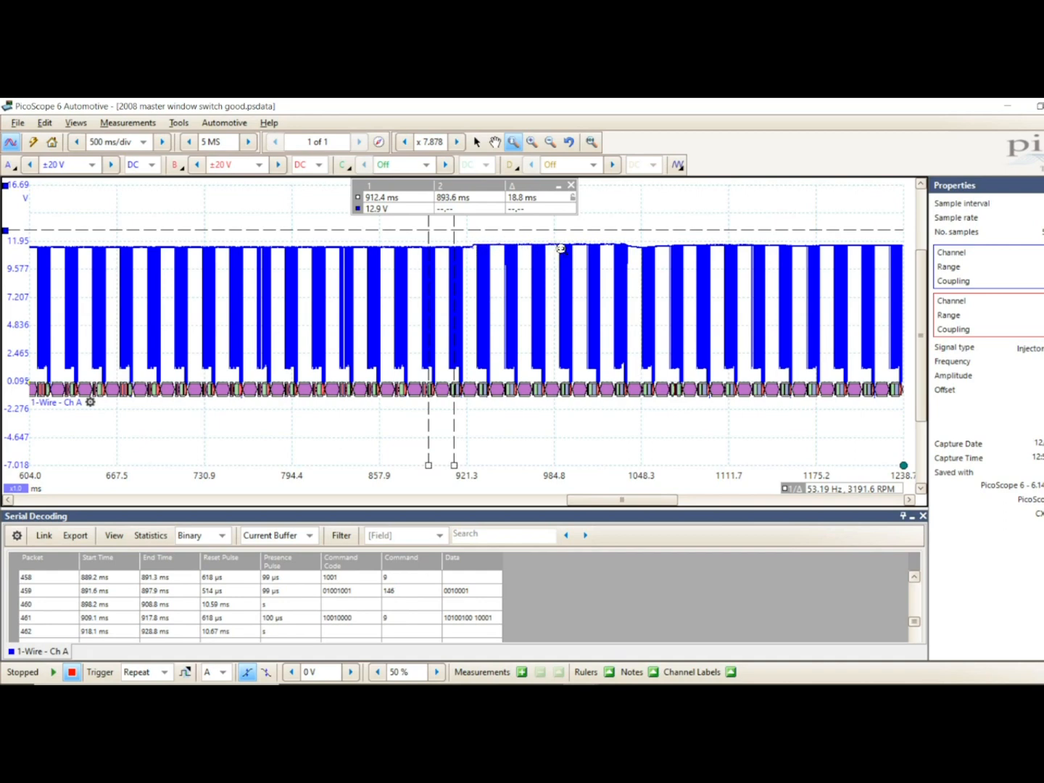
{"action": "mouse_move", "coordinate": [608, 244]}
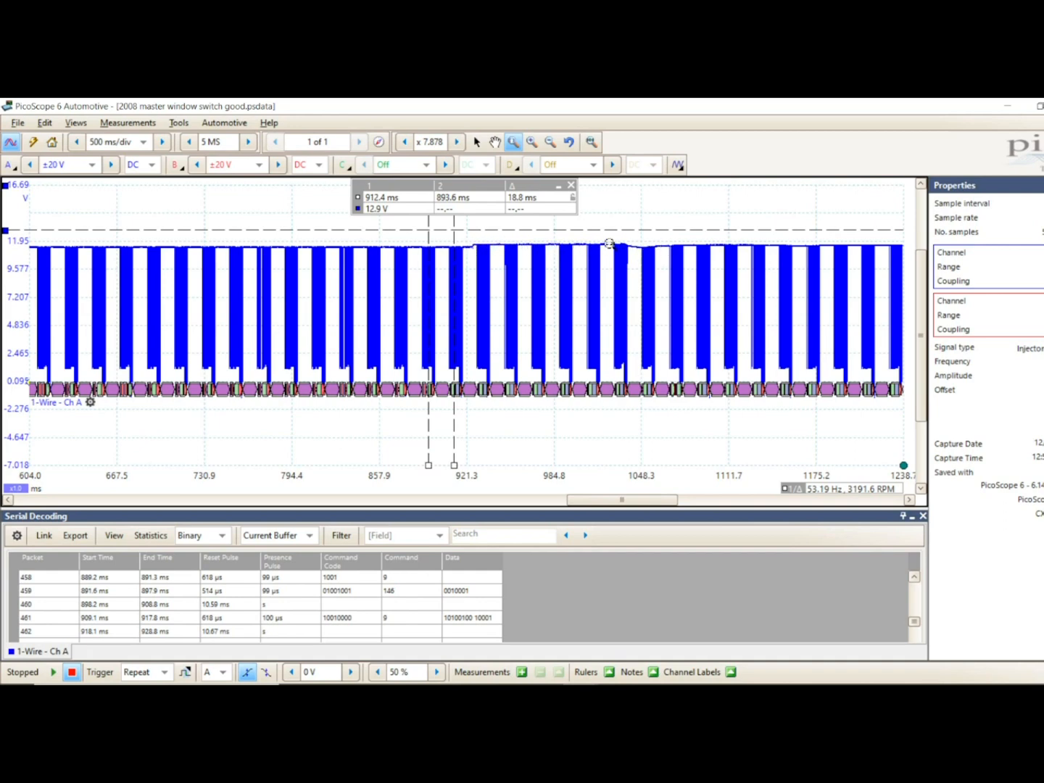
{"action": "mouse_move", "coordinate": [431, 339]}
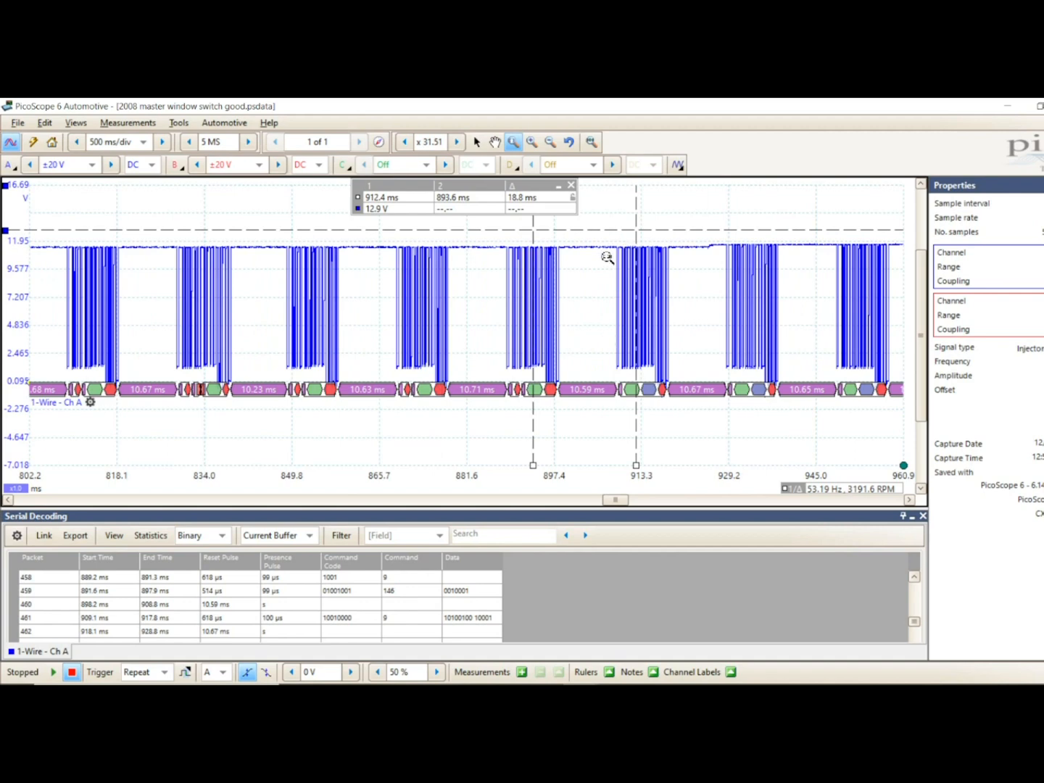
{"action": "mouse_move", "coordinate": [705, 257]}
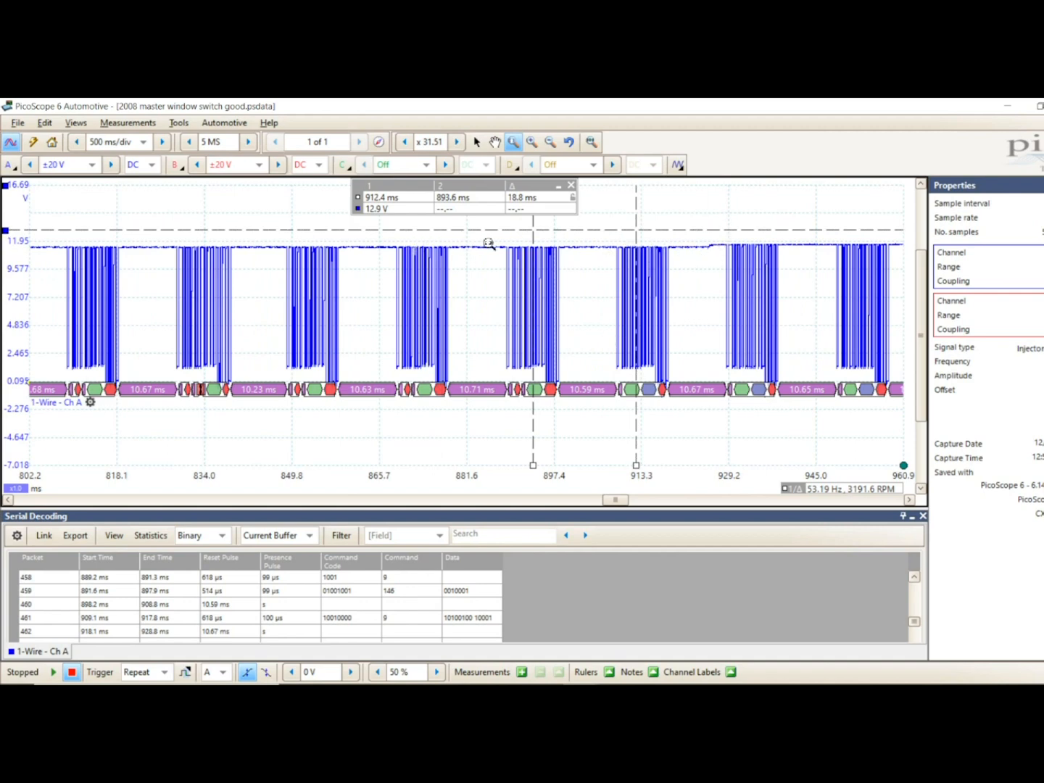
{"action": "mouse_move", "coordinate": [607, 293]}
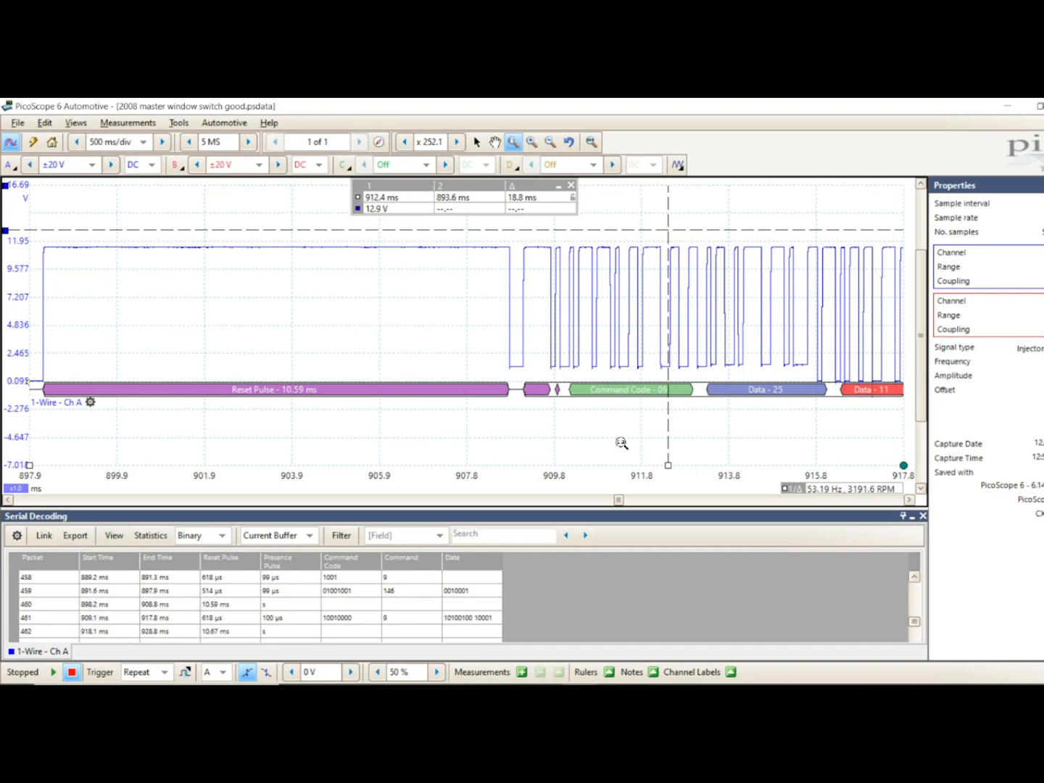
{"action": "mouse_move", "coordinate": [884, 484]}
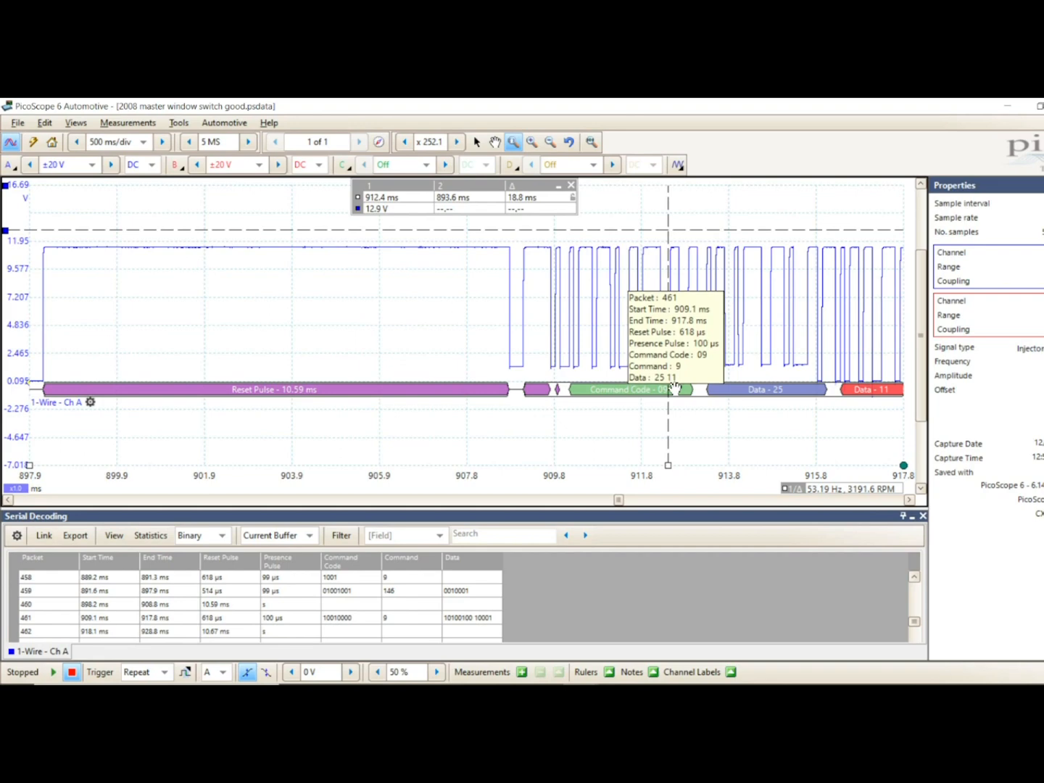
{"action": "mouse_move", "coordinate": [674, 388]}
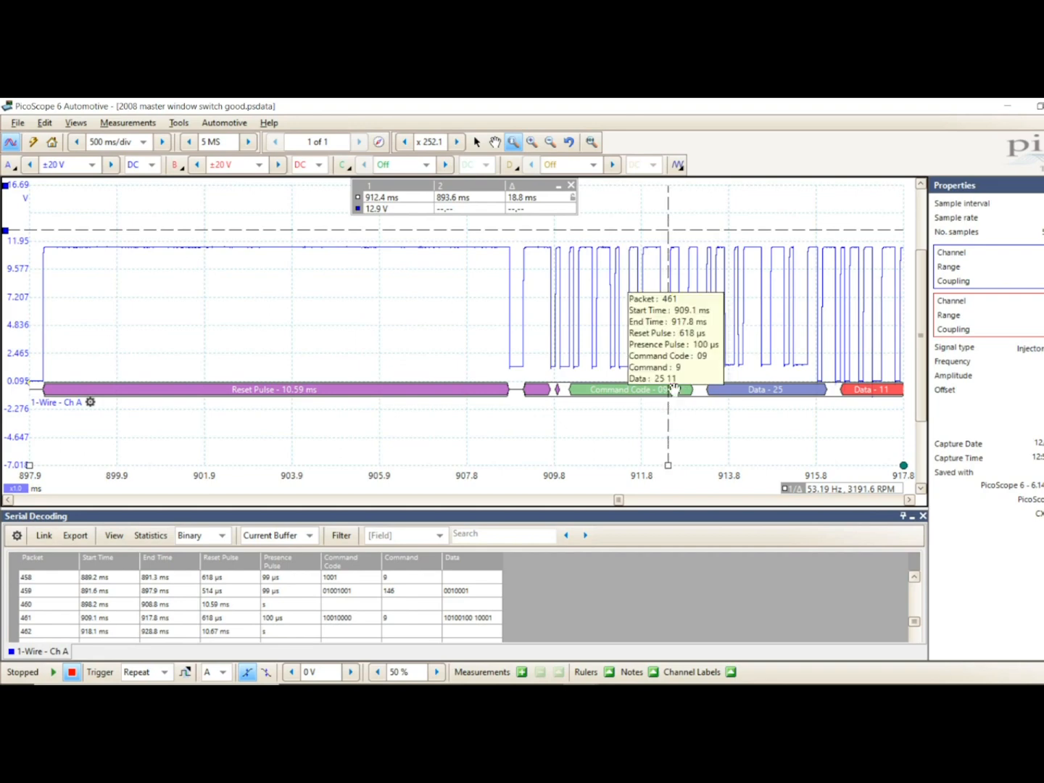
{"action": "mouse_move", "coordinate": [333, 626]}
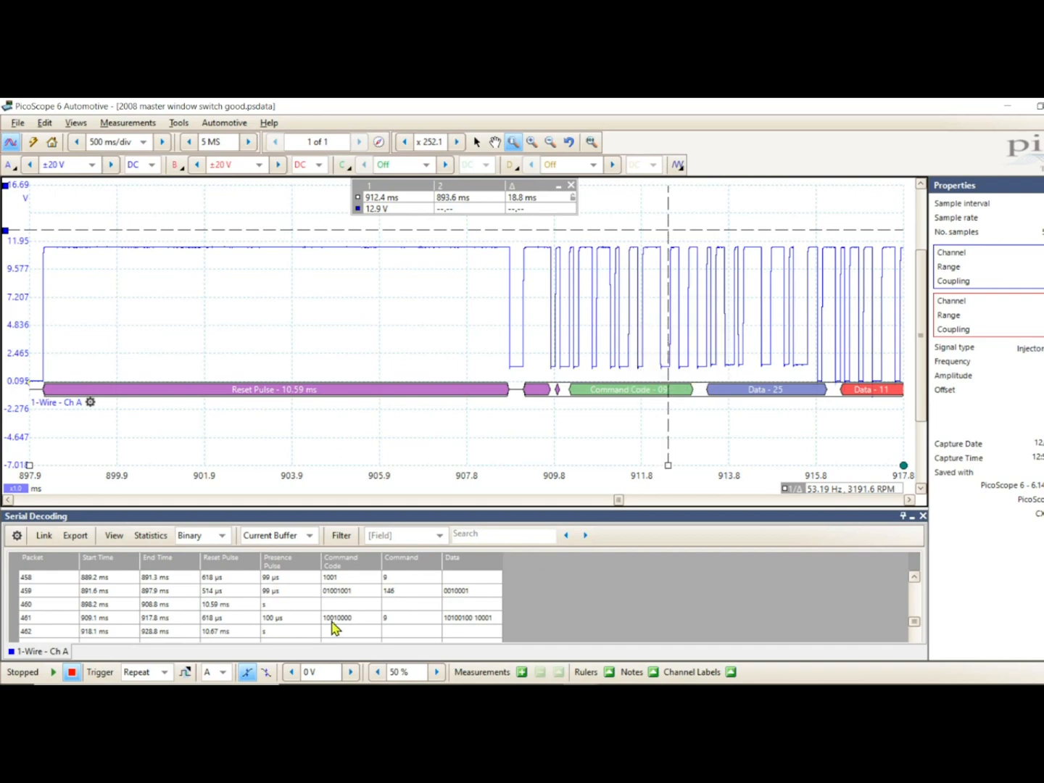
{"action": "mouse_move", "coordinate": [338, 634]}
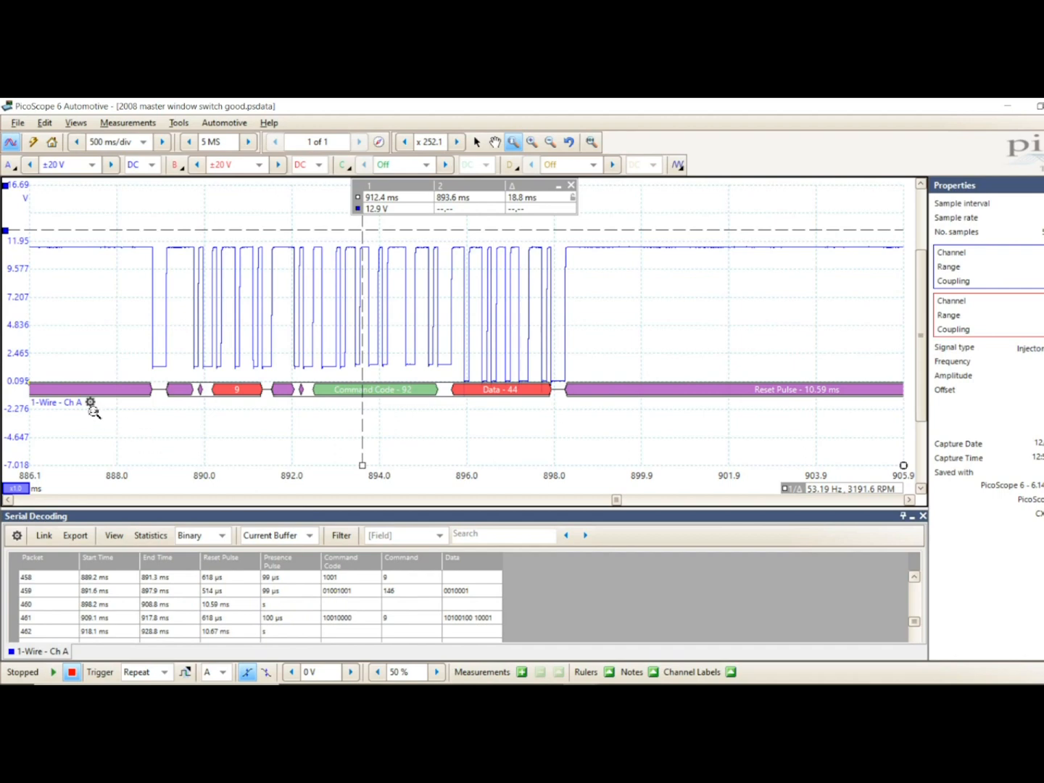
Step: Open the 1-Wire decoder settings from the gear beside the Ch A label
{"action": "left_click", "coordinate": [90, 402]}
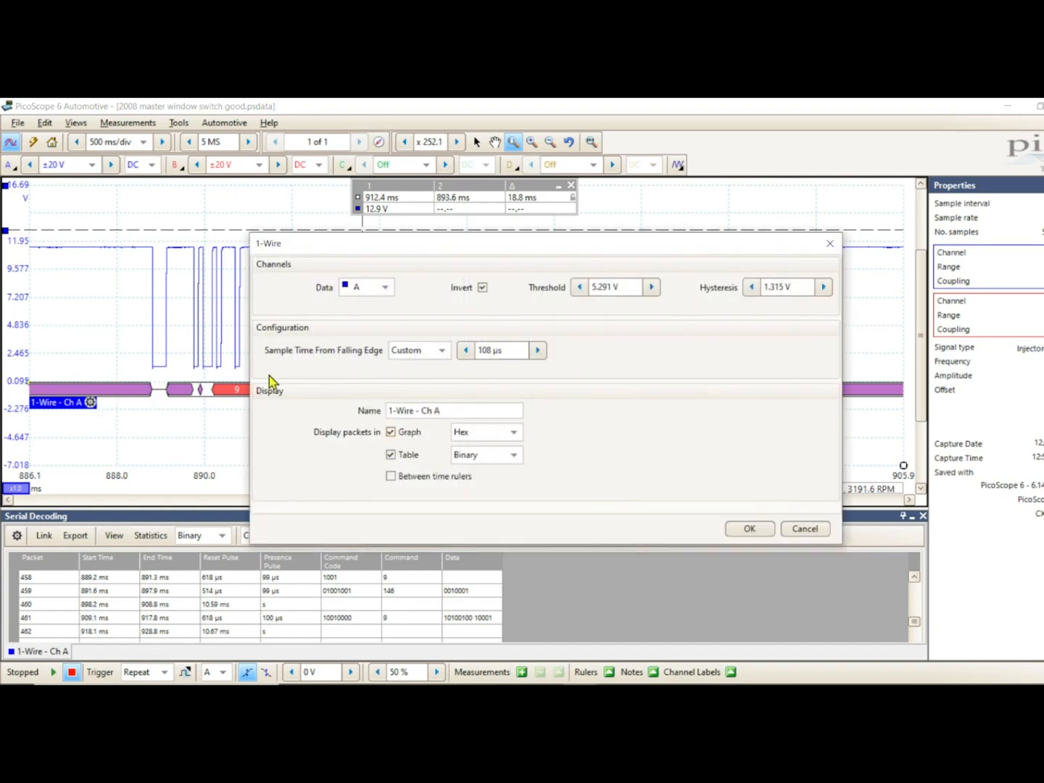
{"action": "mouse_move", "coordinate": [440, 465]}
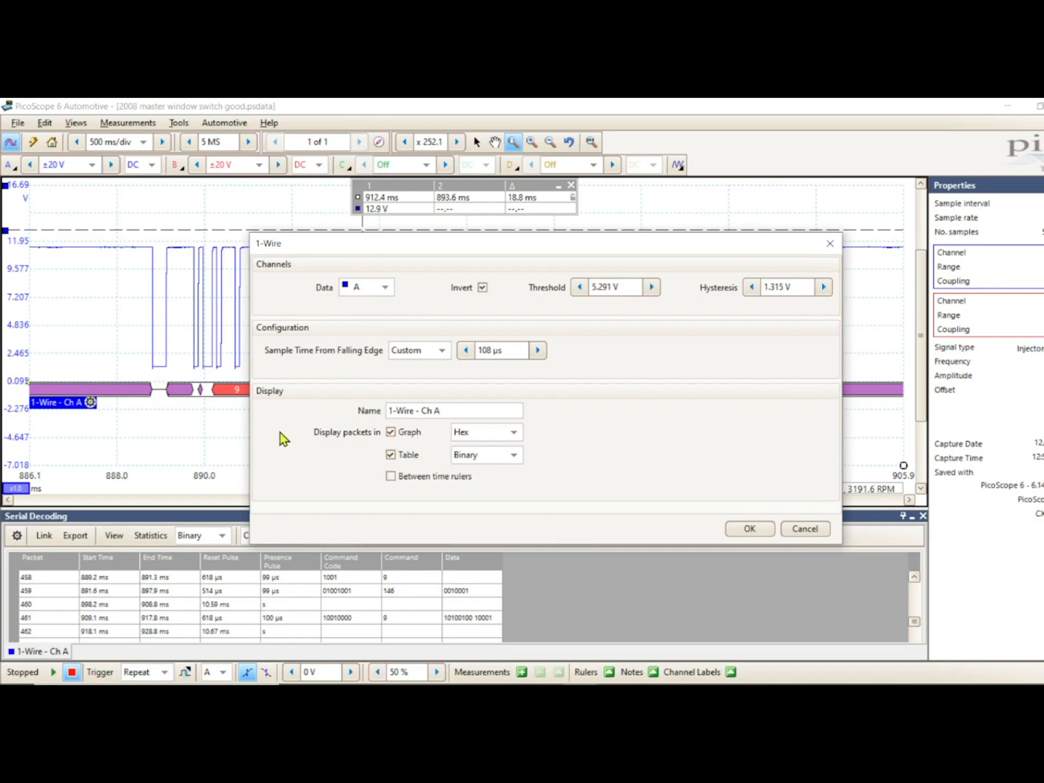
{"action": "mouse_move", "coordinate": [203, 449]}
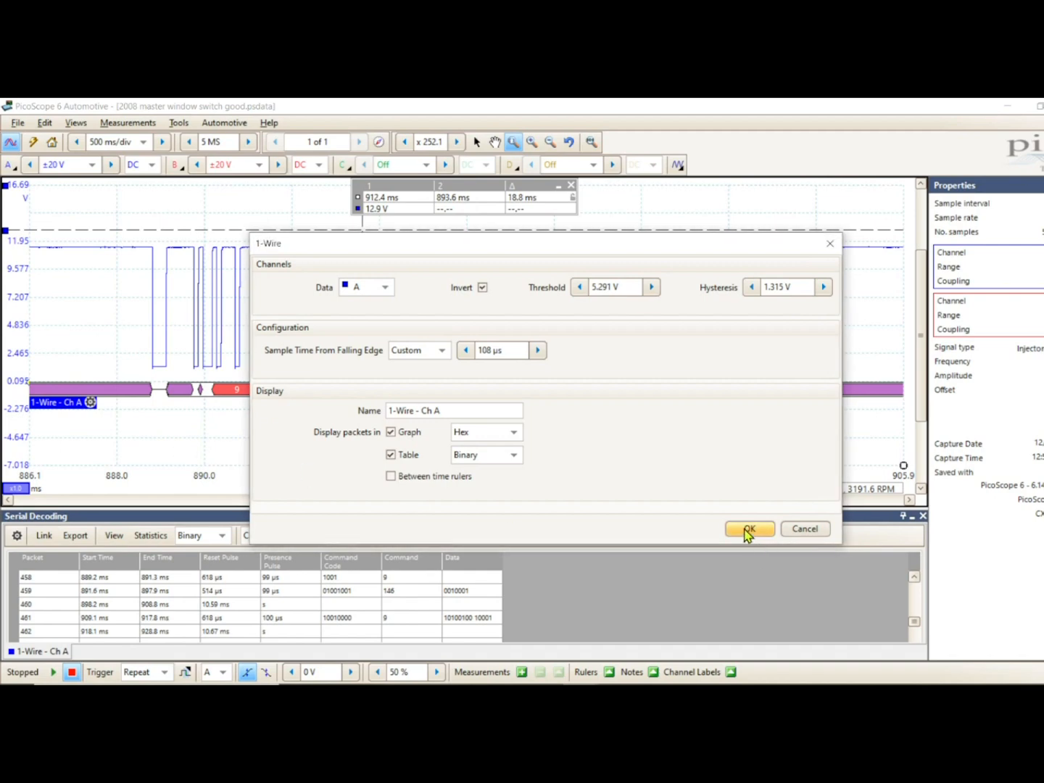
Step: Confirm the 1-Wire decoder settings unchanged with OK
{"action": "left_click", "coordinate": [749, 528]}
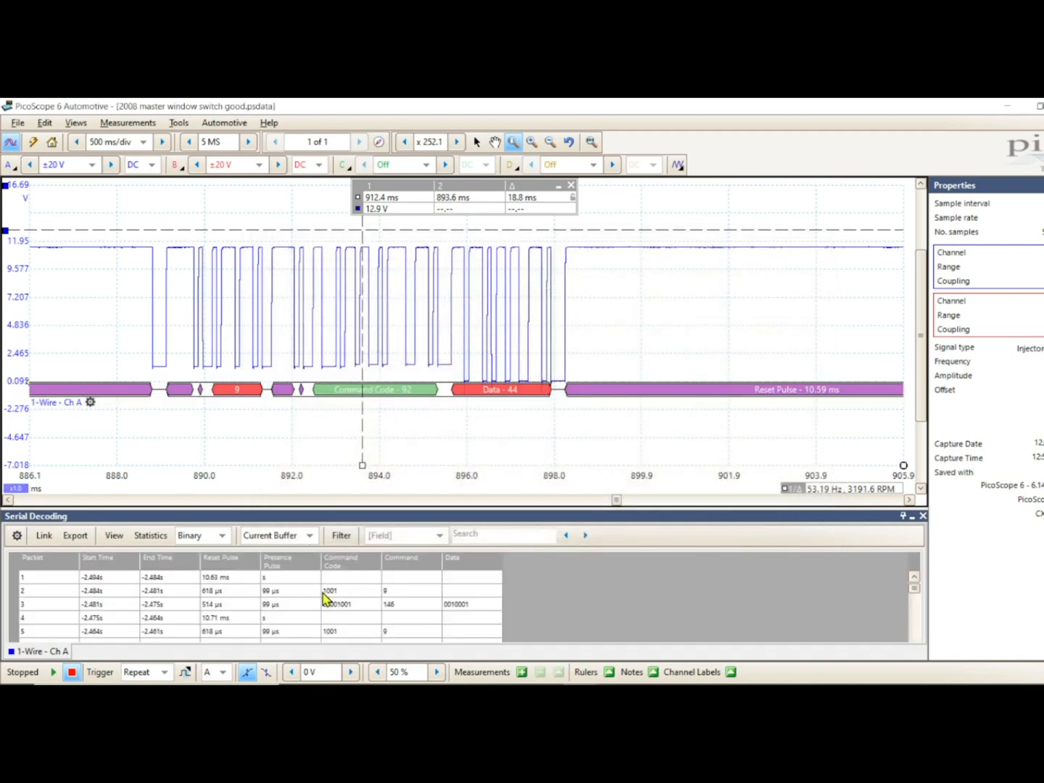
{"action": "mouse_move", "coordinate": [375, 389]}
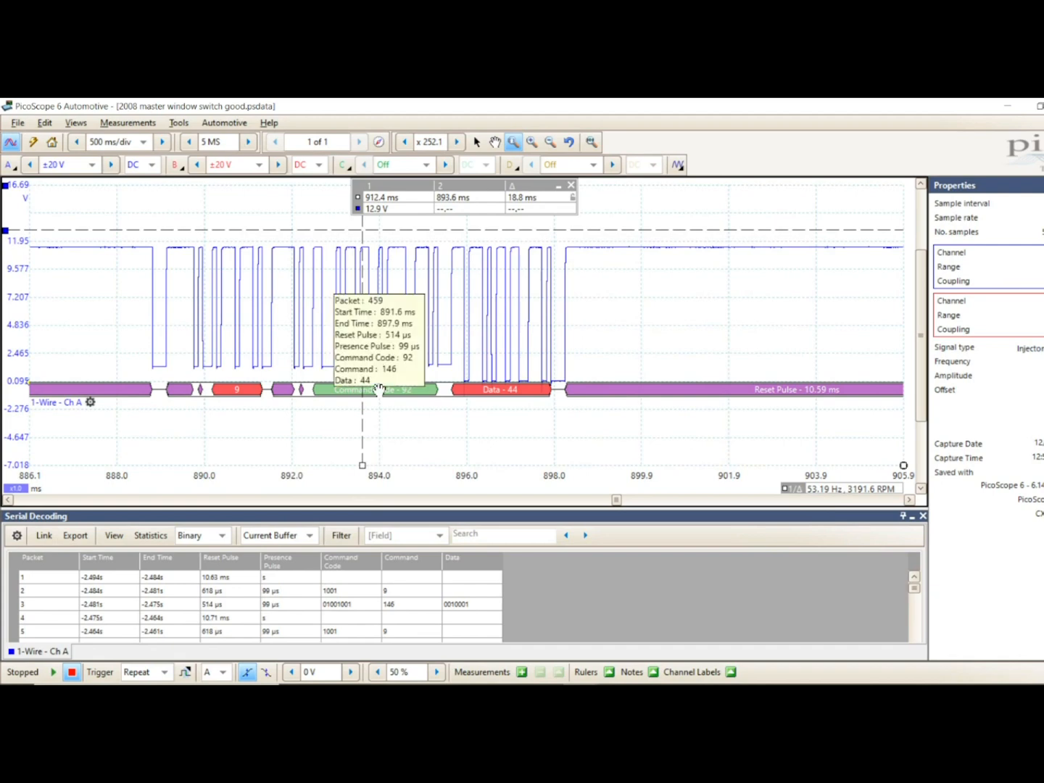
{"action": "mouse_move", "coordinate": [5, 621]}
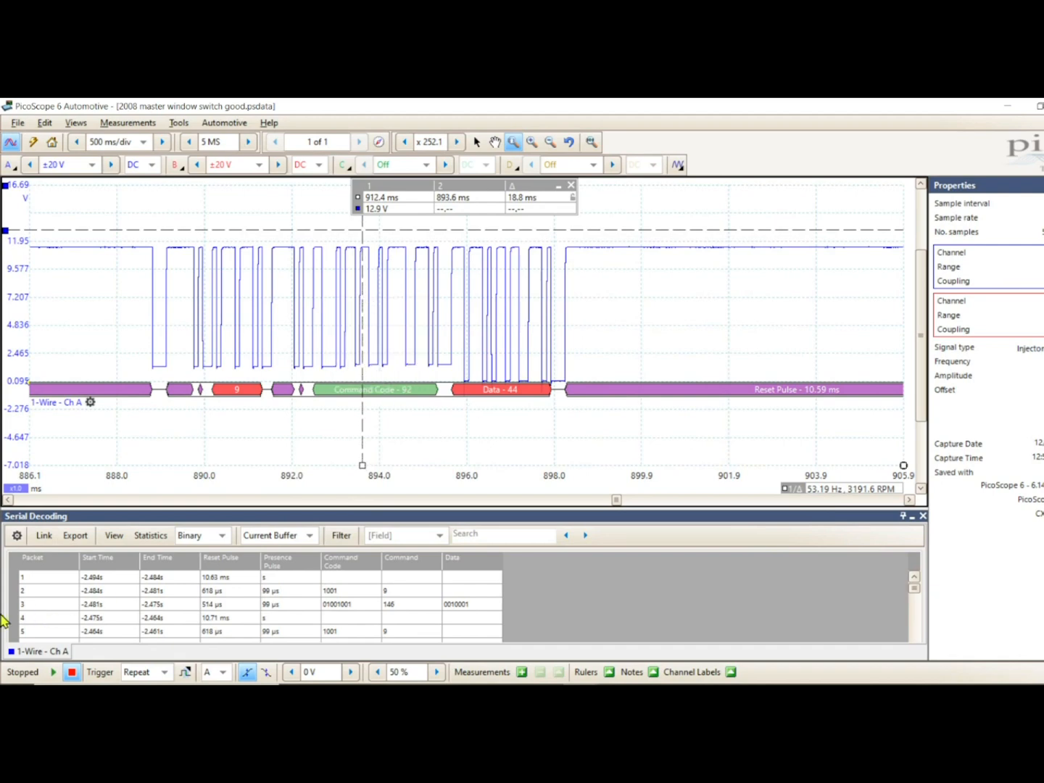
{"action": "mouse_move", "coordinate": [412, 389]}
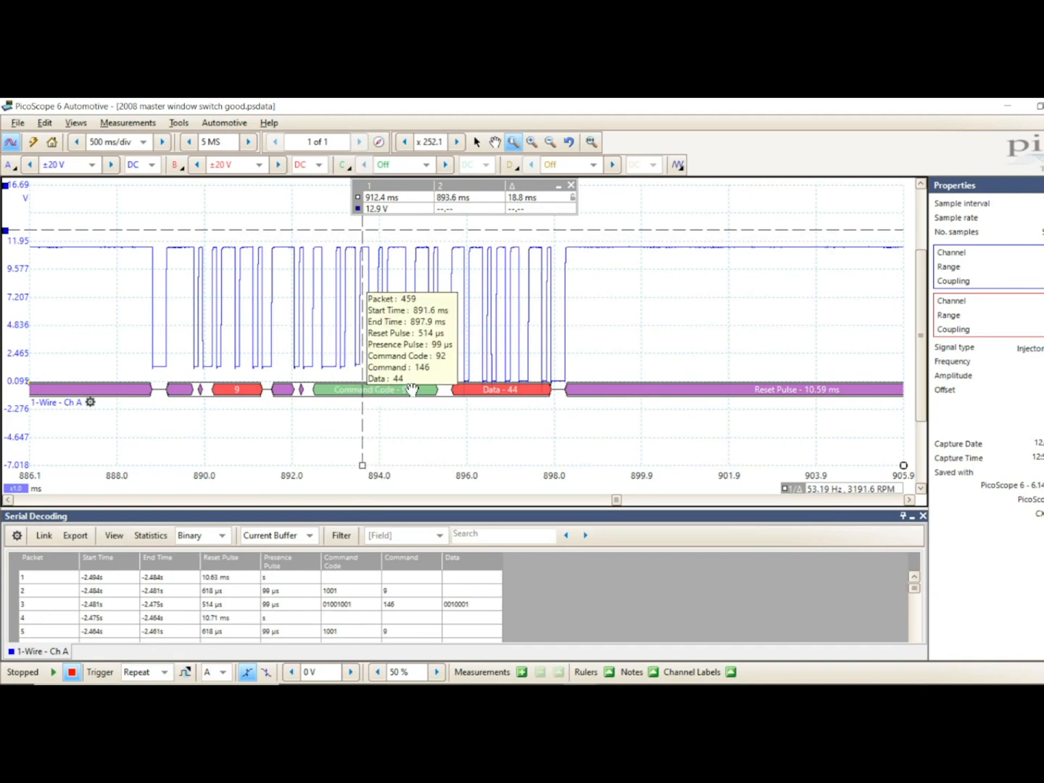
{"action": "mouse_move", "coordinate": [934, 587]}
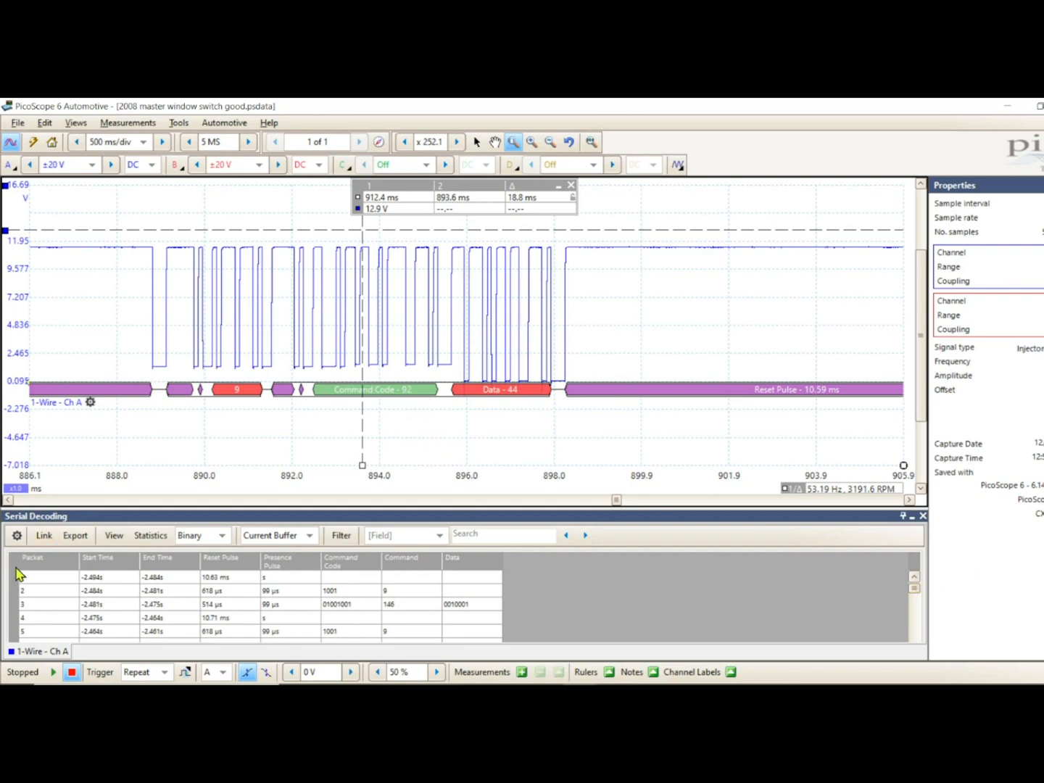
{"action": "mouse_move", "coordinate": [584, 628]}
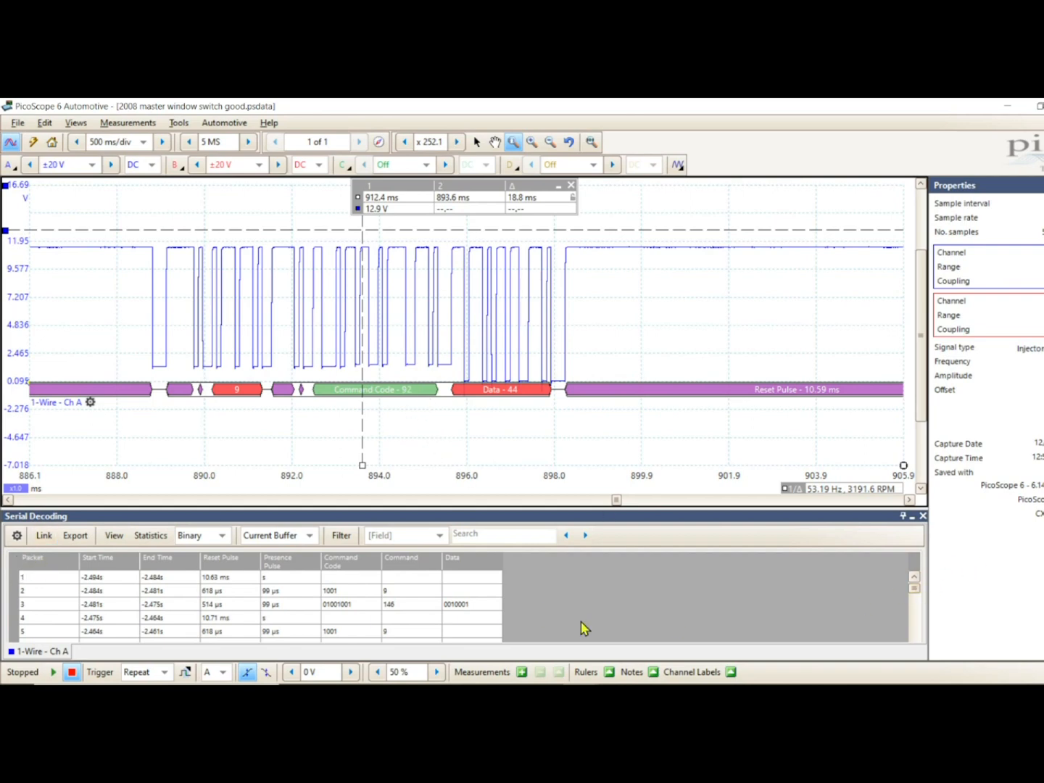
Step: Move the decoding table toward packets 455–463 and restore the previous trace magnification
{"action": "left_click", "coordinate": [914, 607]}
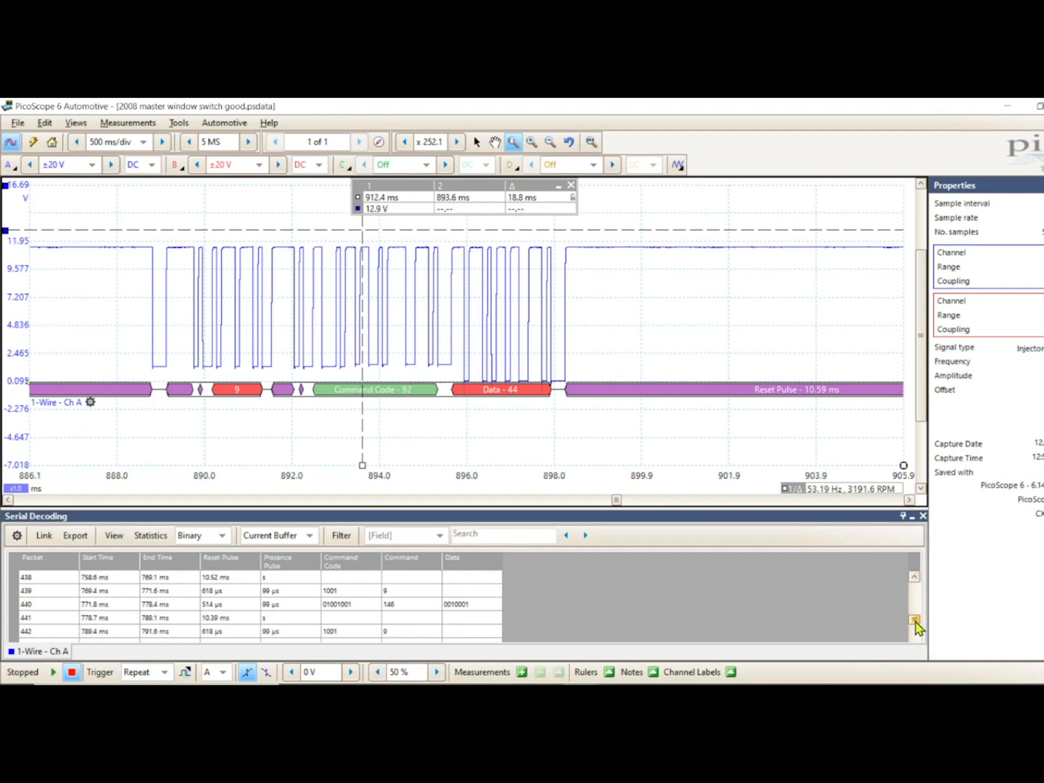
{"action": "mouse_move", "coordinate": [467, 613]}
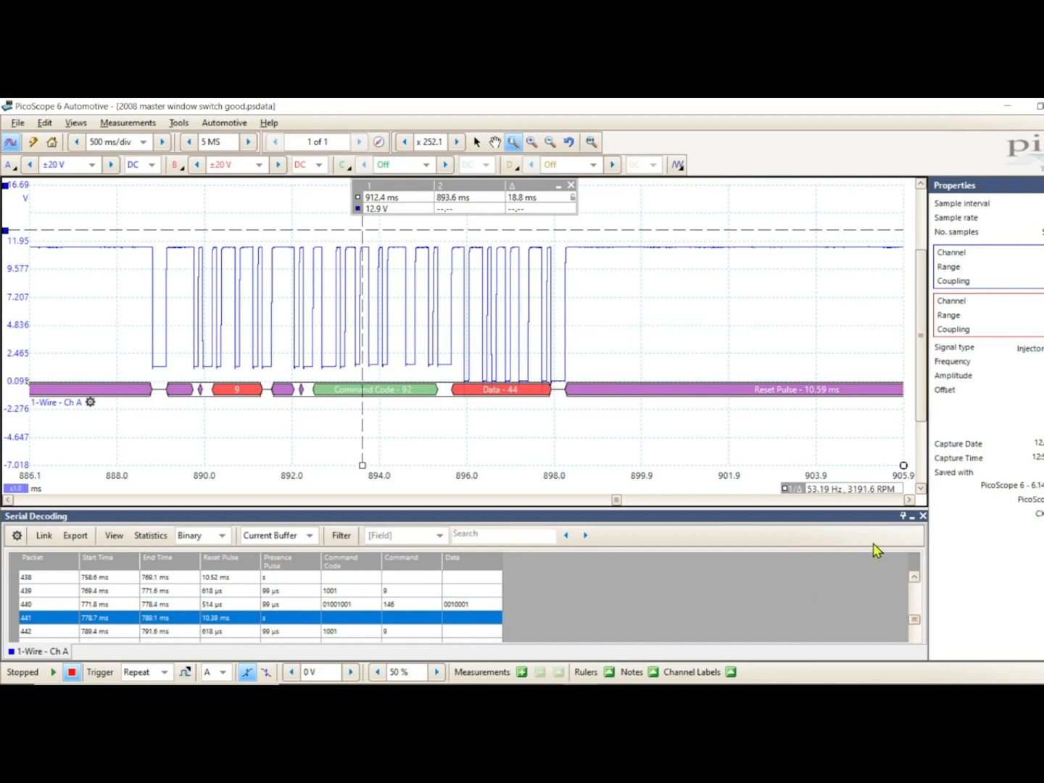
{"action": "mouse_move", "coordinate": [852, 506]}
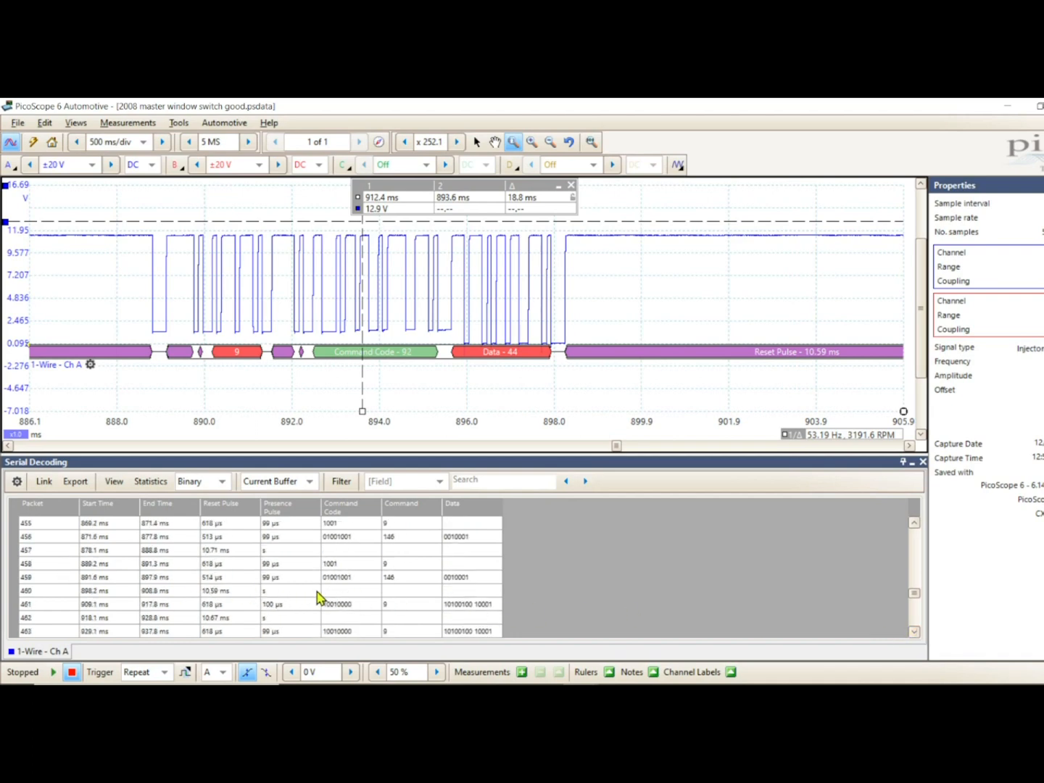
{"action": "mouse_move", "coordinate": [332, 587]}
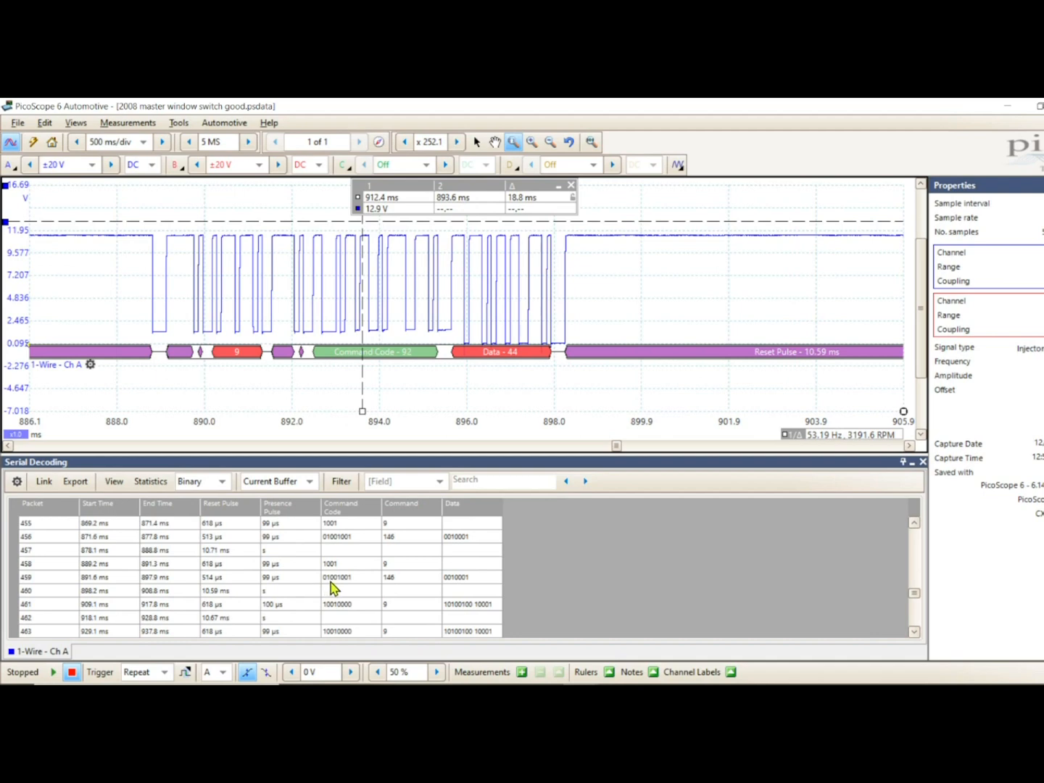
{"action": "mouse_move", "coordinate": [339, 585]}
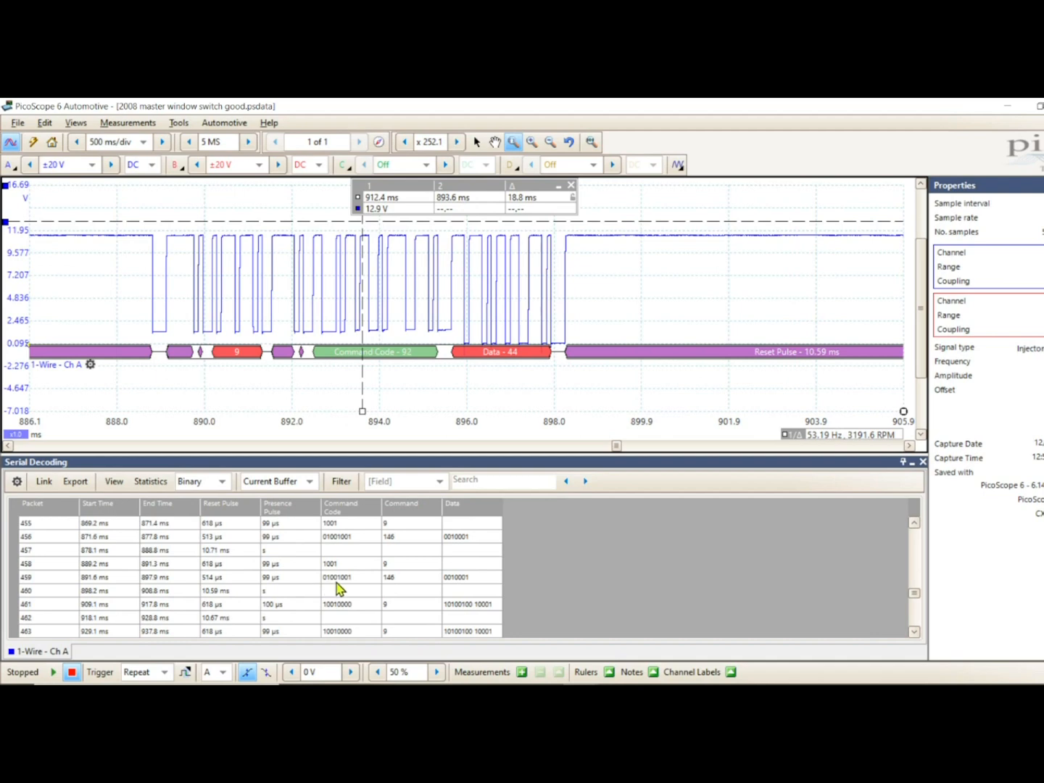
{"action": "mouse_move", "coordinate": [351, 587]}
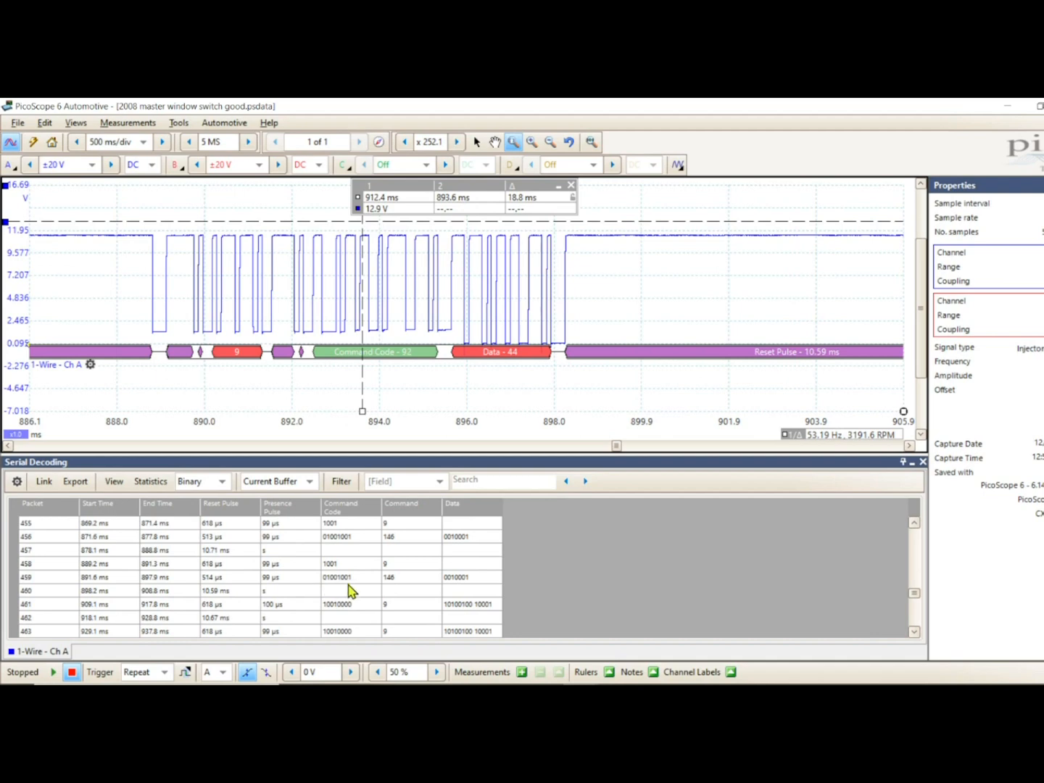
{"action": "mouse_move", "coordinate": [340, 614]}
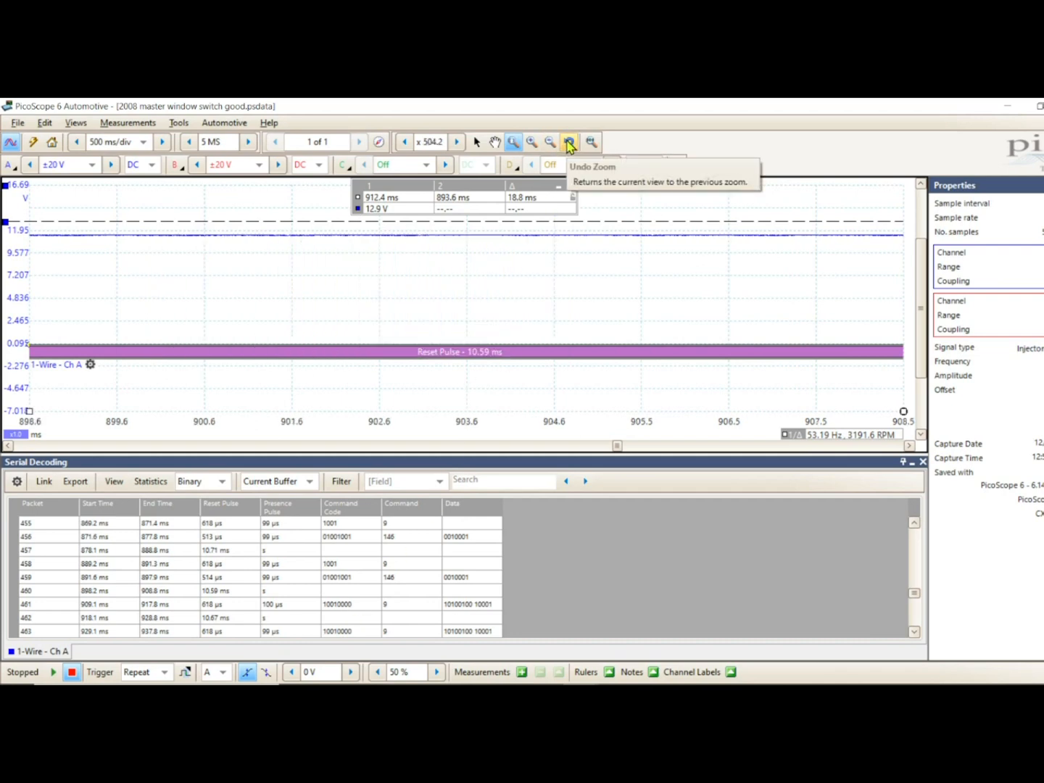
{"action": "left_click", "coordinate": [569, 141]}
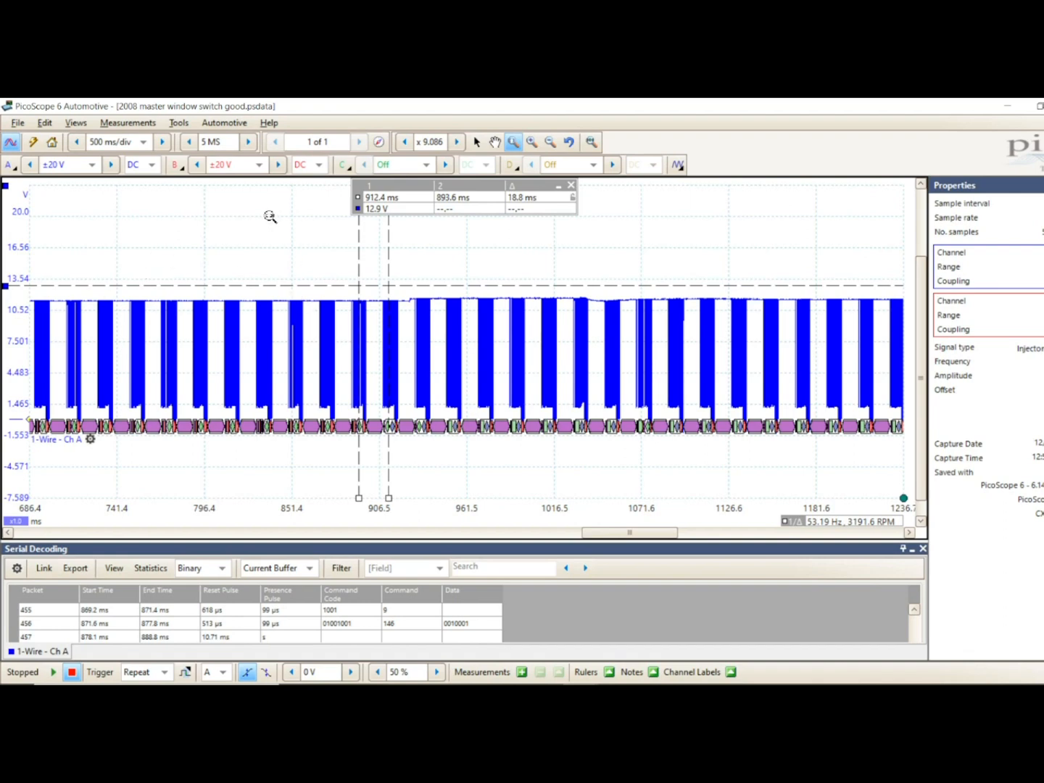
{"action": "mouse_move", "coordinate": [926, 542]}
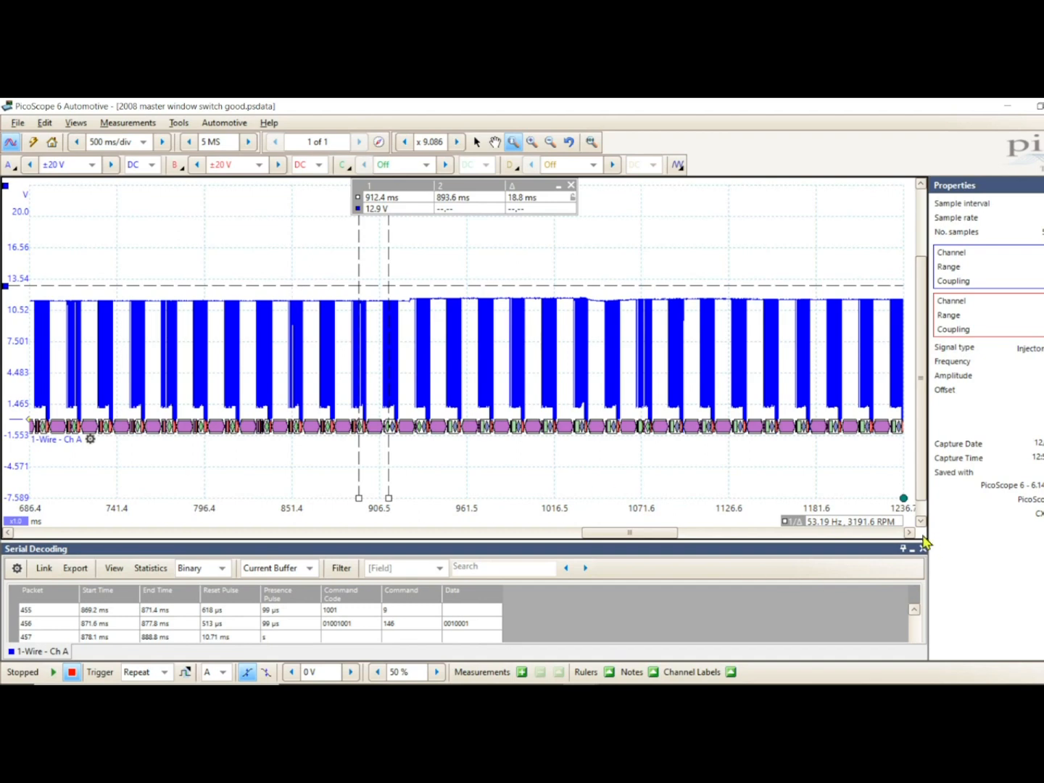
{"action": "mouse_move", "coordinate": [341, 219]}
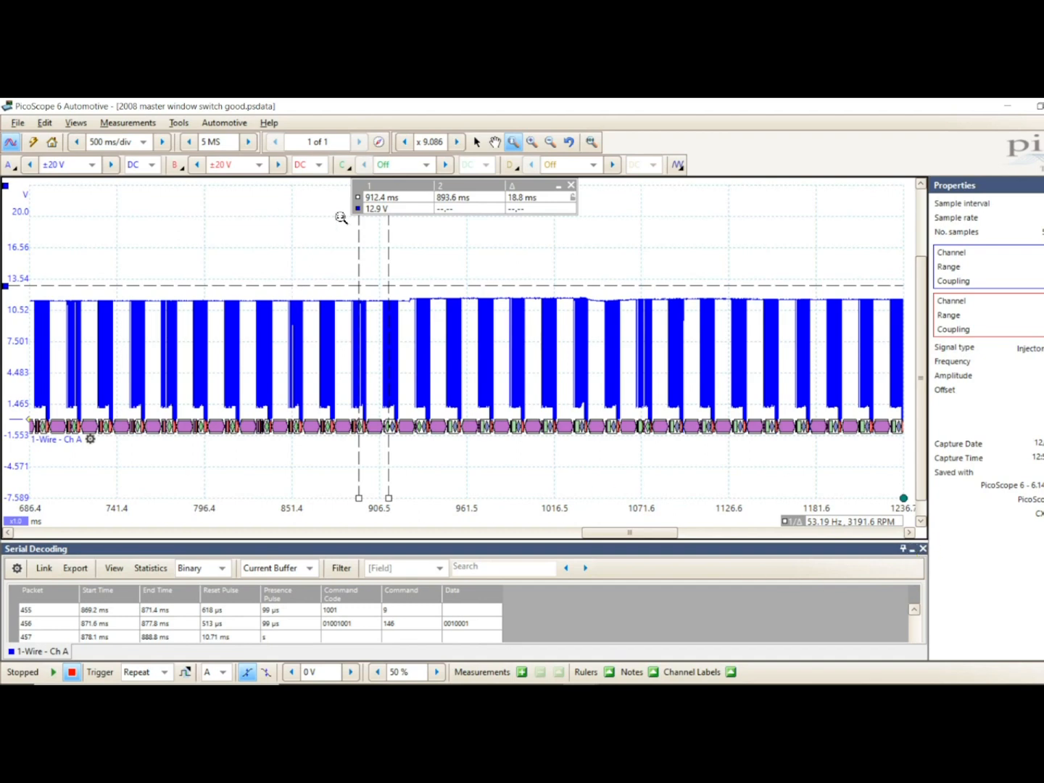